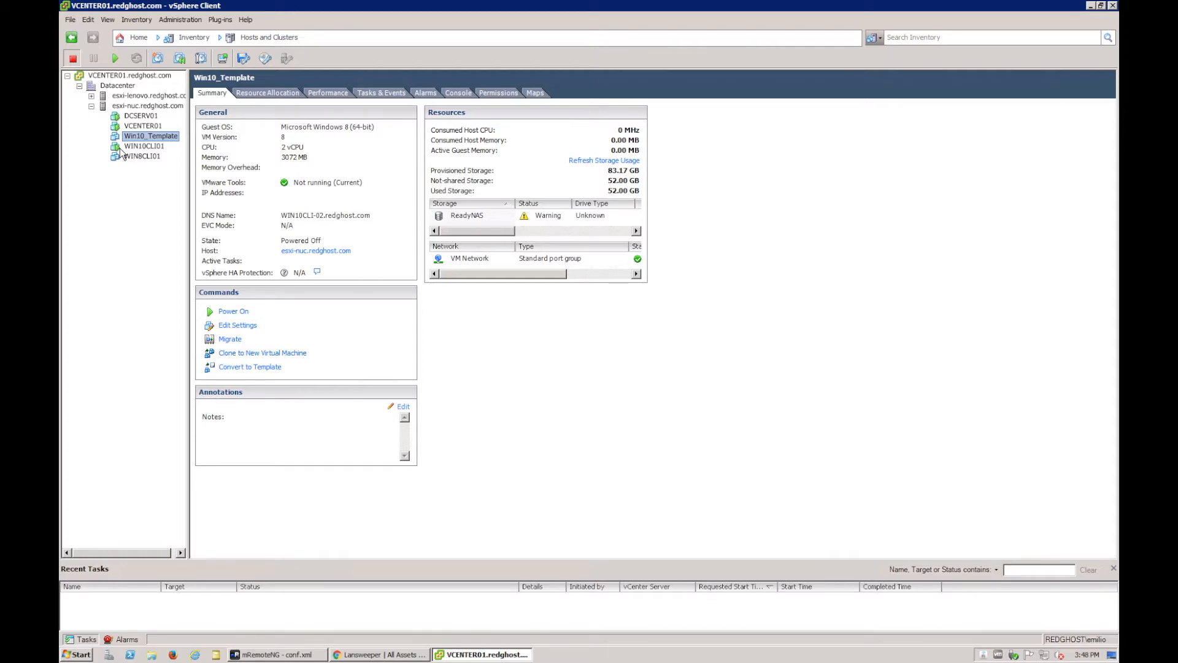
mouse_move(252, 607)
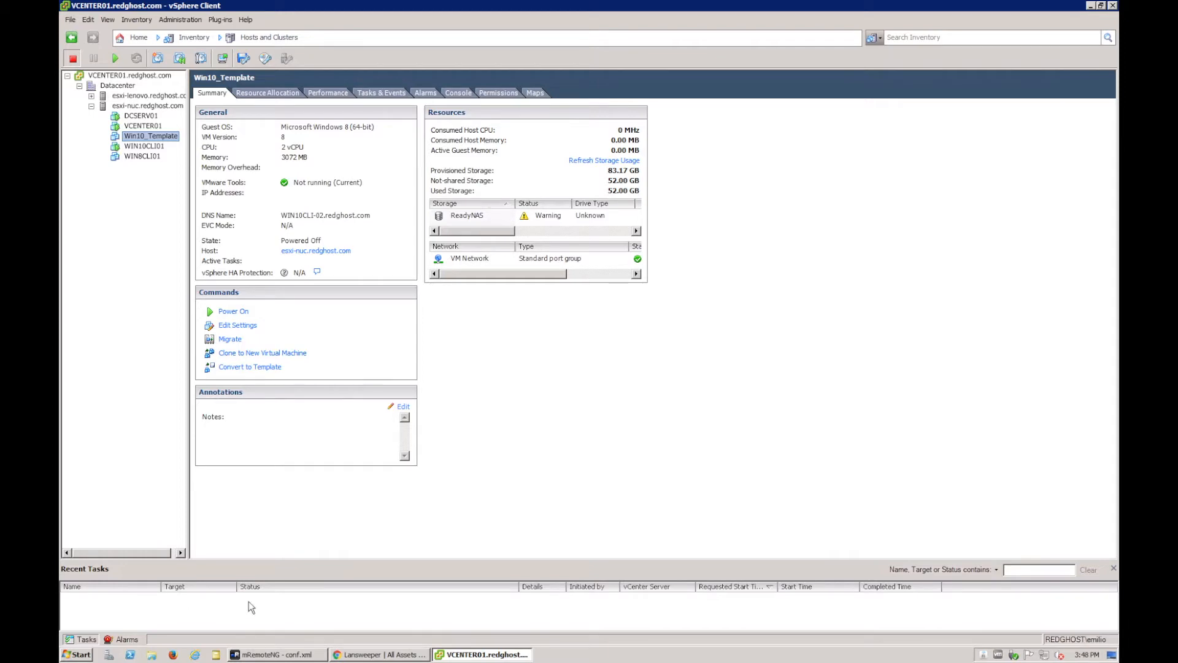
Step: Show the Chrome search results for 'download windows server 2016'
click(383, 654)
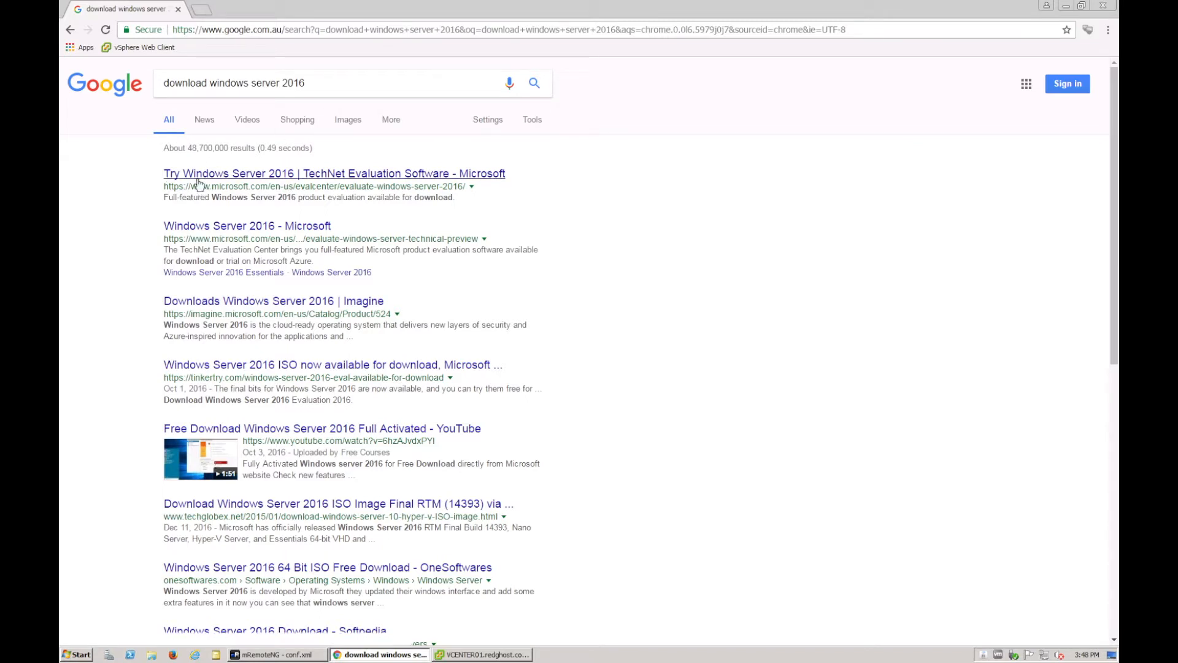
mouse_move(244, 187)
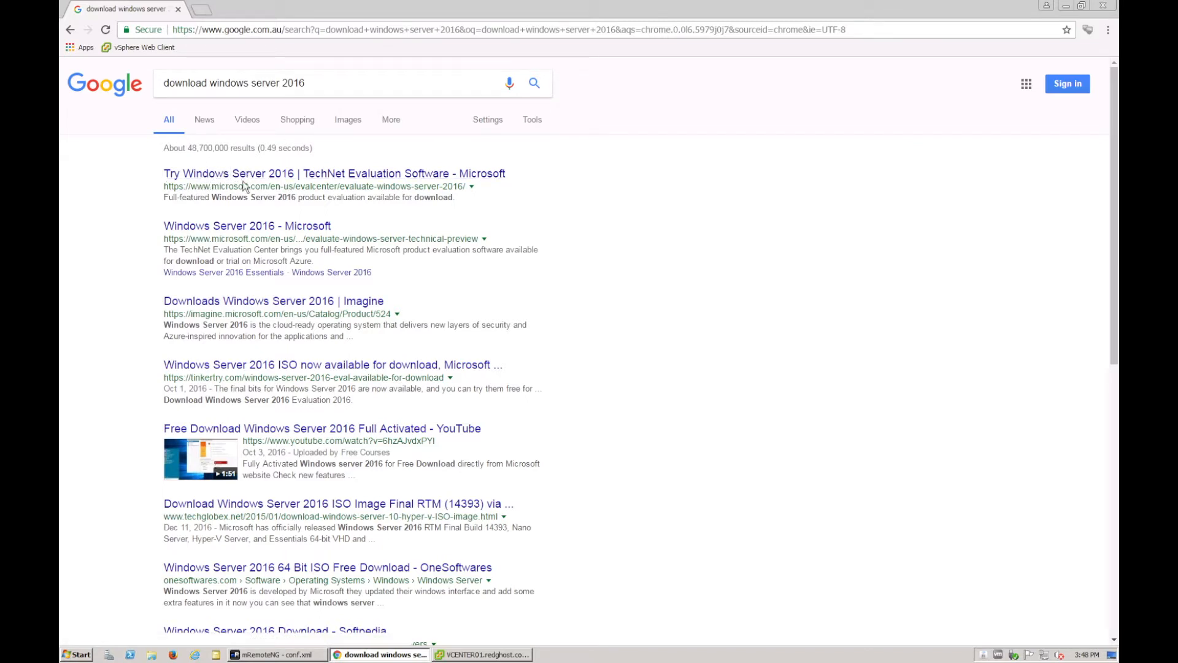
mouse_move(247, 181)
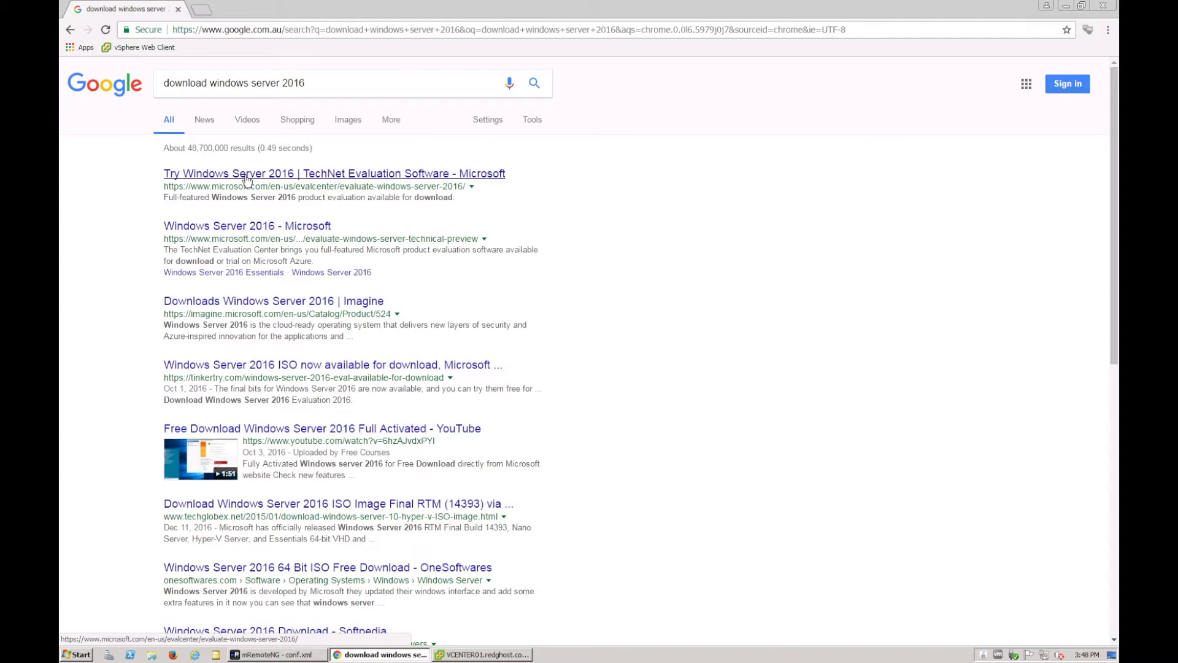
mouse_move(474, 645)
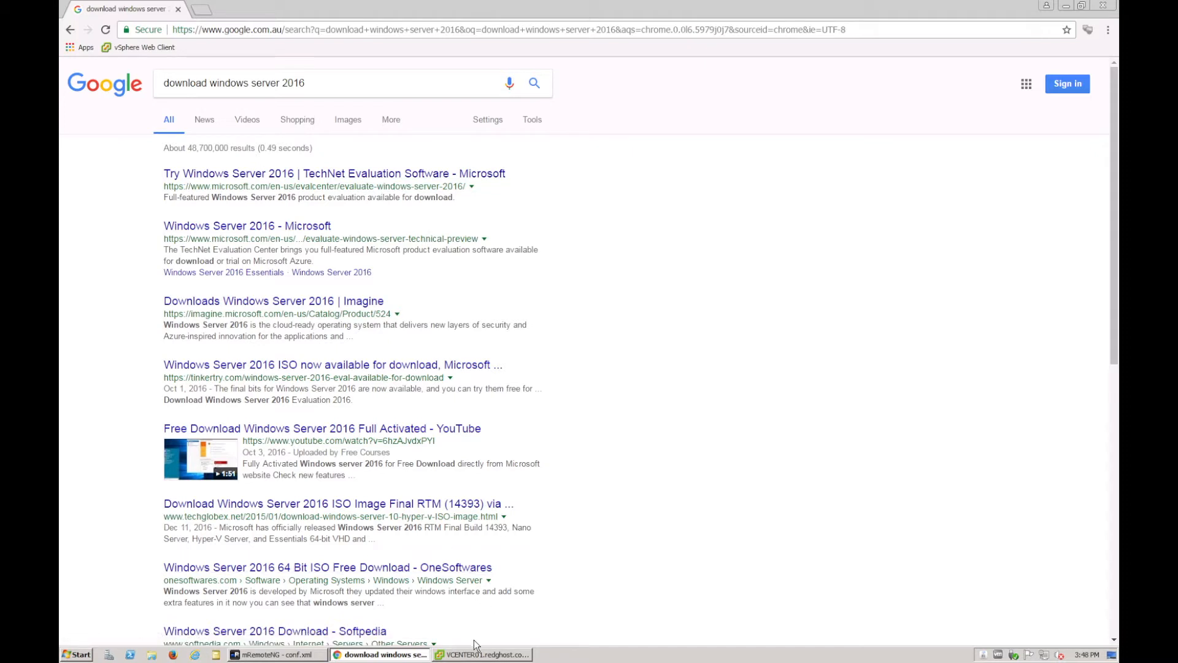
mouse_move(534, 556)
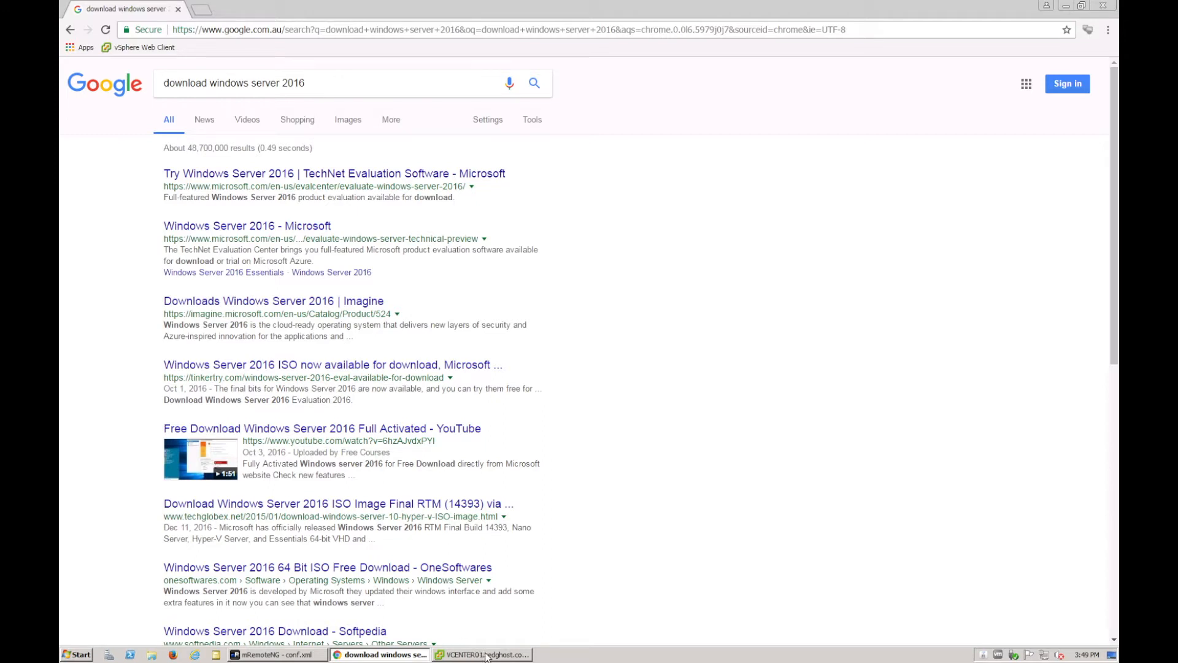
mouse_move(481, 654)
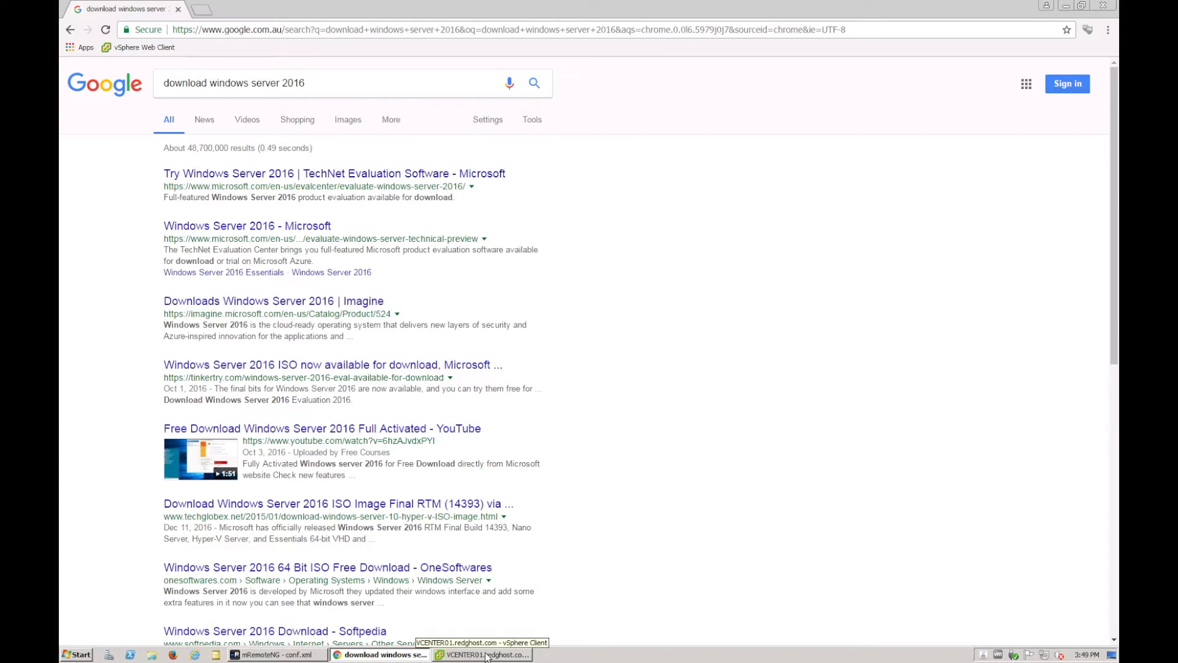
Step: Start the New Virtual Machine wizard from the esxi-nuc host's context menu
click(485, 655)
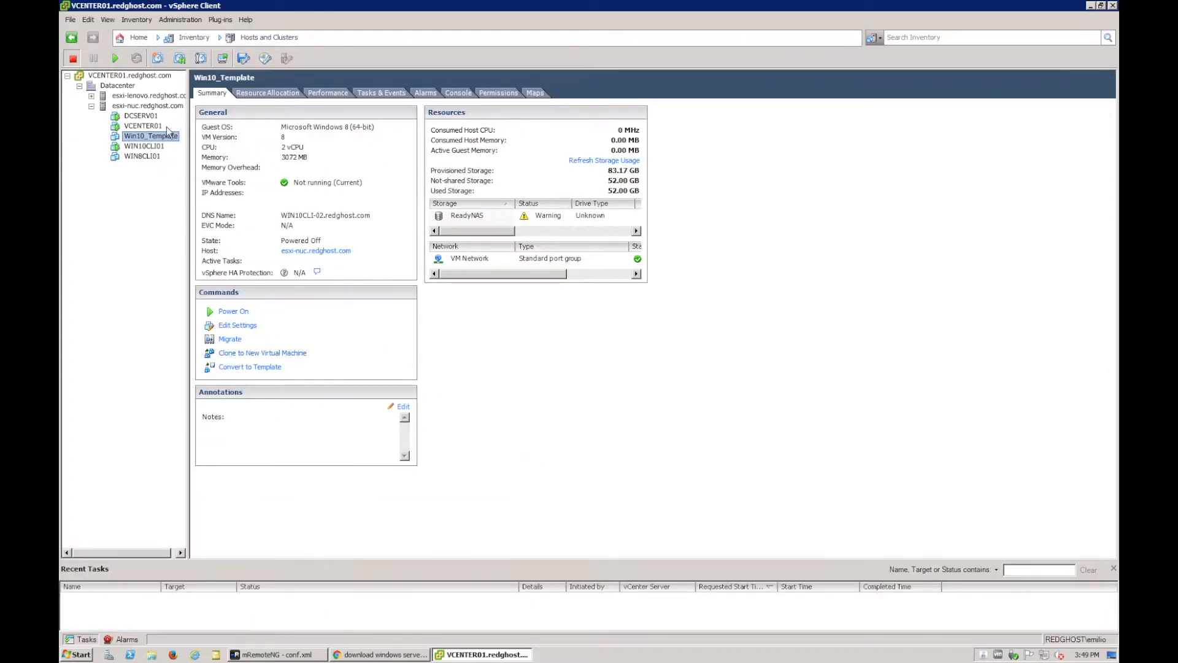
mouse_move(138, 113)
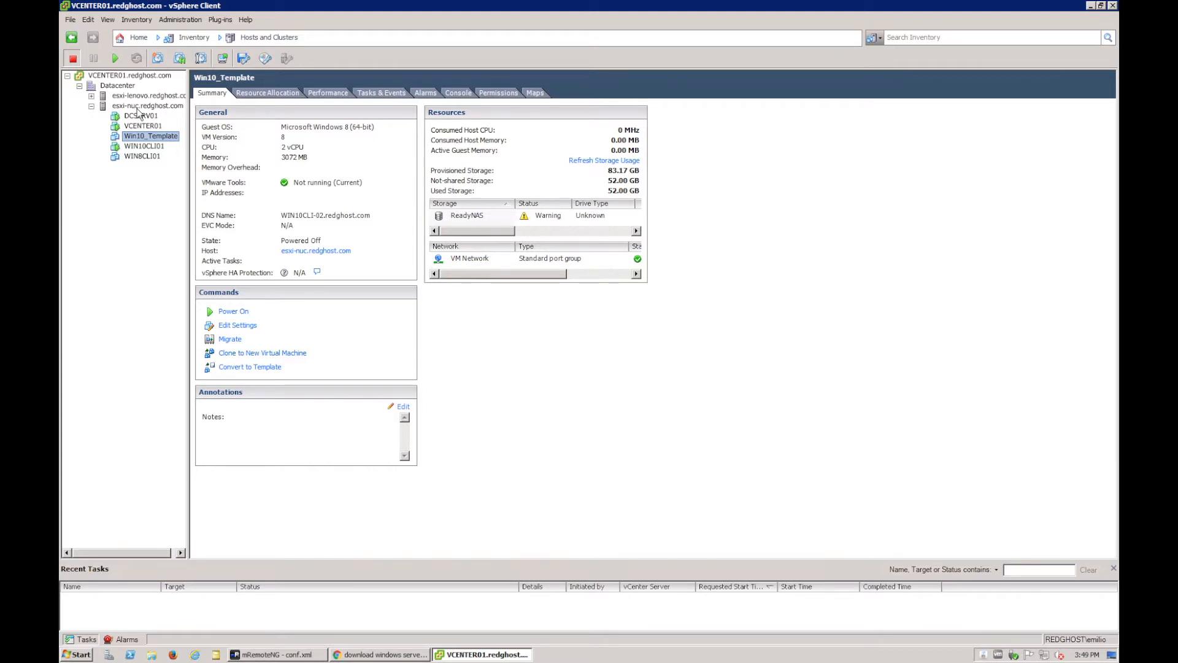
right_click(149, 106)
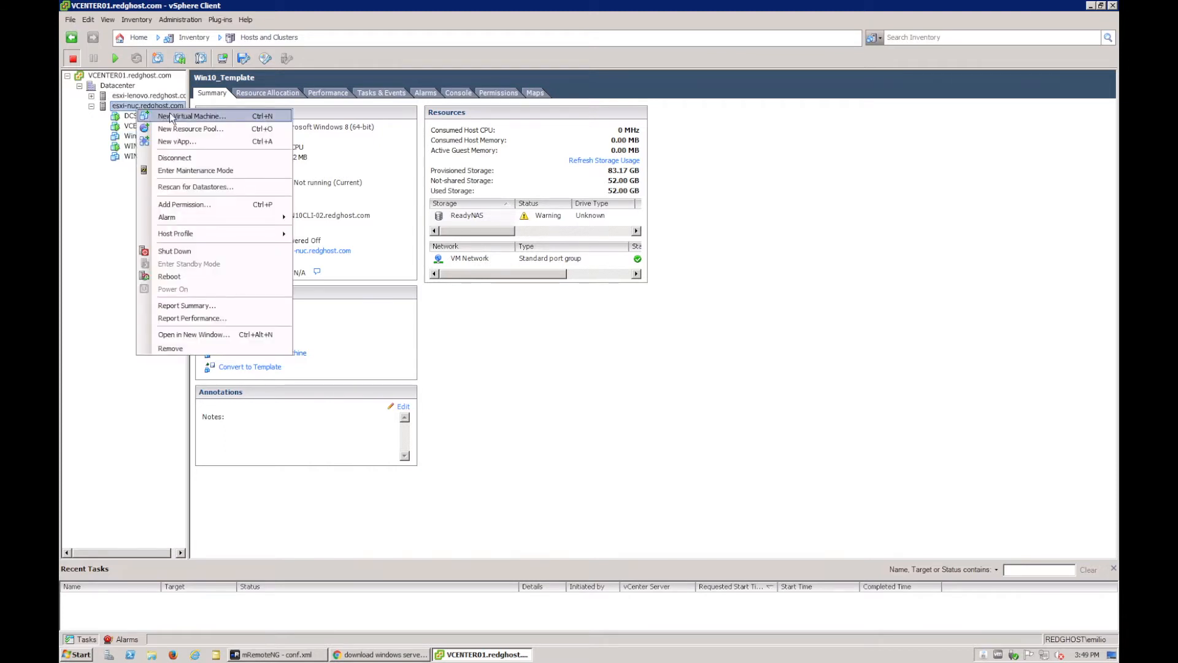
mouse_move(188, 119)
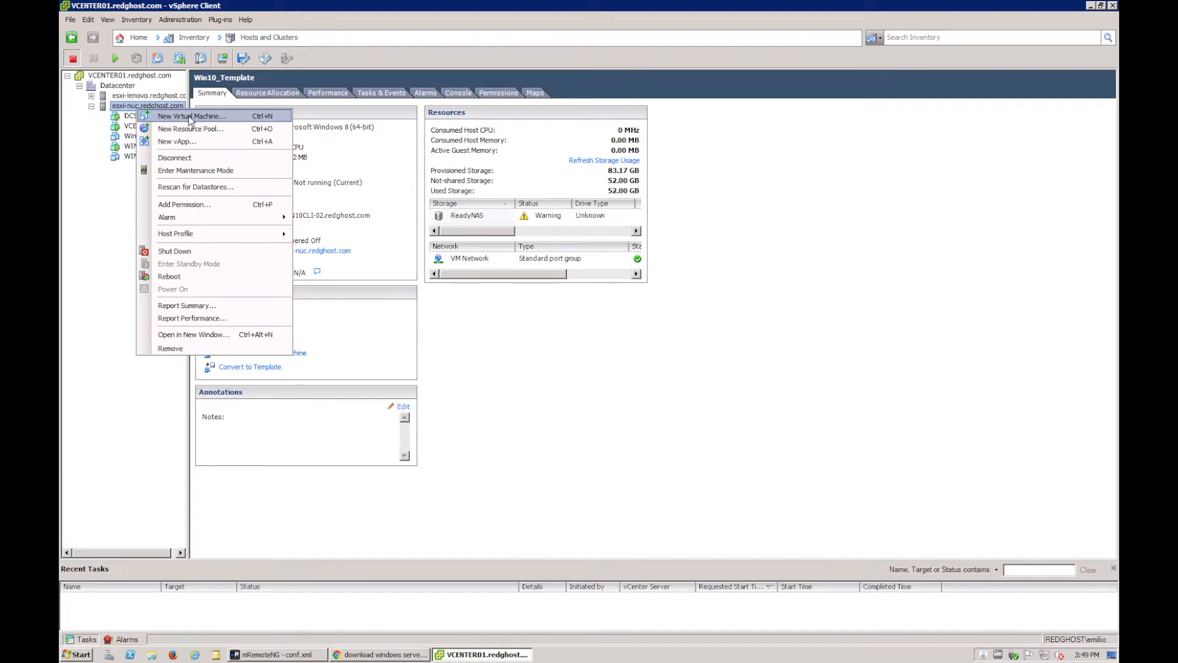
click(190, 115)
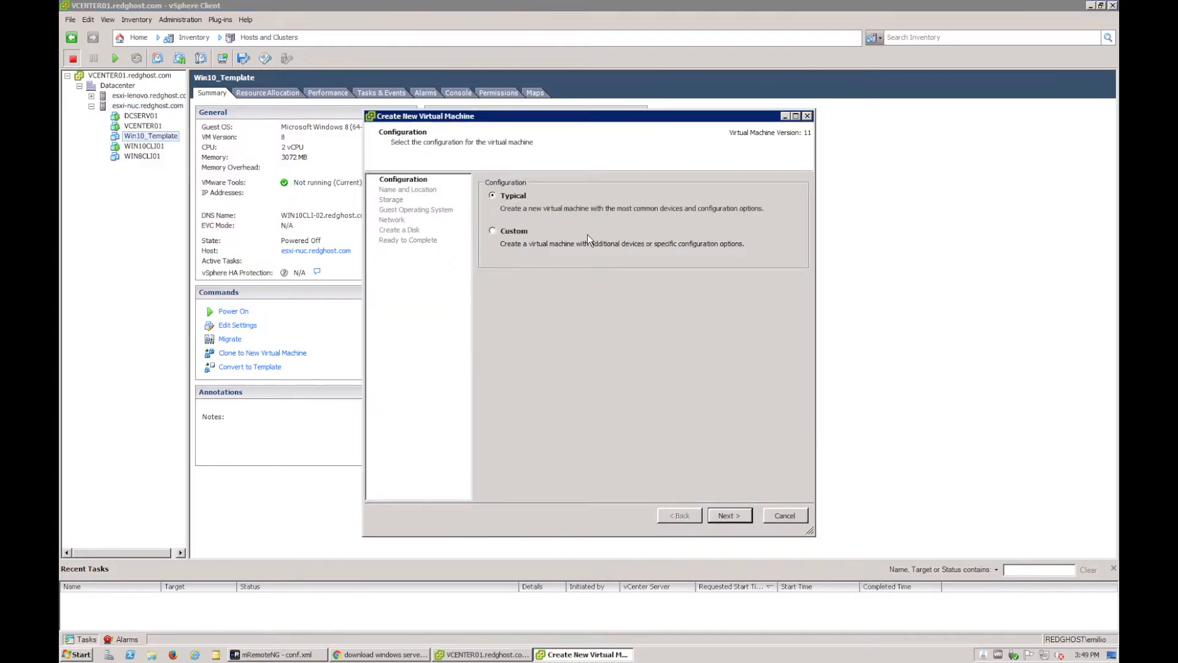
mouse_move(517, 244)
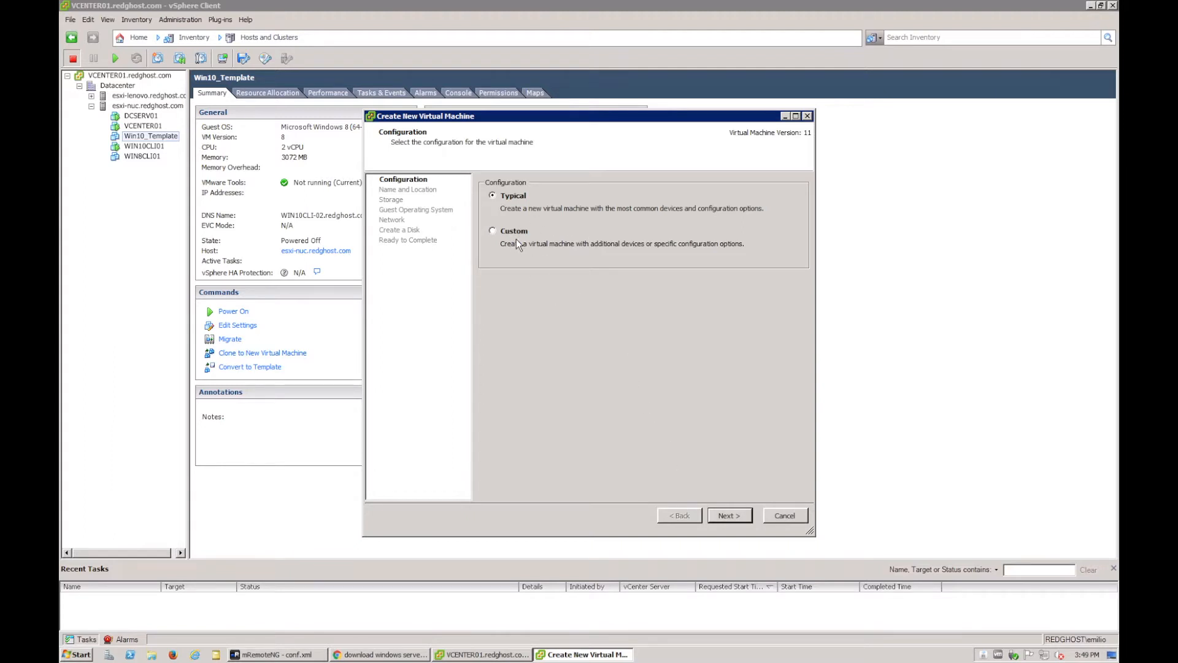
mouse_move(716, 450)
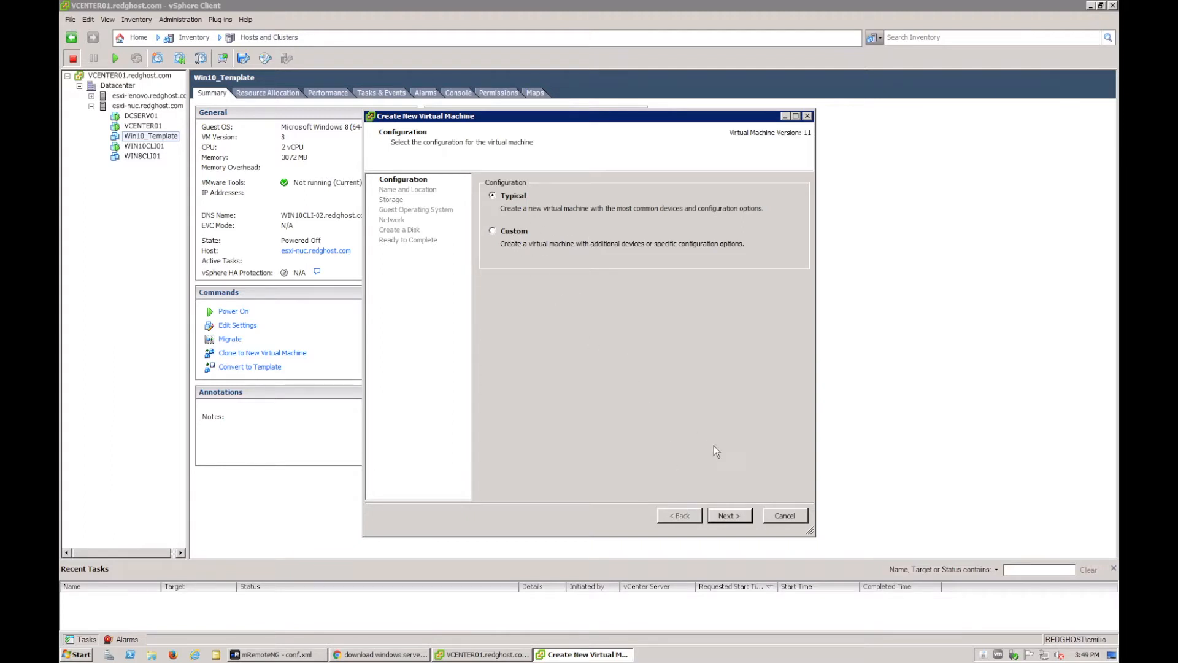
Step: Name the VM Win2016_Demo with a Typical configuration and store it on ReadyNAS
click(728, 516)
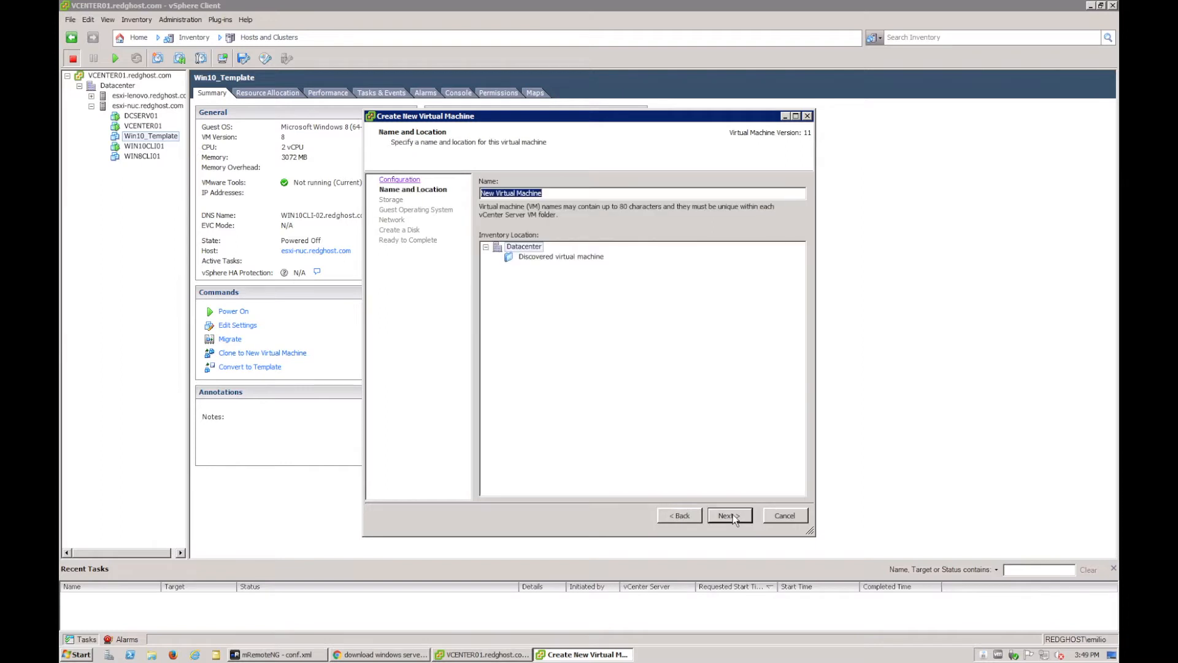
mouse_move(619, 325)
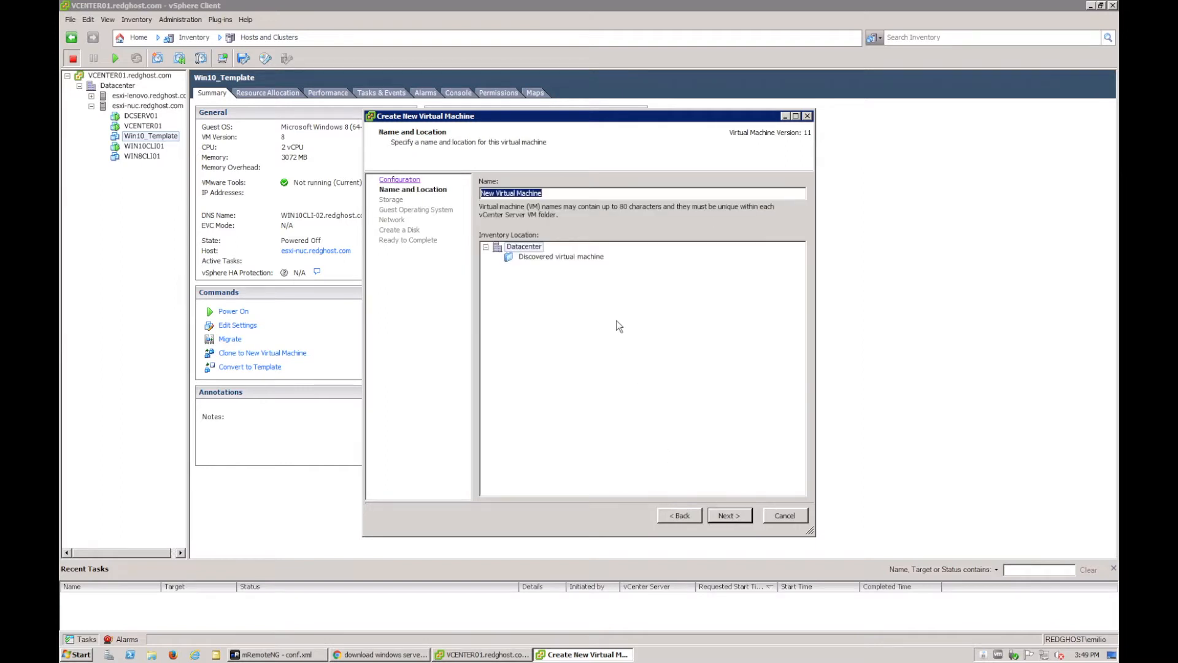
text(Win2016_)
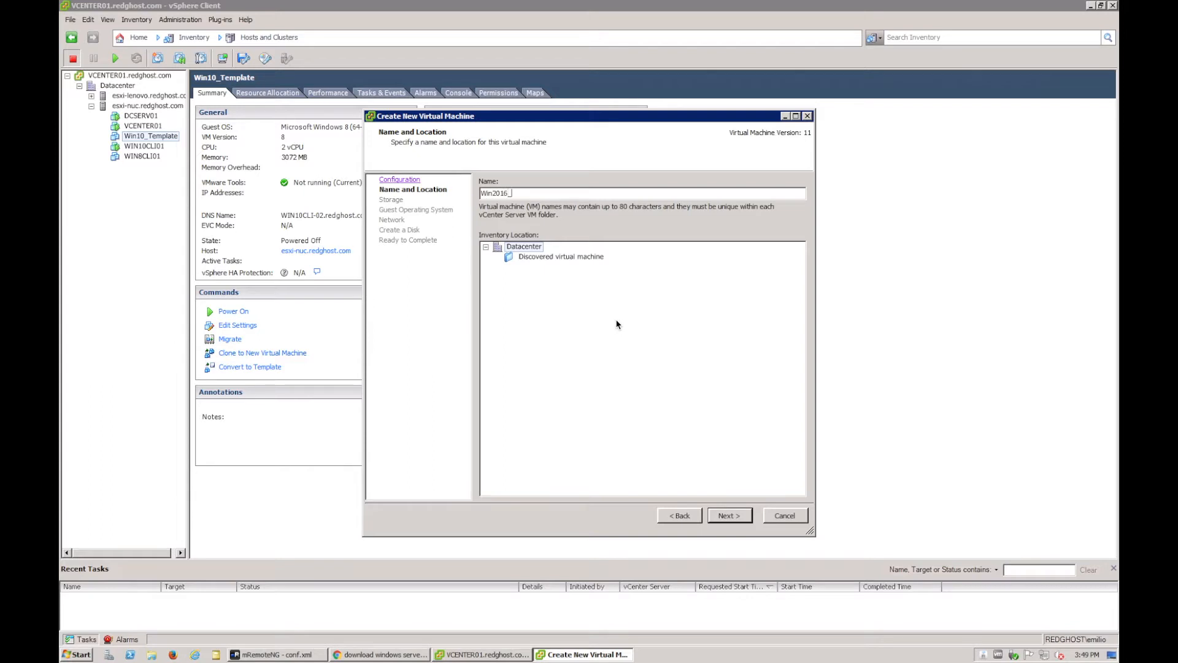
text(Demo)
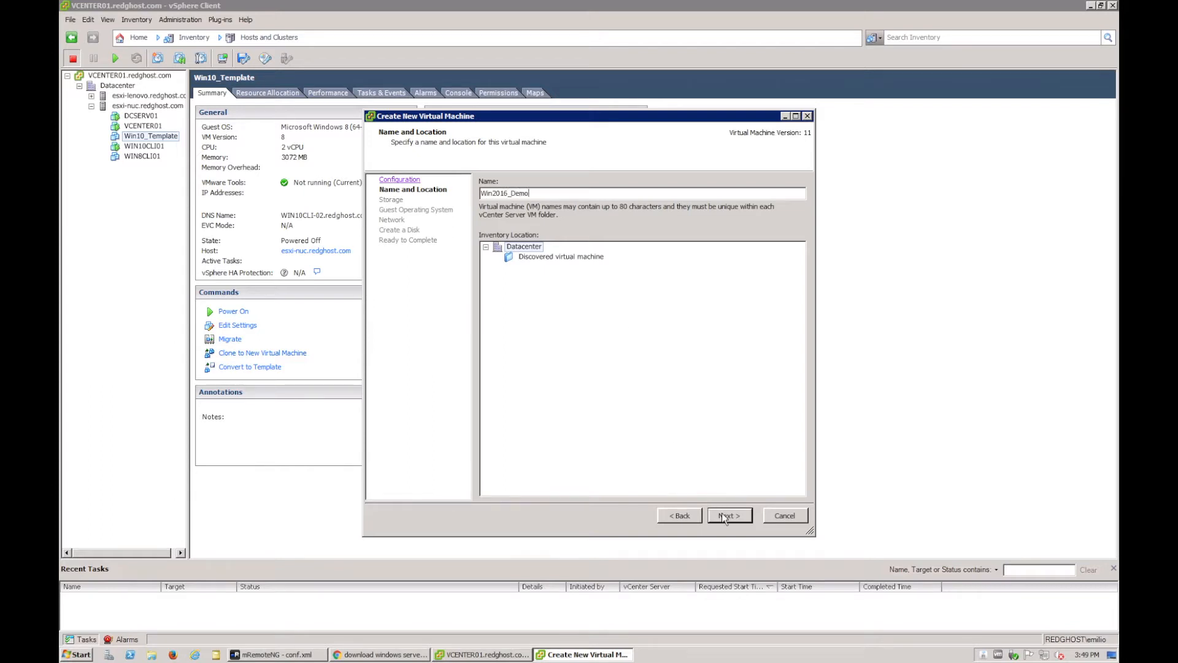
click(728, 515)
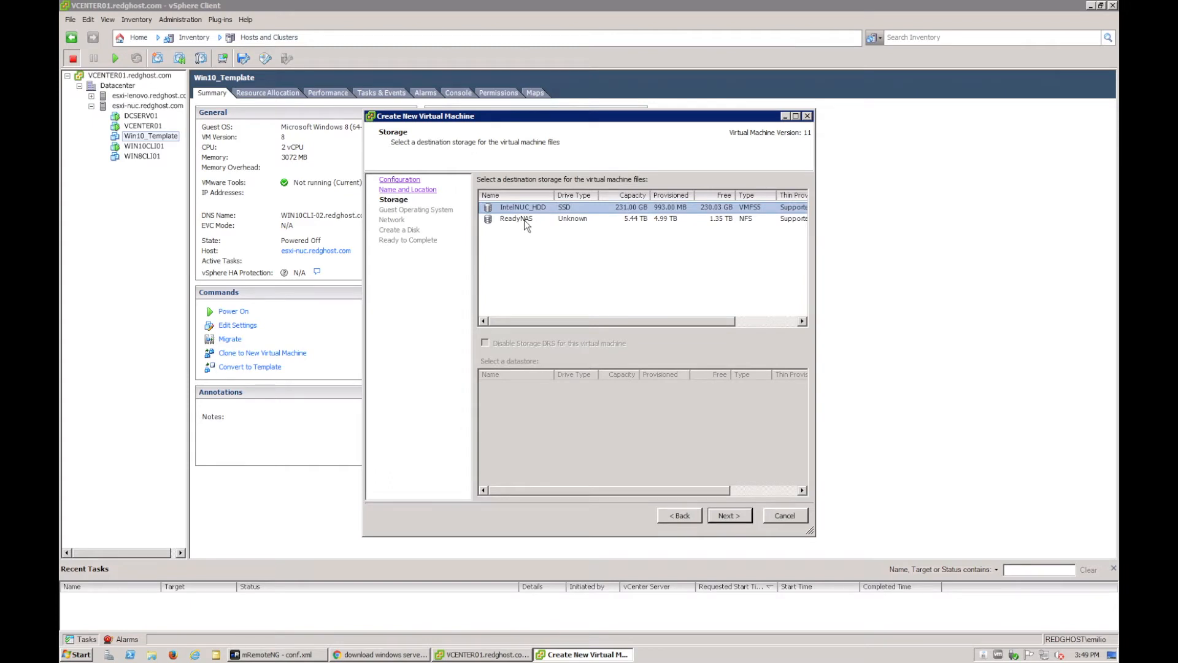
click(517, 218)
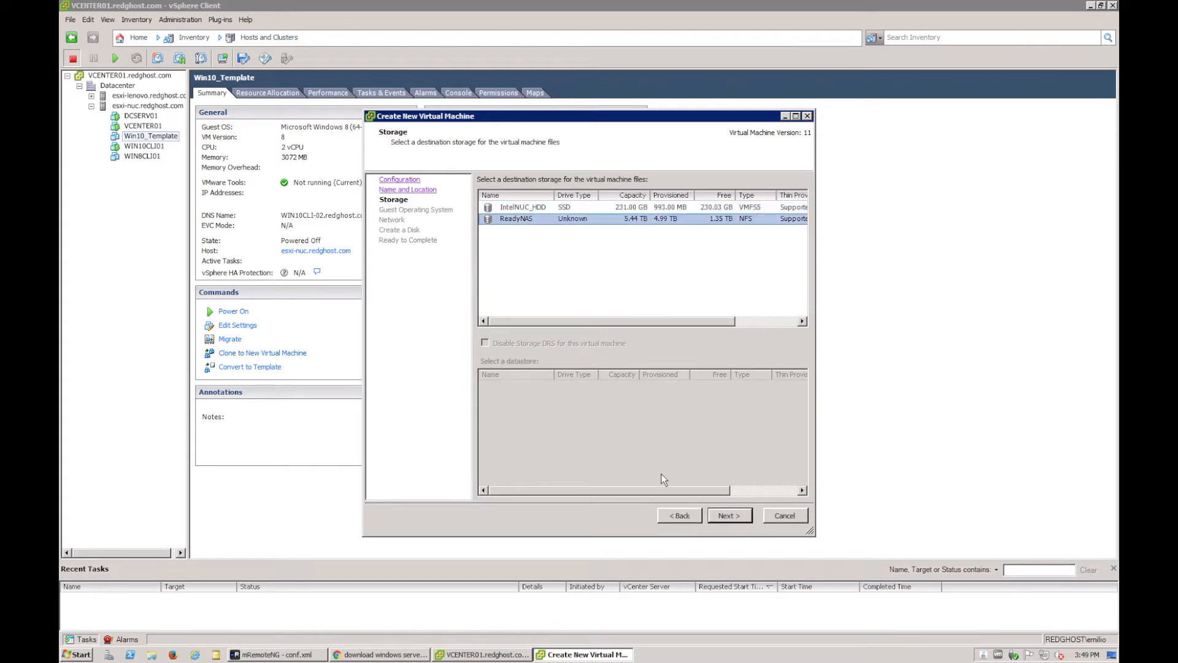
click(727, 516)
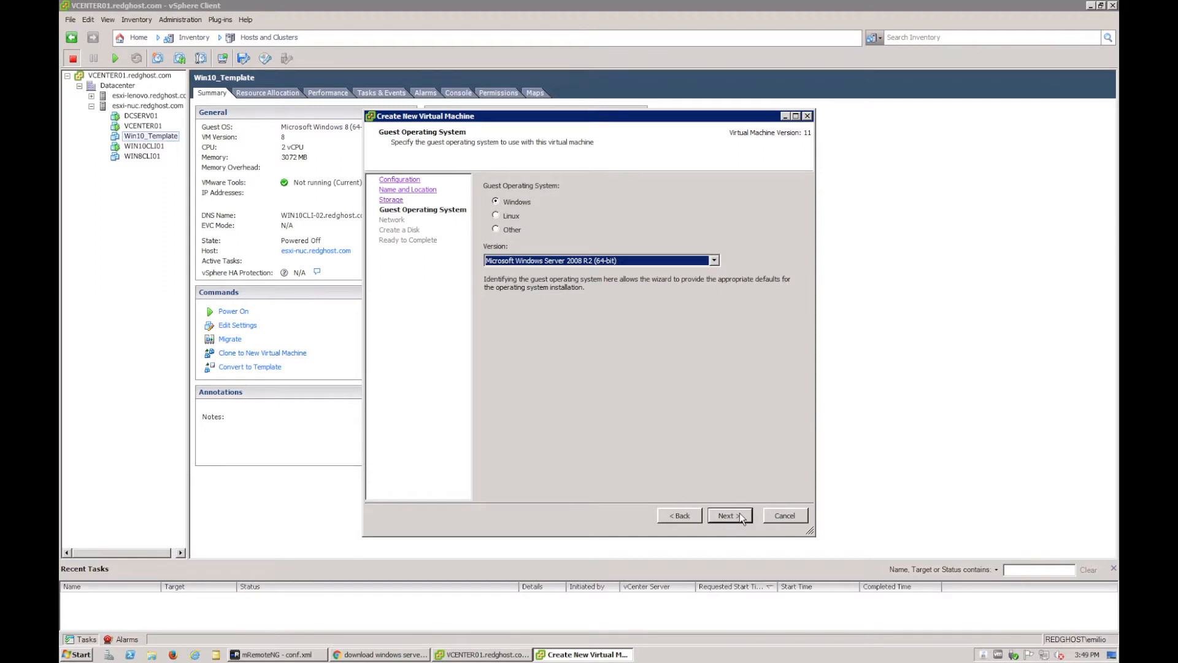
Step: Choose Microsoft Windows Server 2012 (64-bit) as guest OS and keep the default VM Network
click(711, 261)
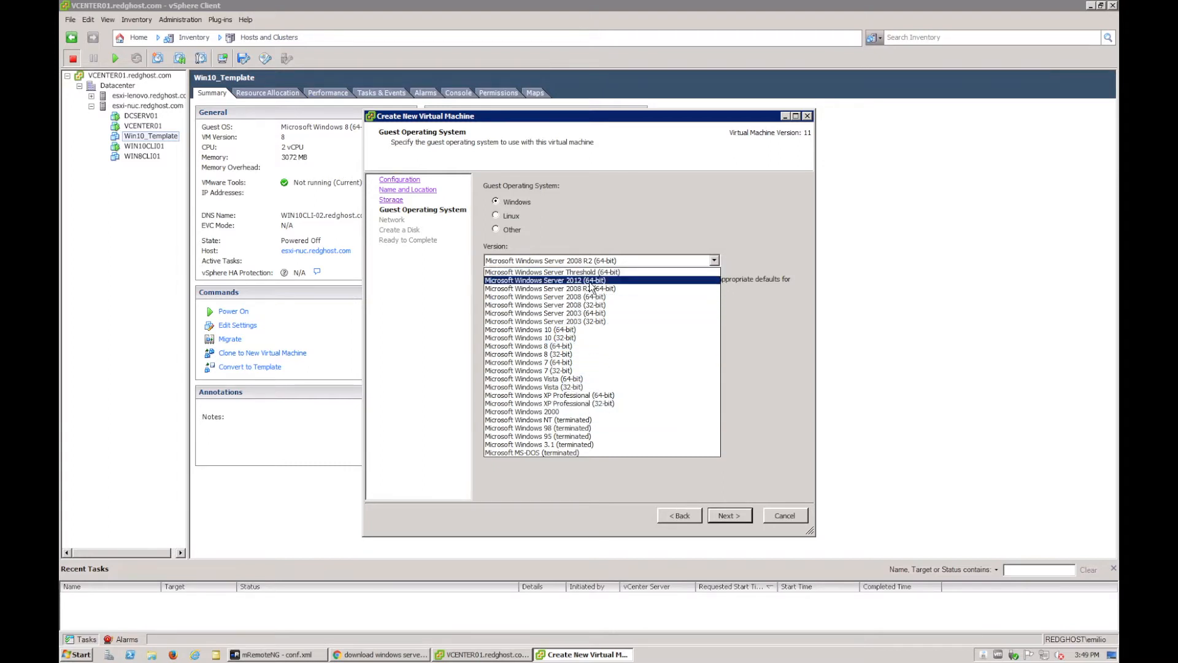
click(545, 279)
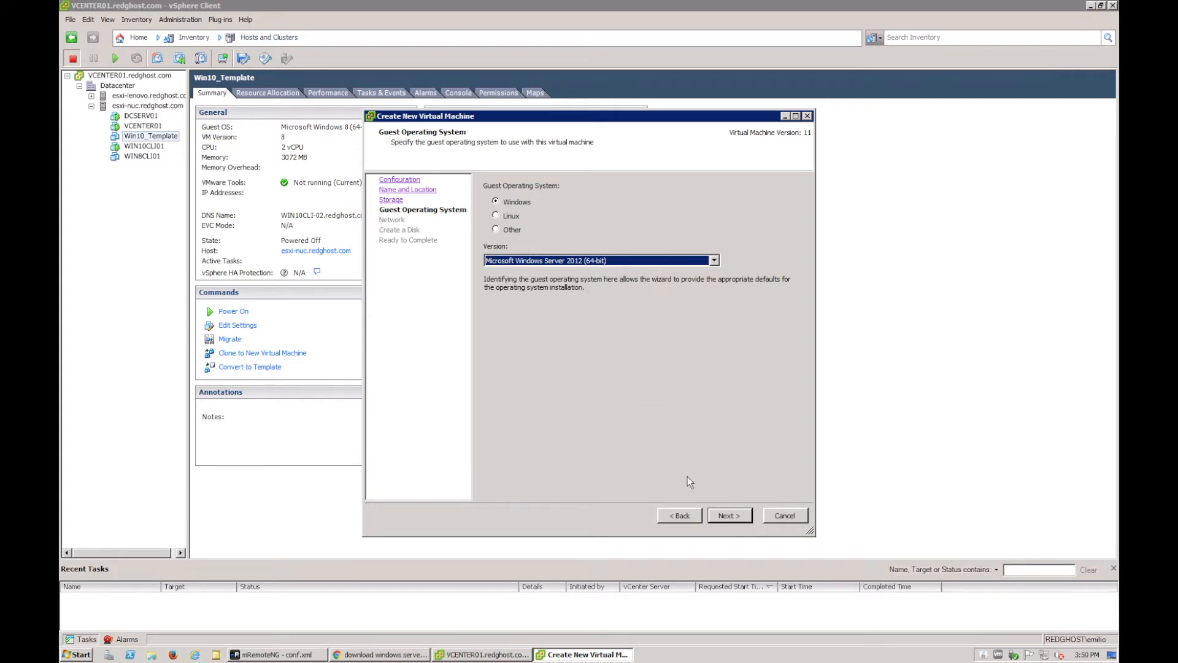
click(728, 516)
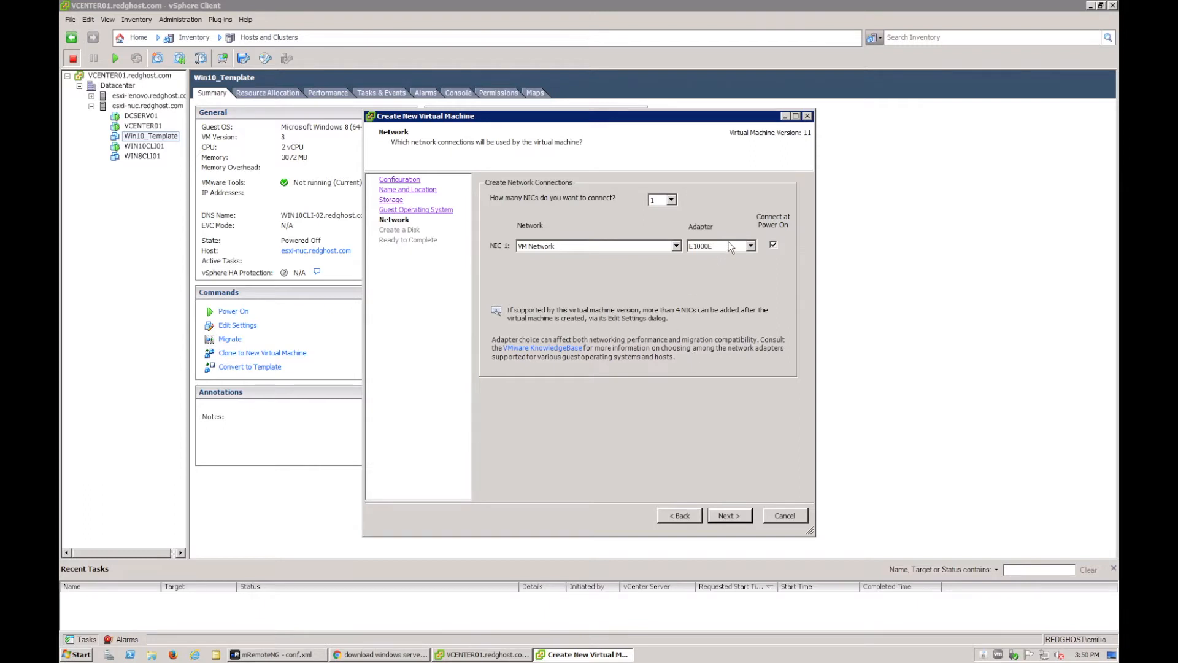
mouse_move(664, 305)
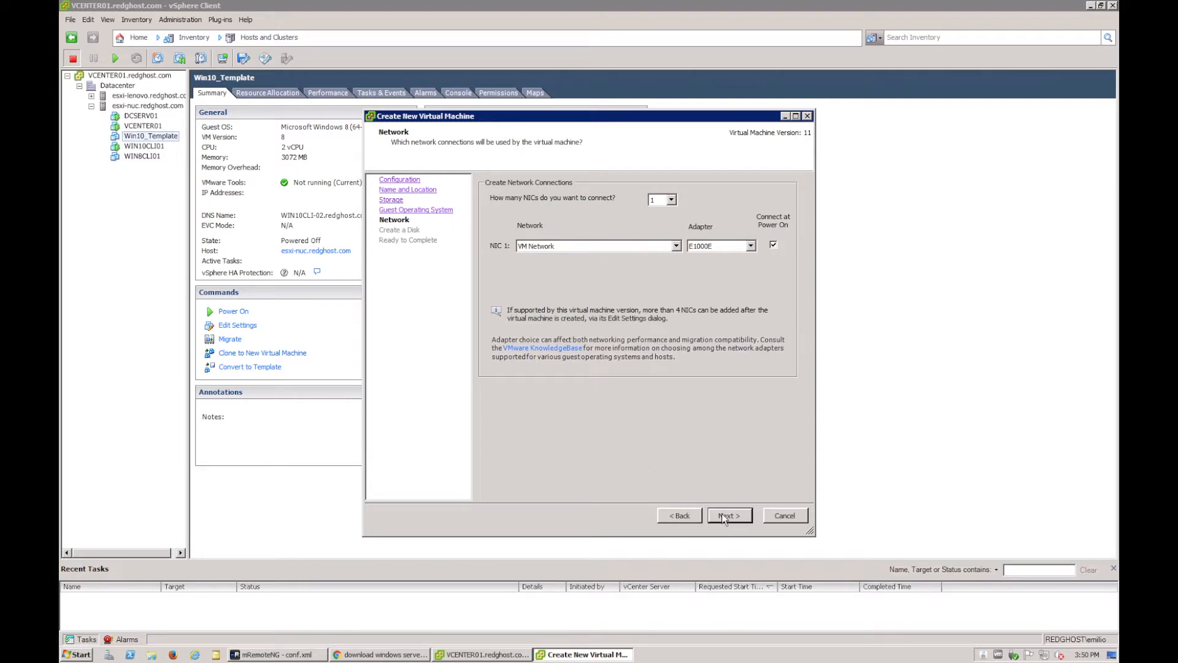
click(726, 515)
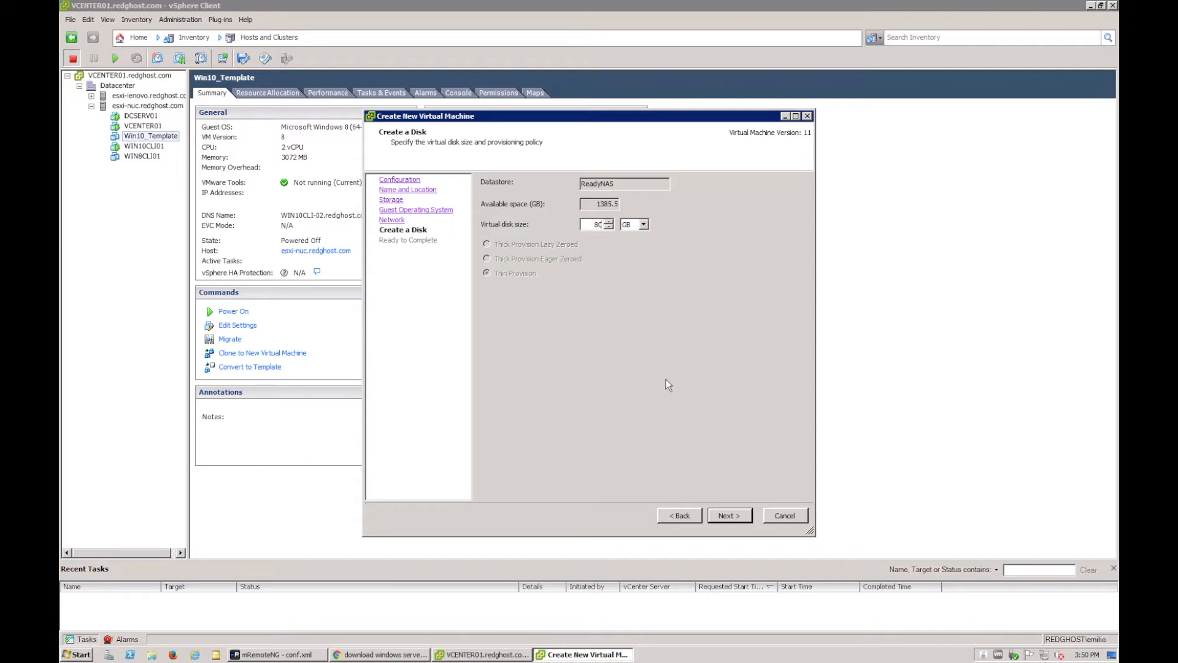
Step: Accept the 80 GB thin disk and enable editing VM settings before completion
click(728, 515)
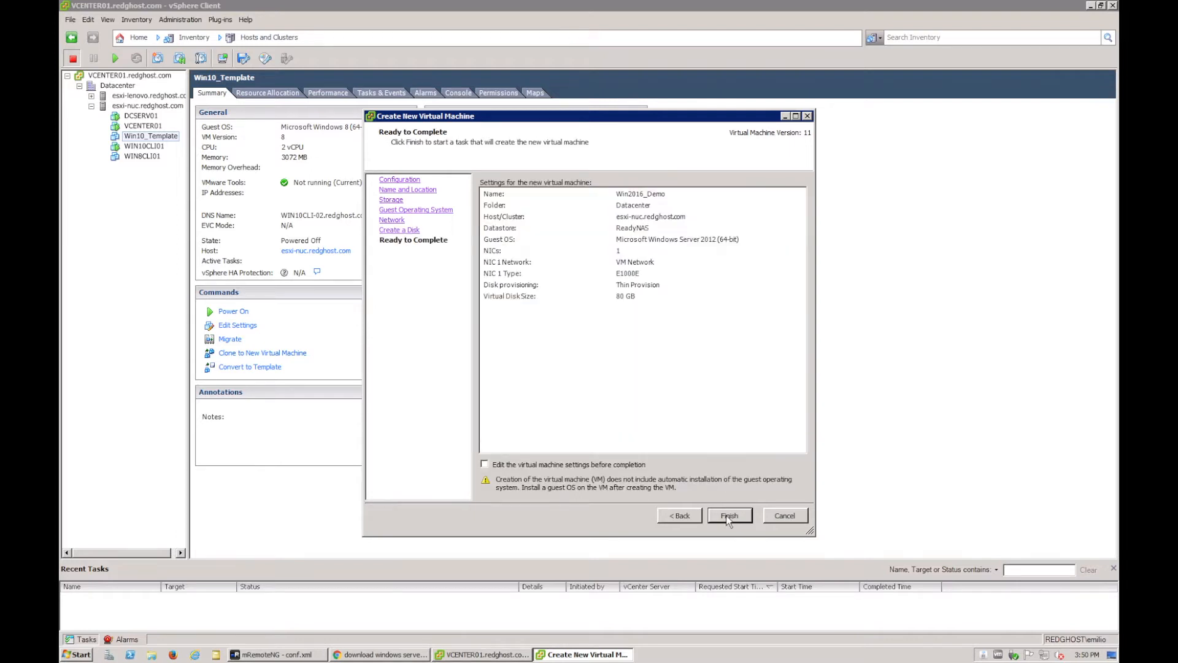
mouse_move(617, 472)
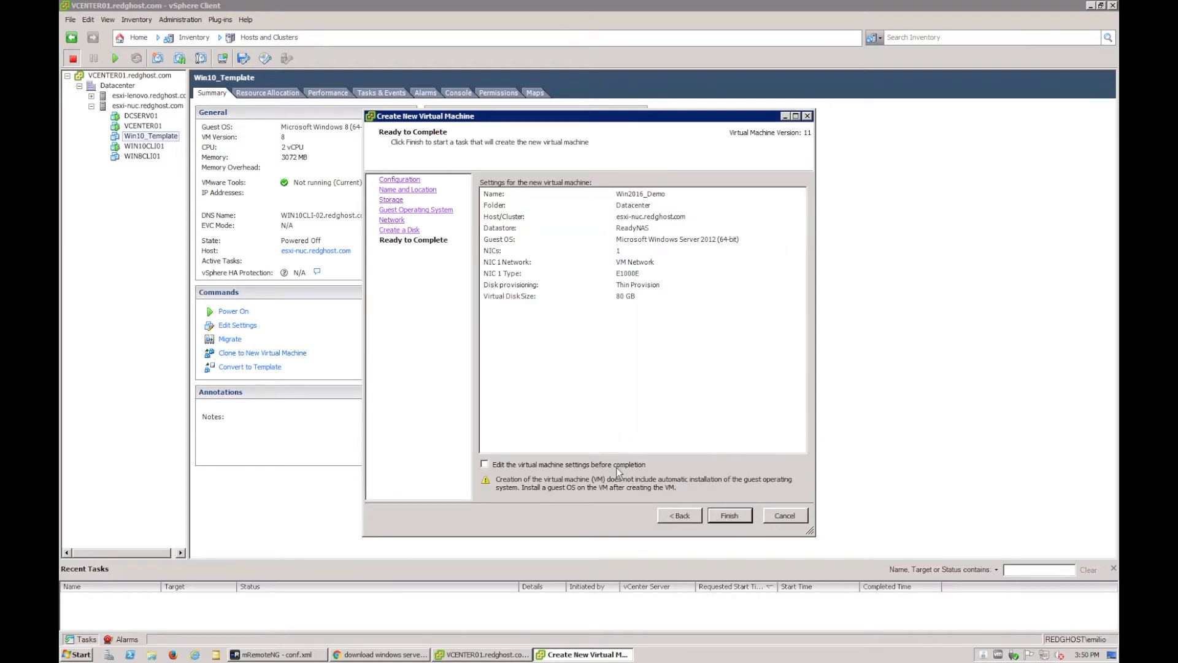
click(485, 464)
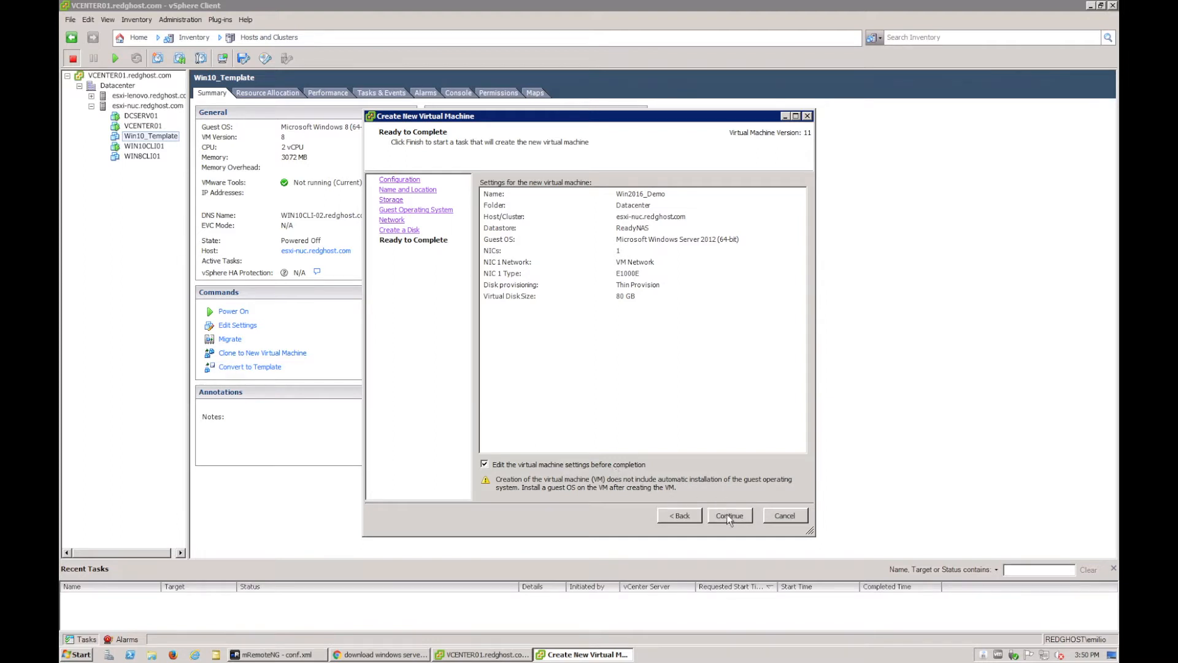
Step: Review 4096 MB memory and 1 CPU with one core per socket, then finish creating Win2016_Demo
click(727, 516)
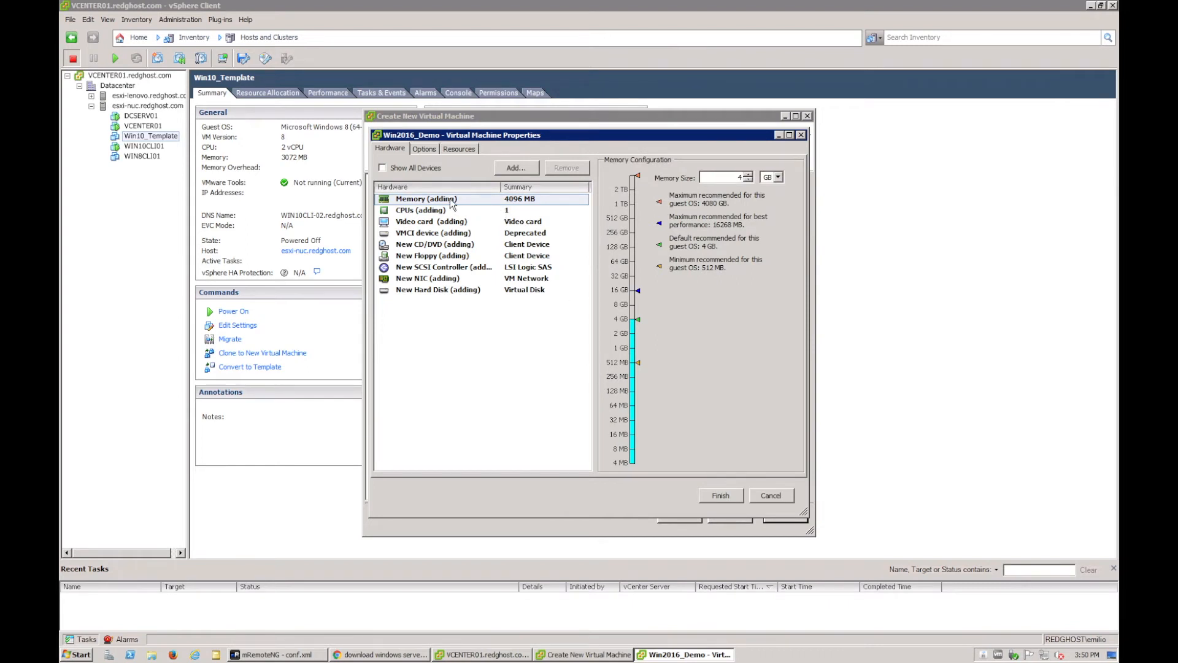
mouse_move(466, 219)
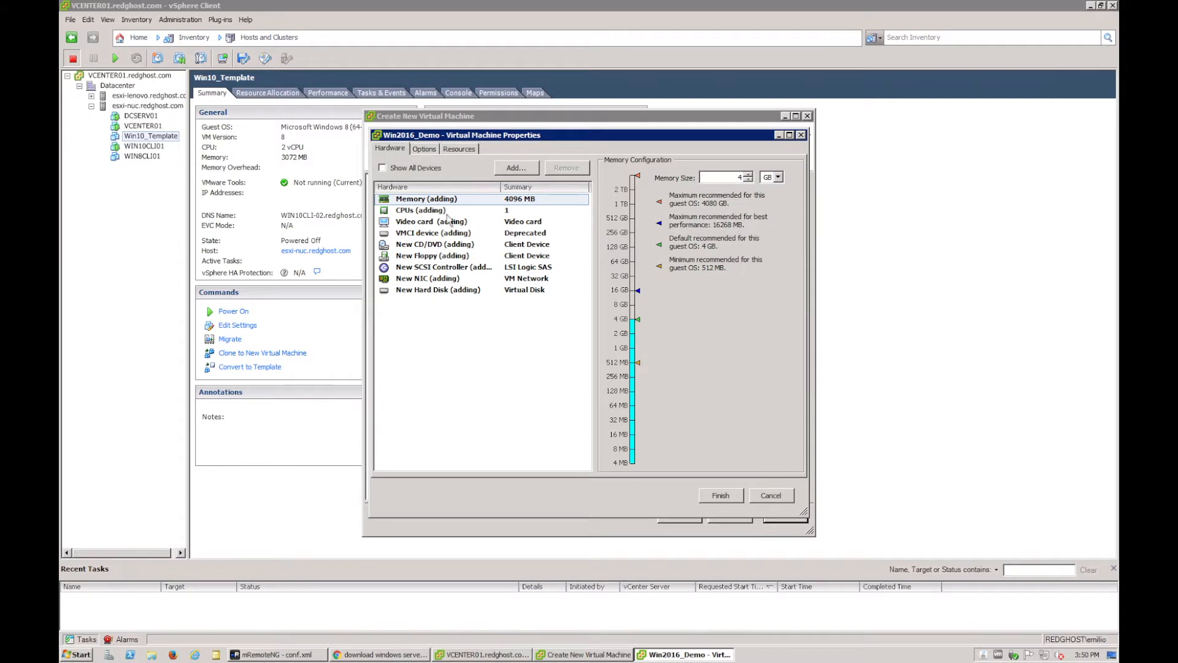
mouse_move(456, 330)
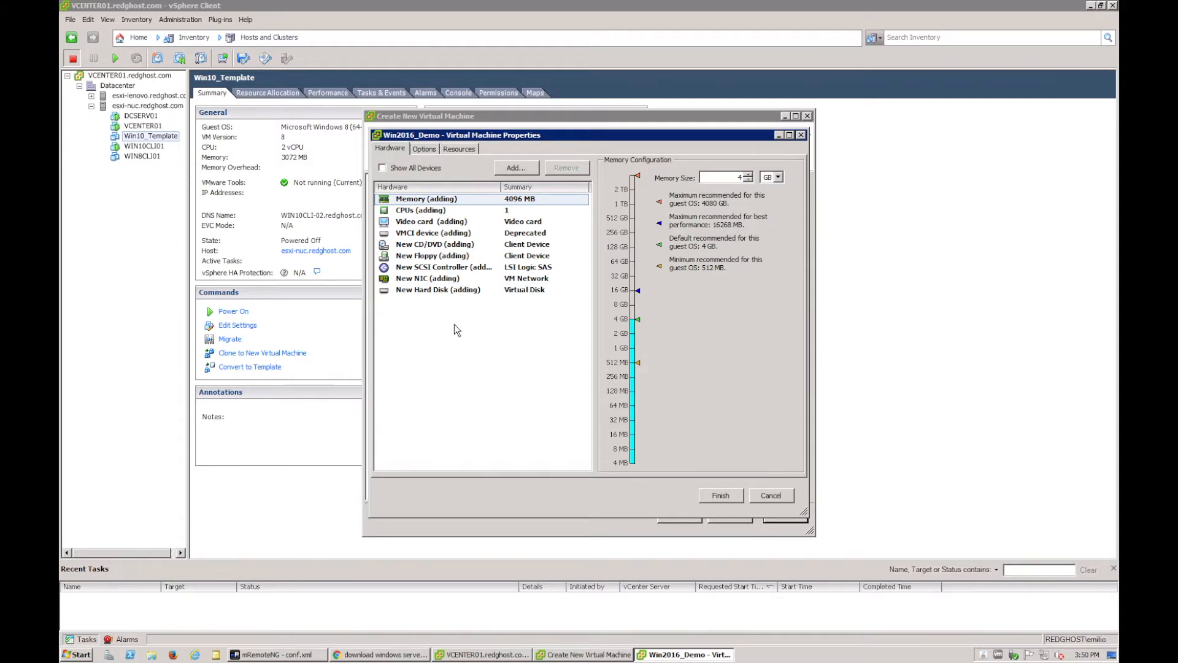
mouse_move(619, 207)
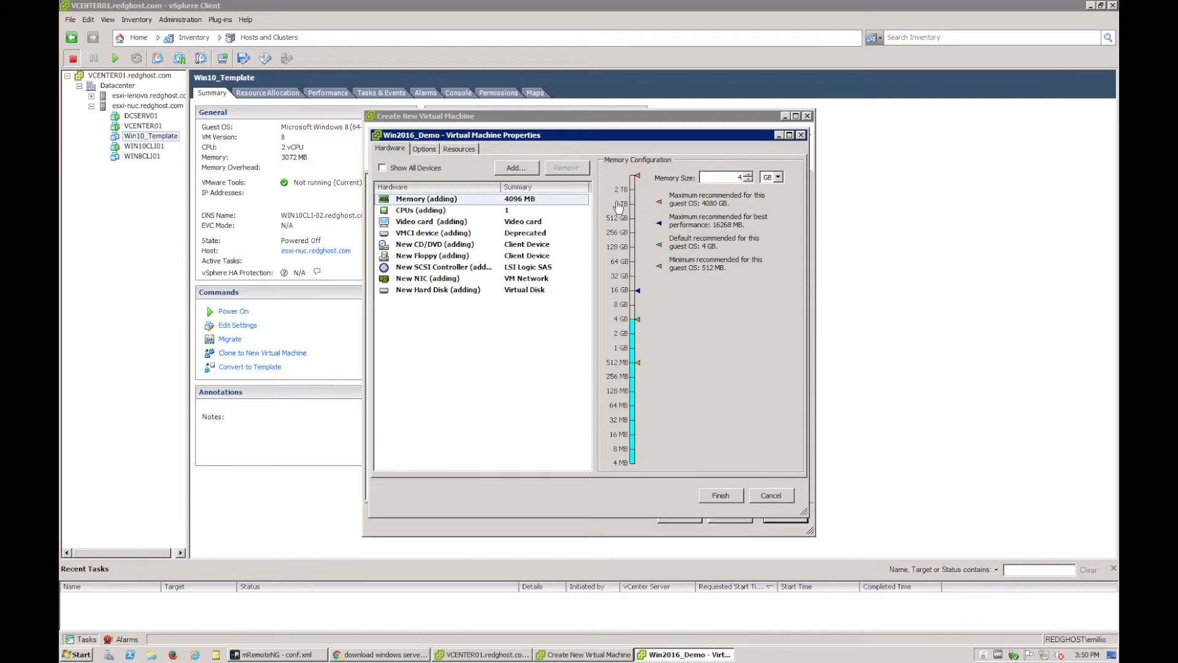
click(421, 210)
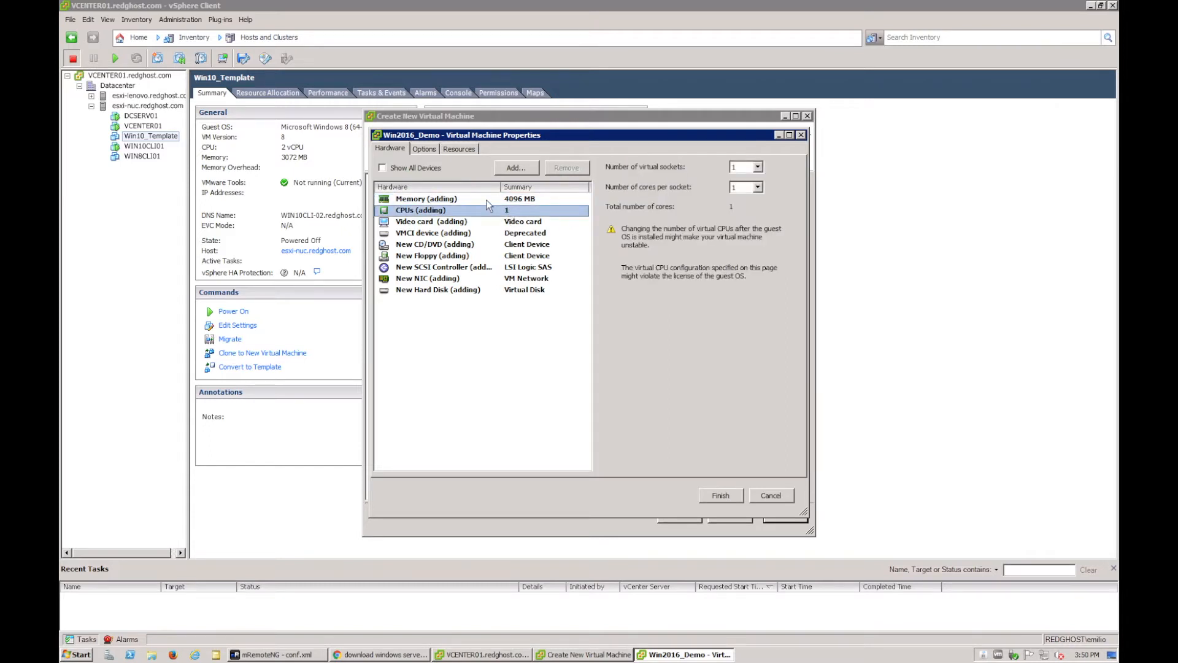
click(426, 199)
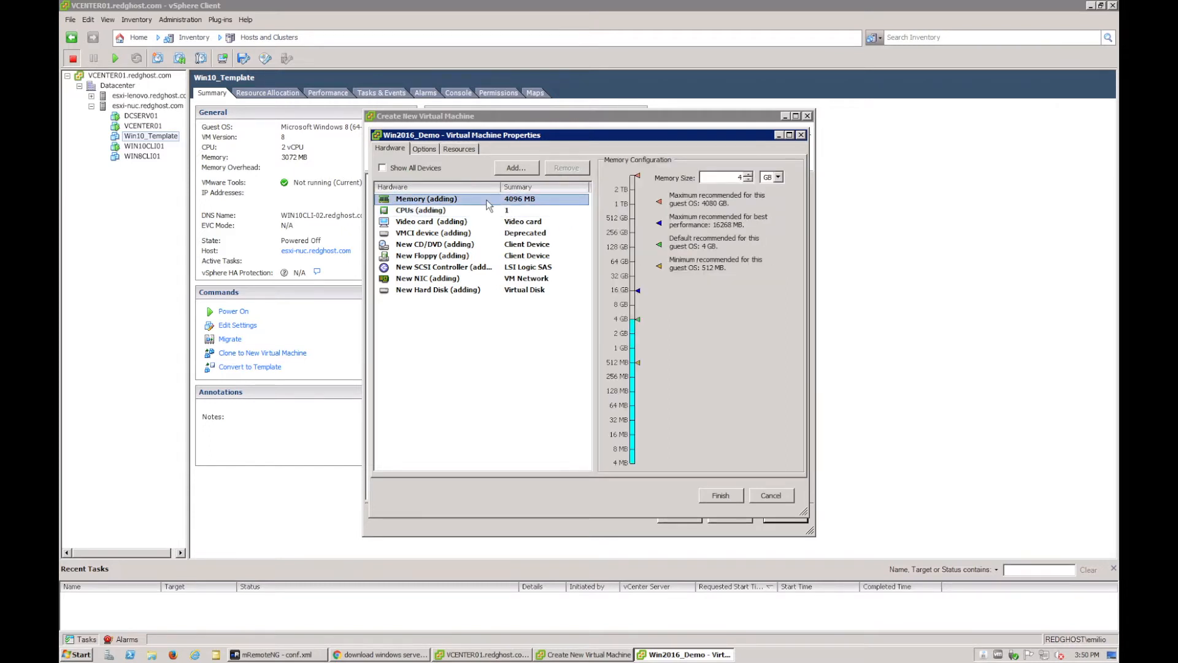
mouse_move(488, 214)
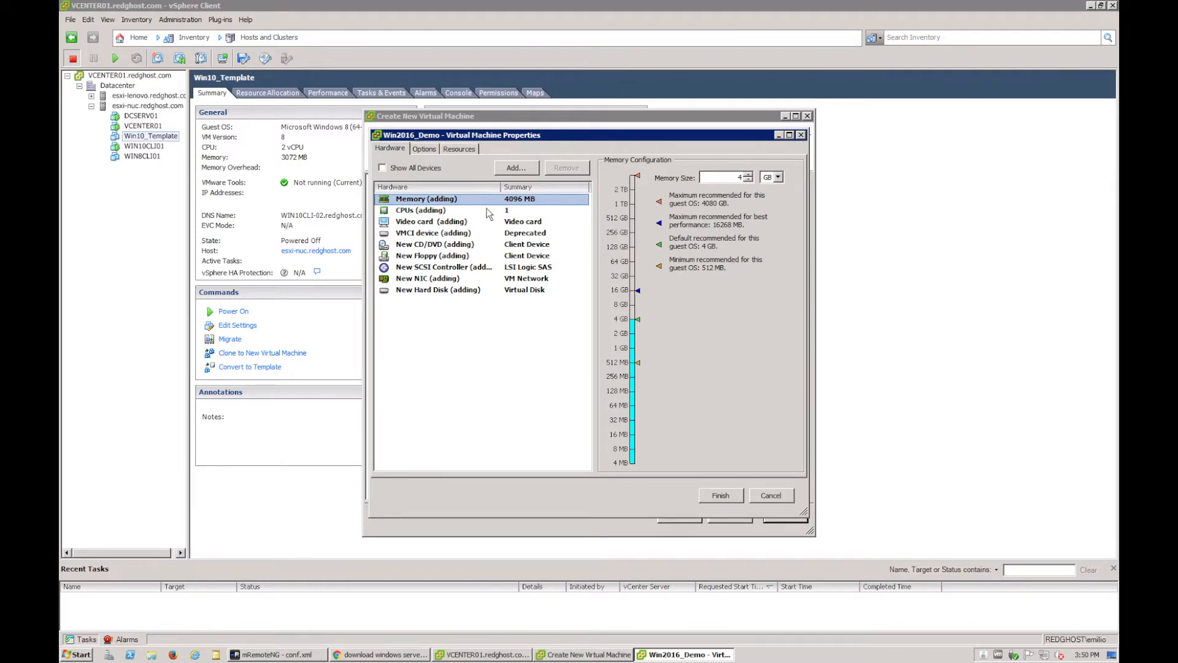
mouse_move(490, 216)
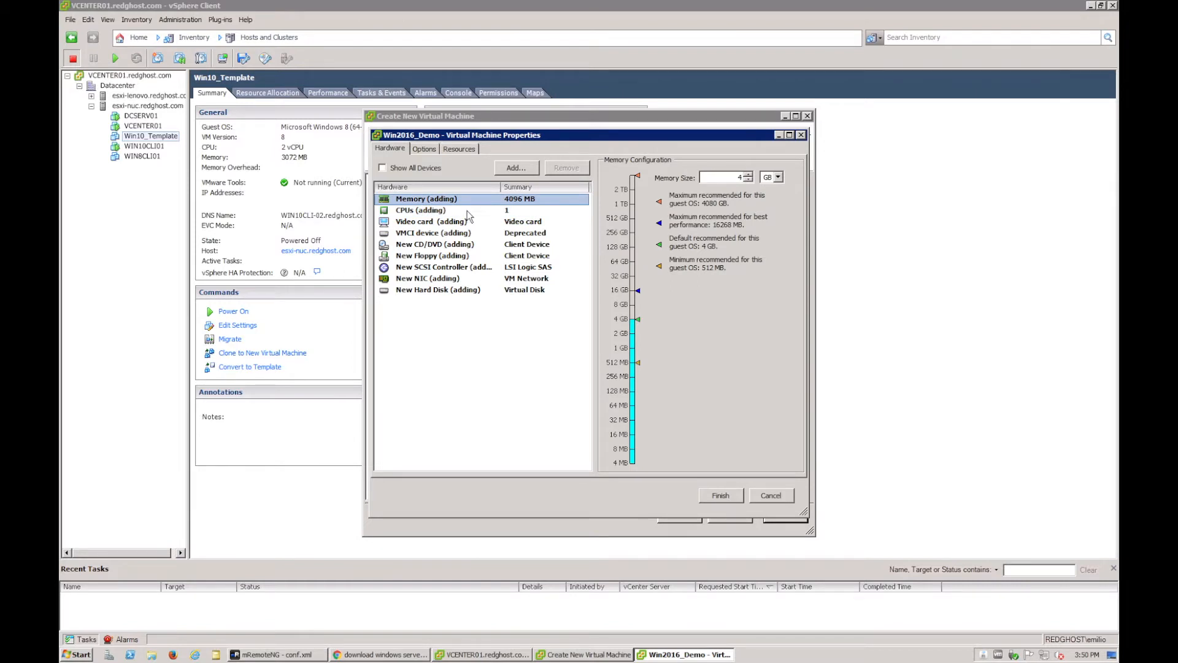
click(420, 210)
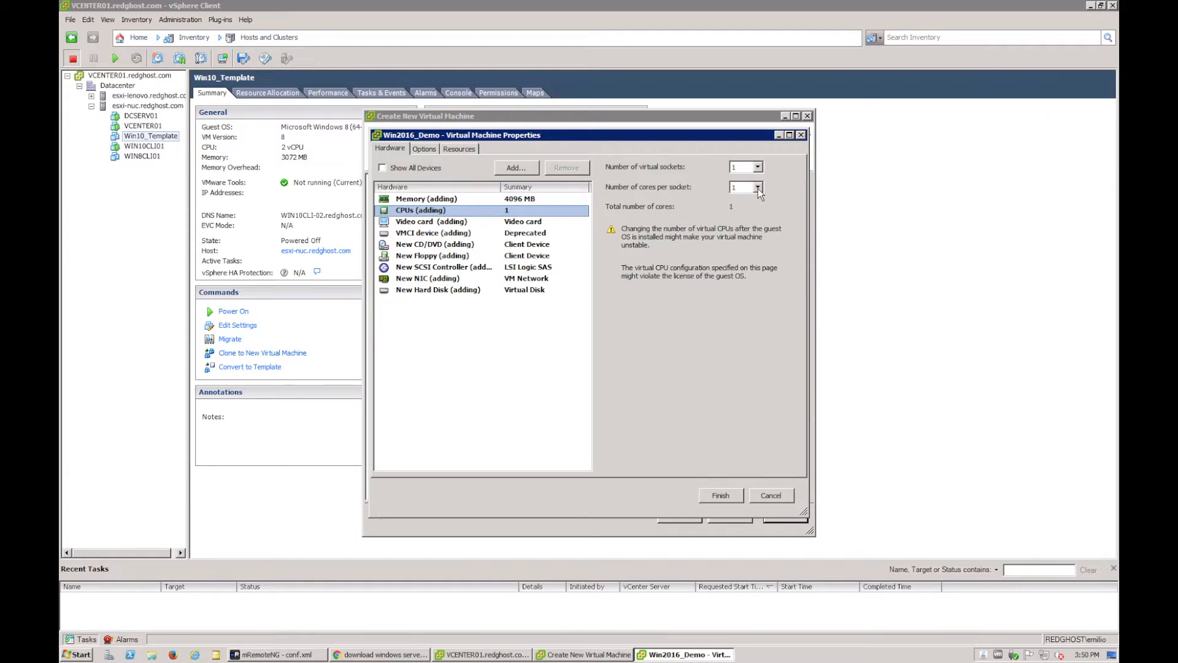
click(757, 187)
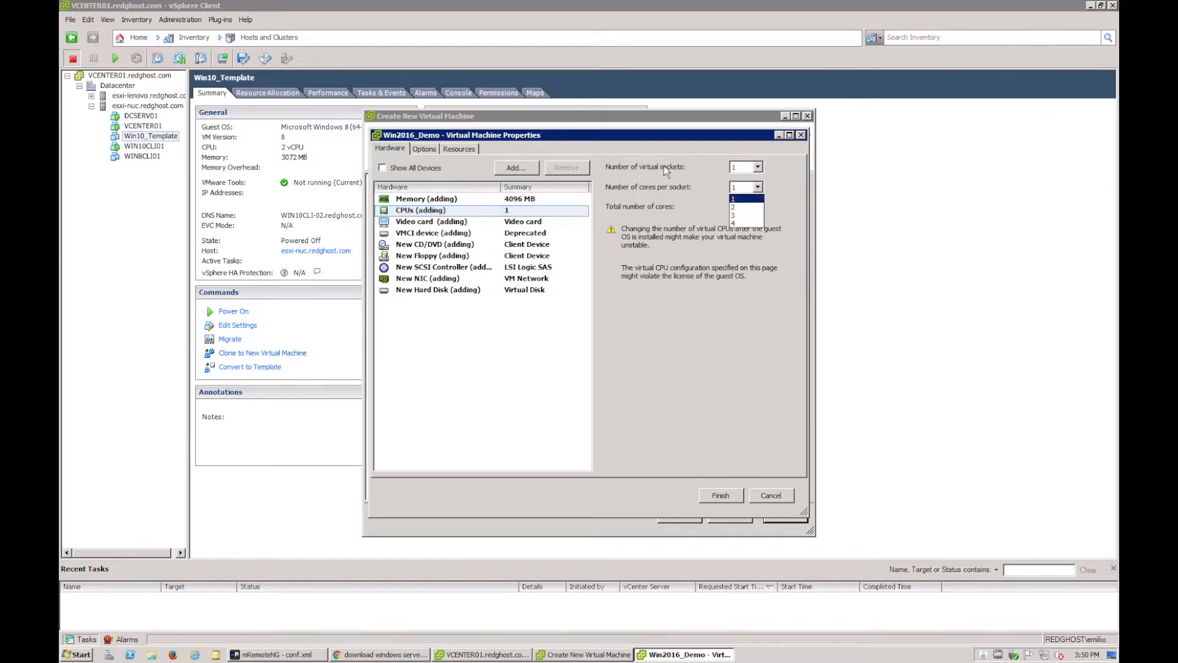
click(744, 199)
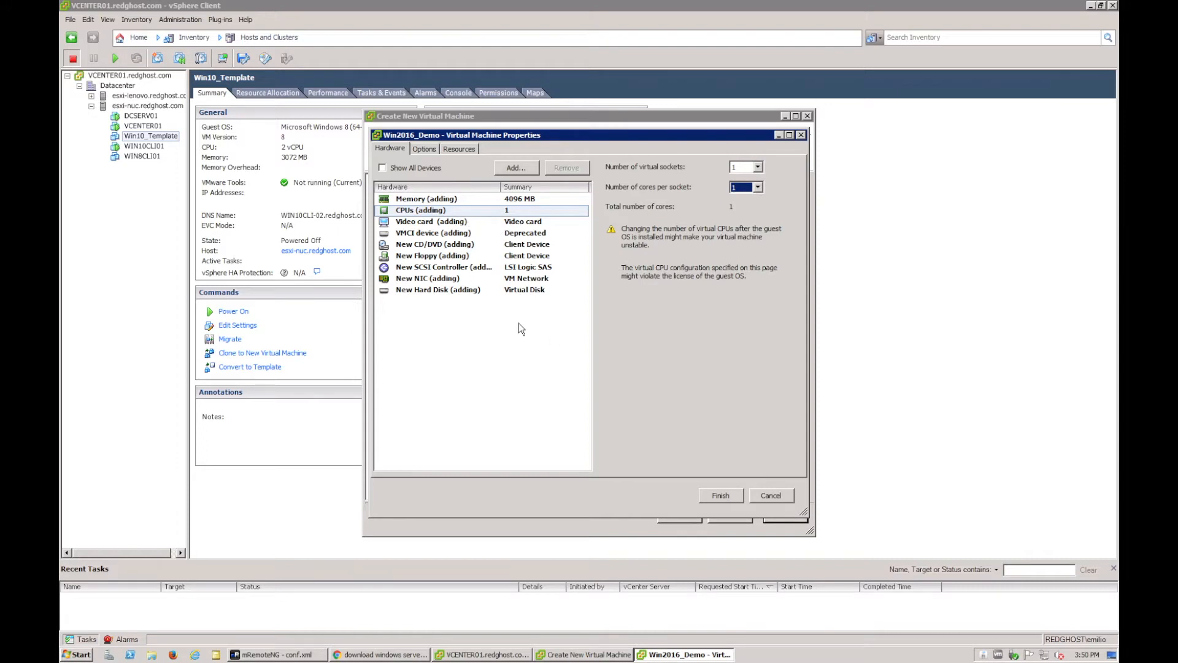
mouse_move(721, 503)
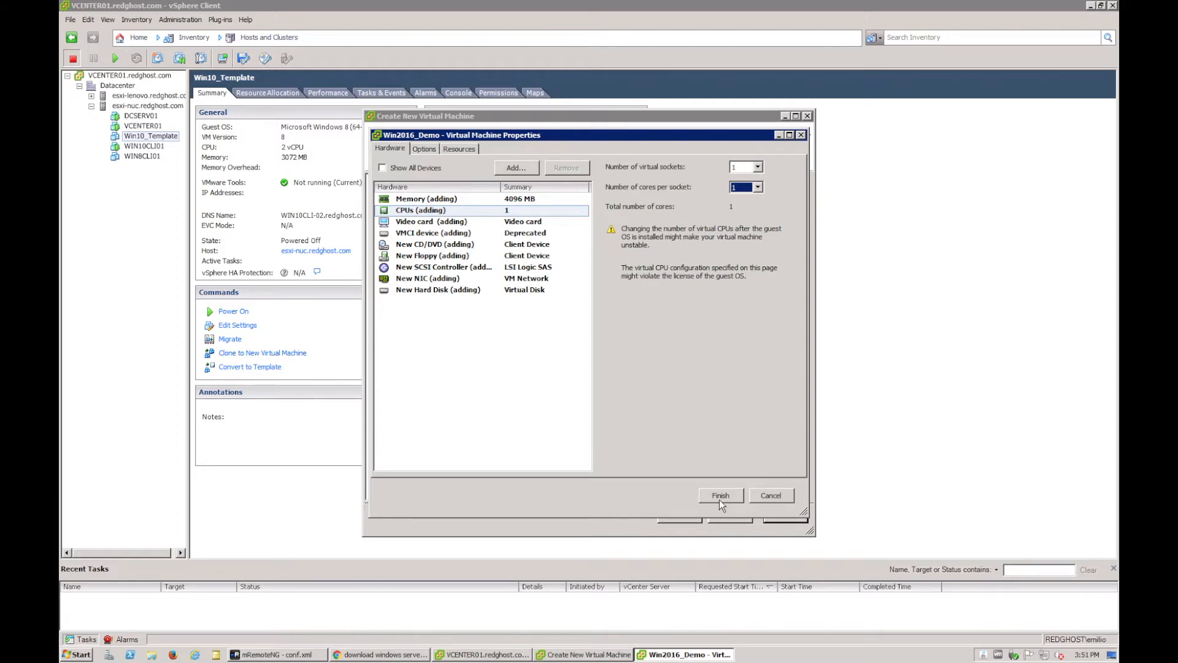
click(720, 495)
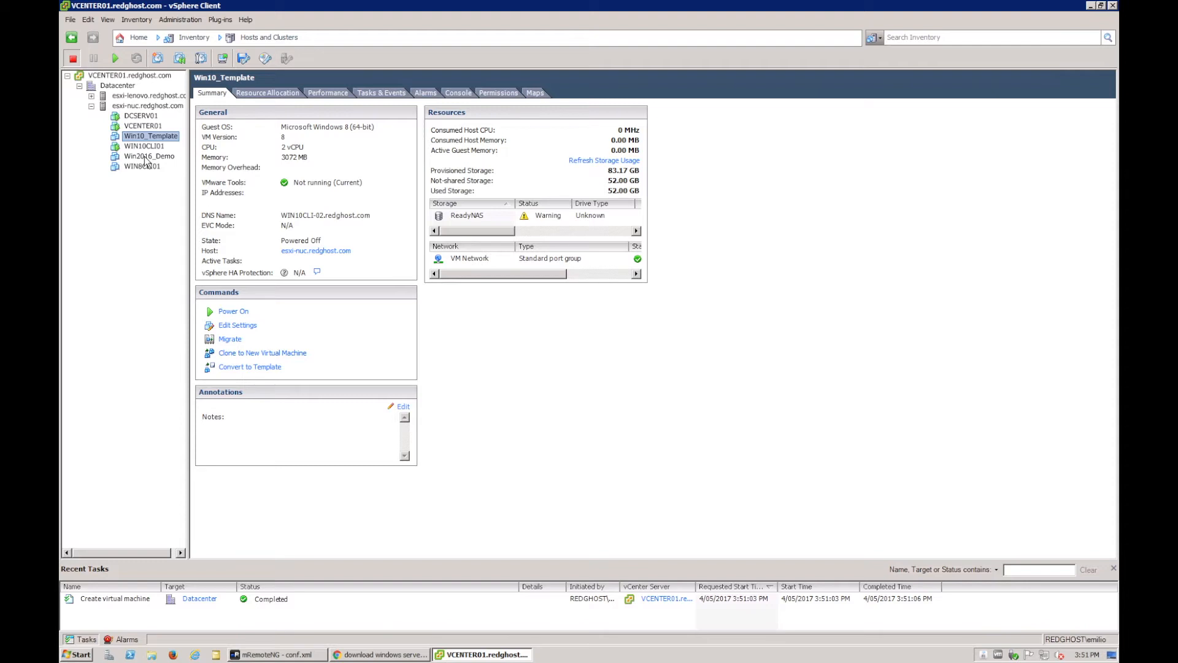
Step: Display the Win2016_Demo summary showing Windows Server 2012 64-bit, 1 vCPU, 4096 MB
click(149, 156)
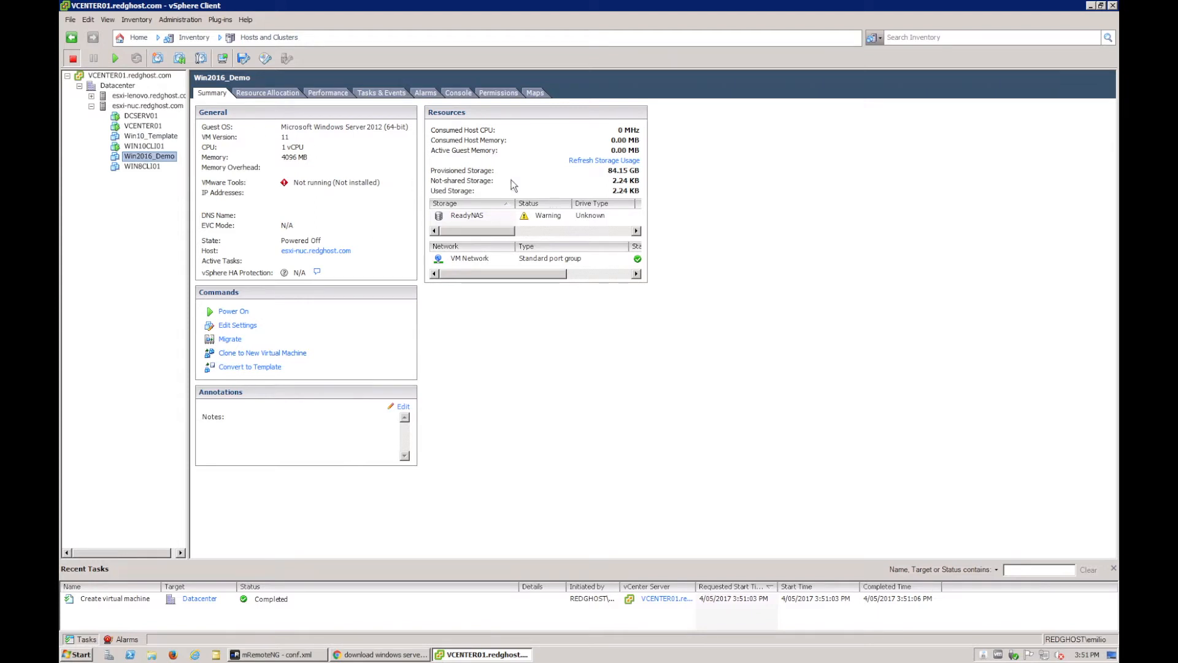
mouse_move(160, 176)
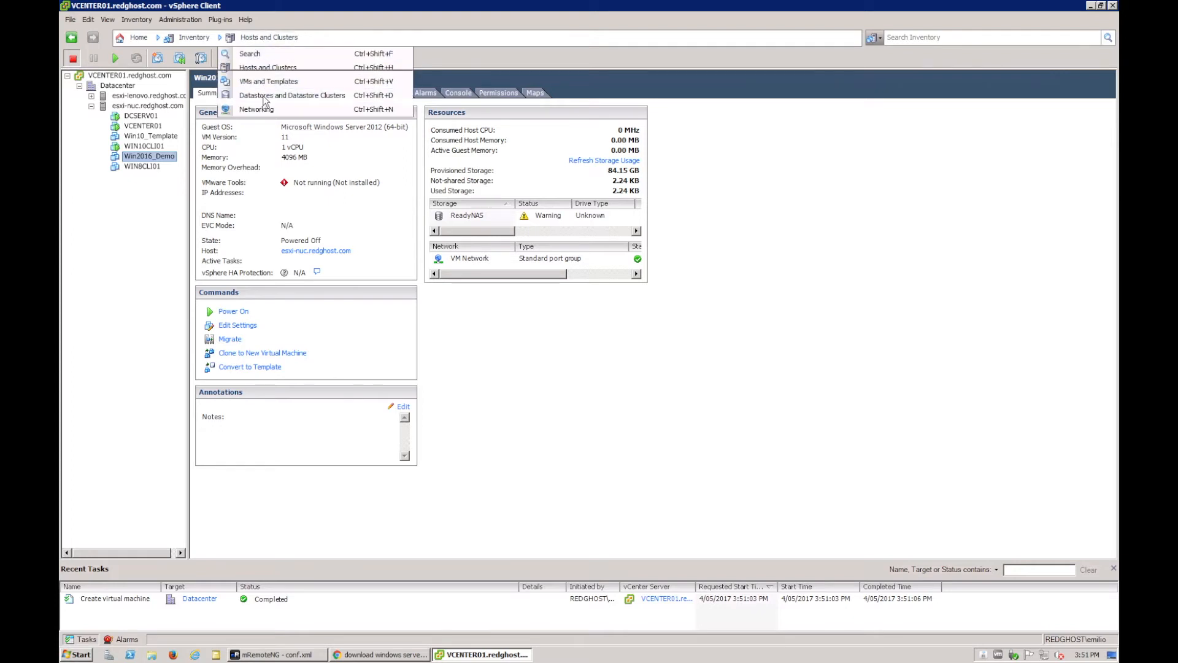
Step: Browse the ReadyNAS datastore's ISOs folder to check available install images, then close it
click(292, 95)
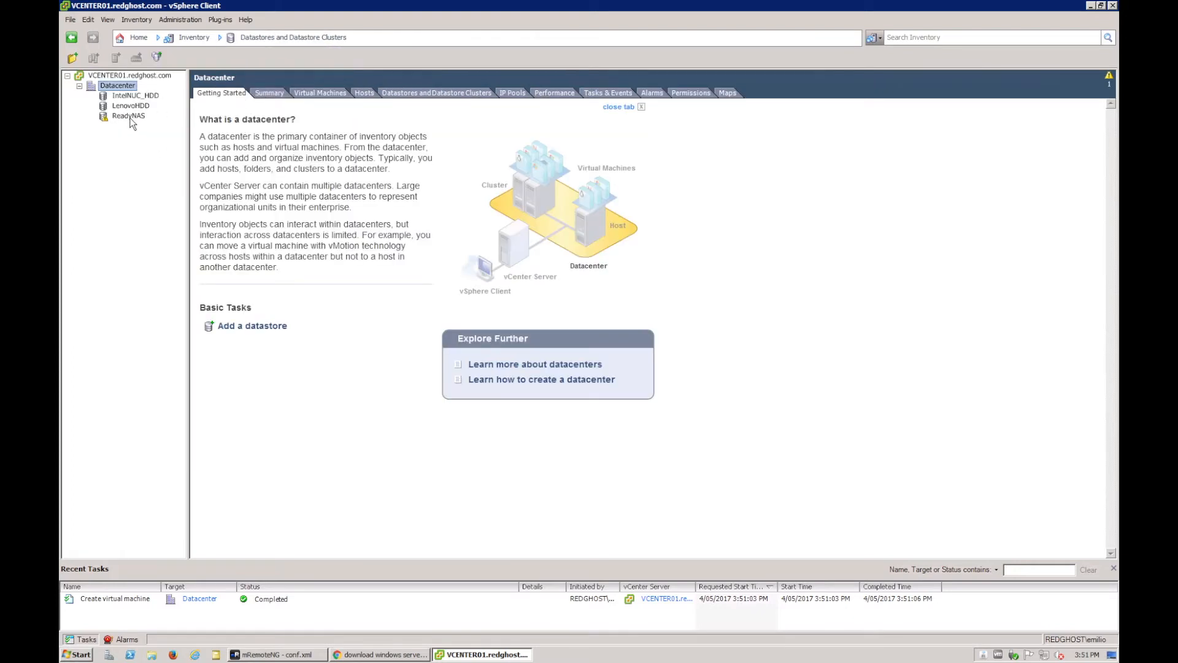
click(128, 116)
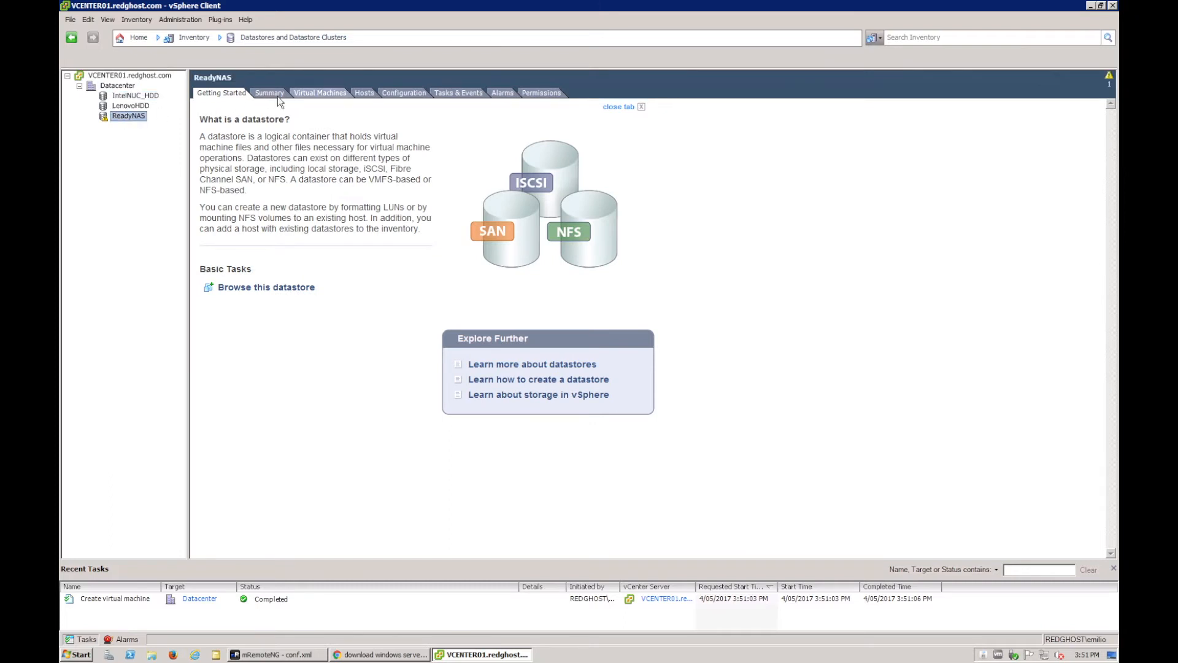
right_click(128, 116)
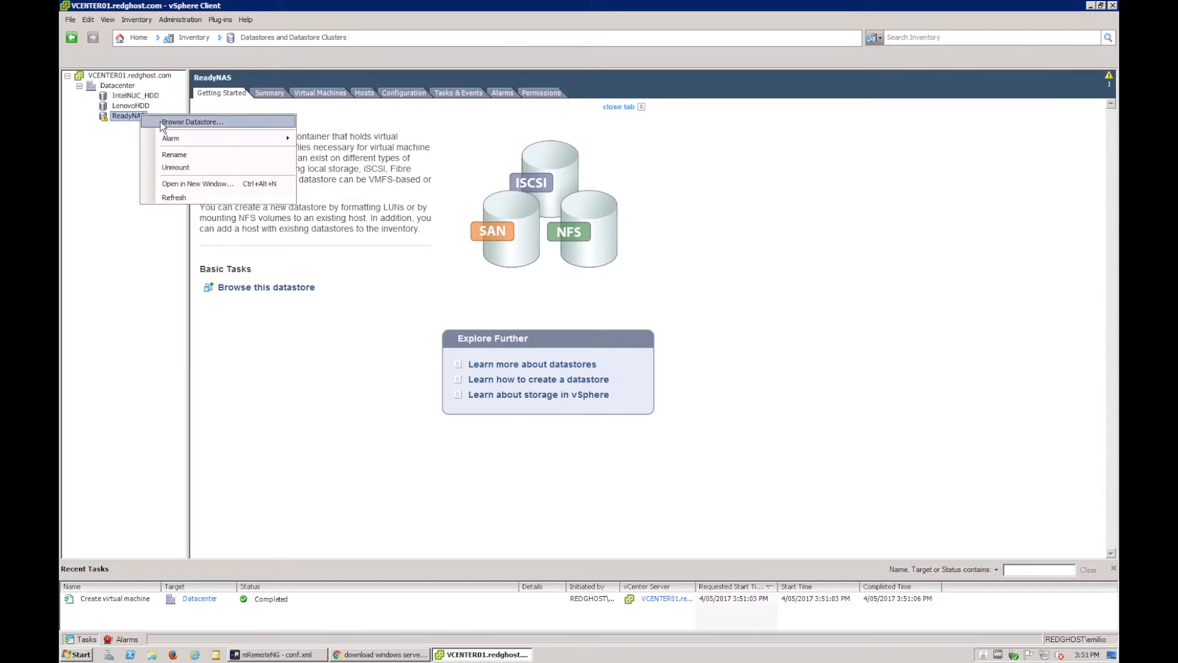
click(191, 121)
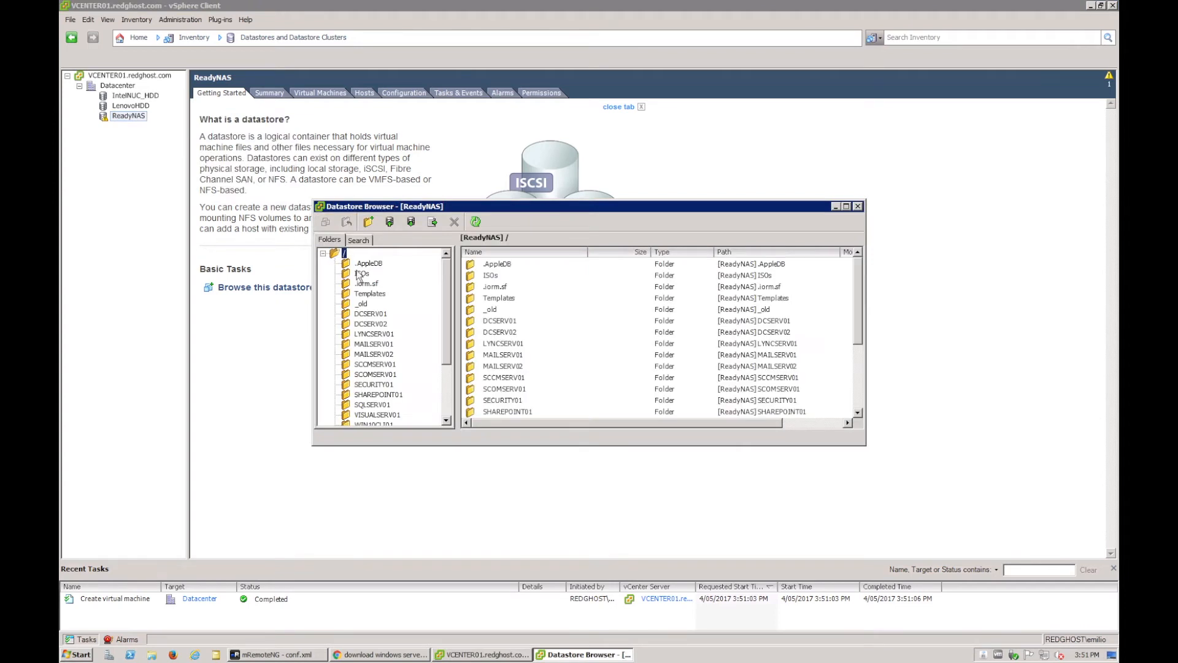
click(363, 275)
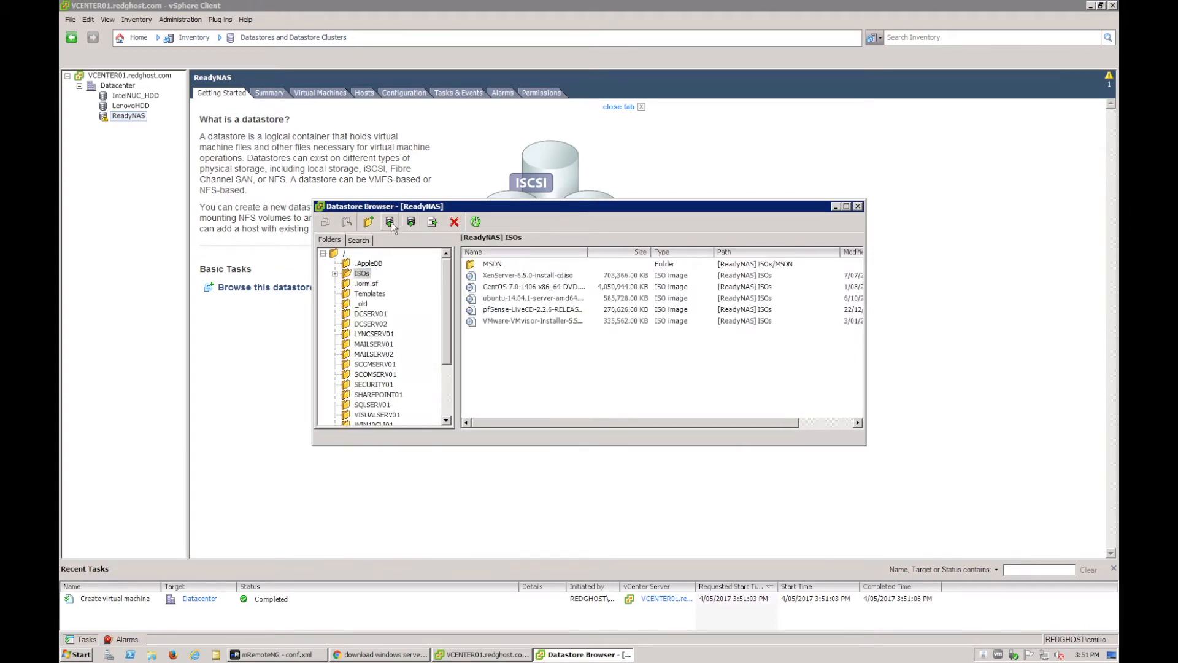
mouse_move(389, 220)
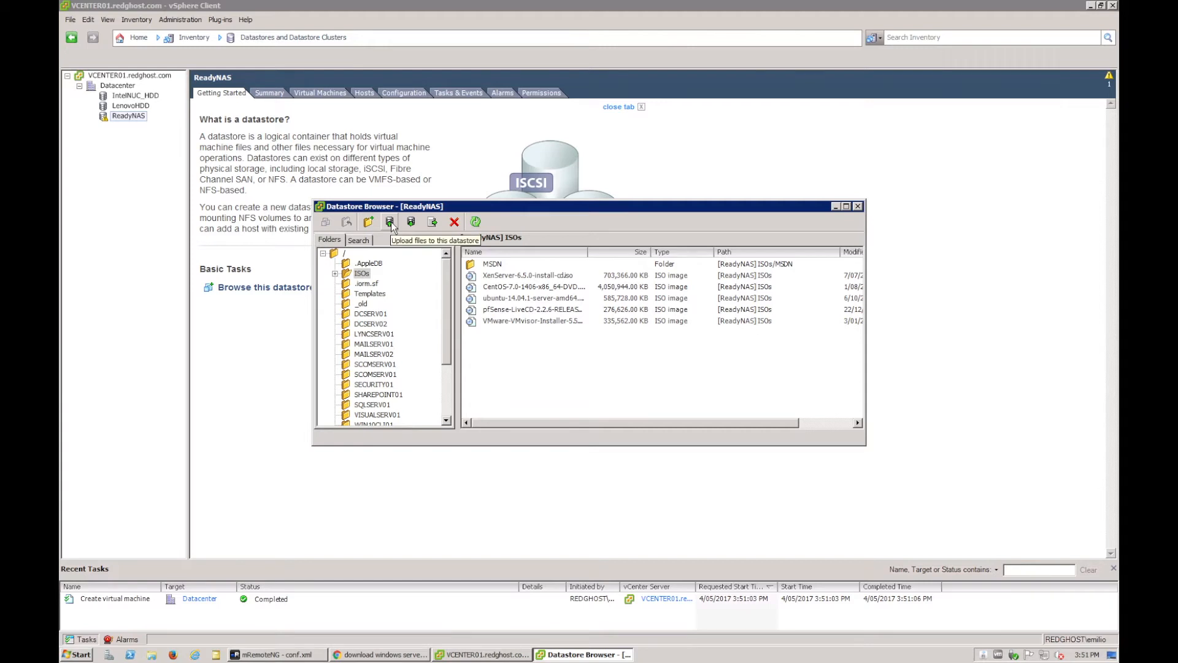
mouse_move(577, 382)
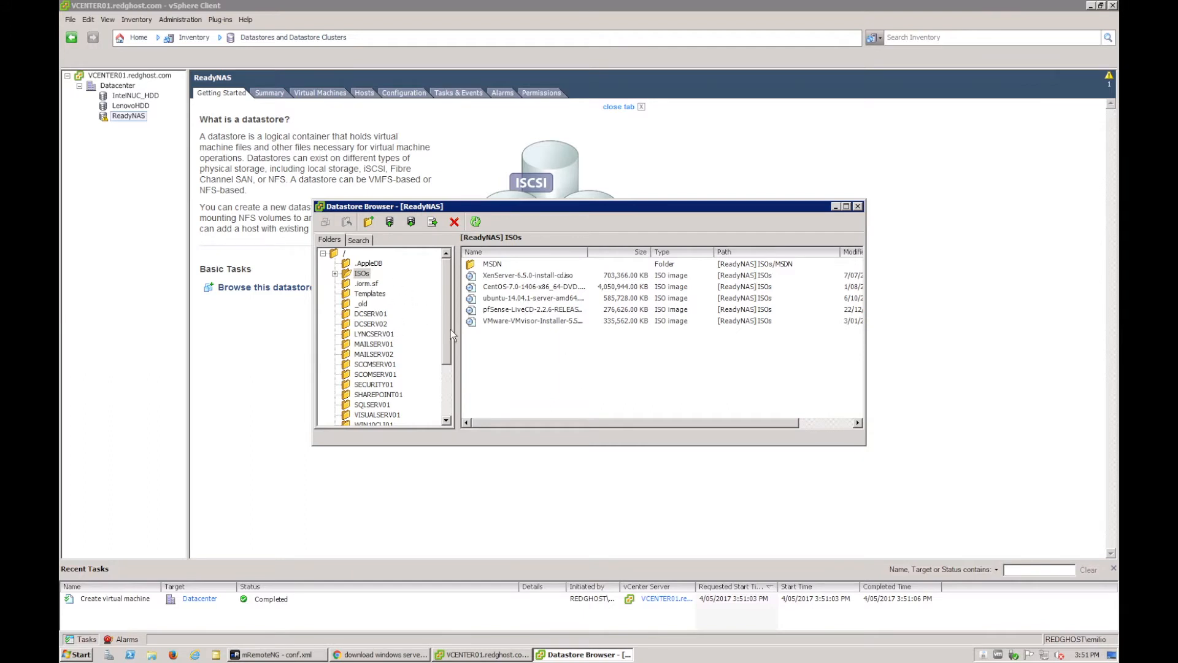
mouse_move(546, 377)
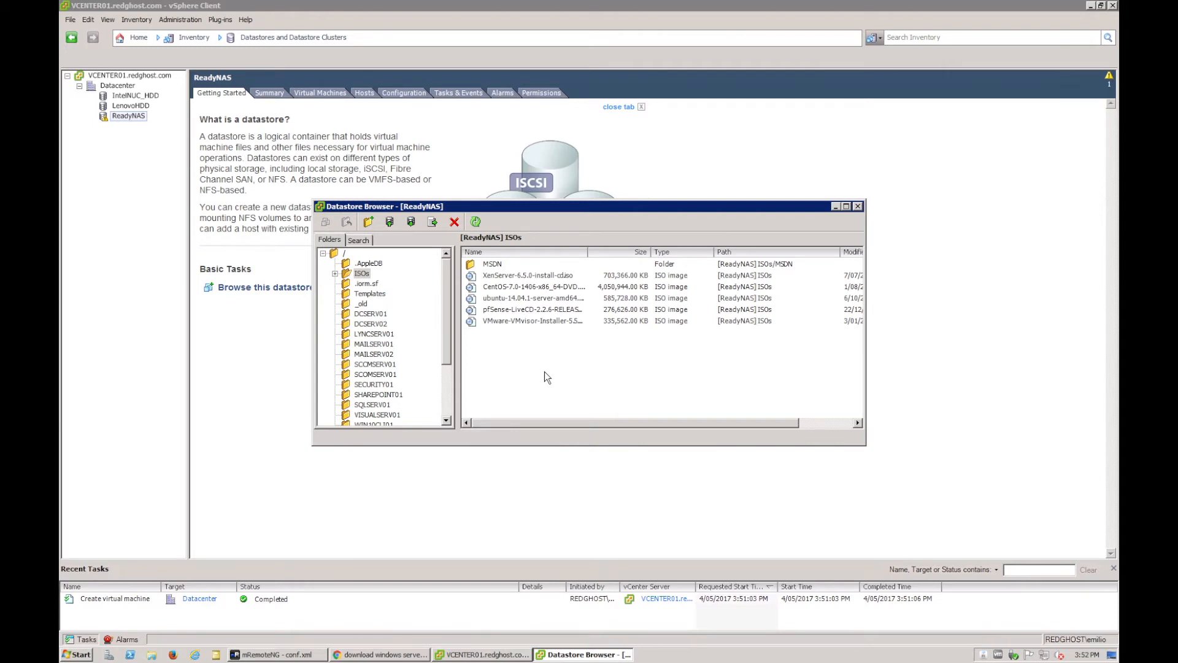
mouse_move(711, 339)
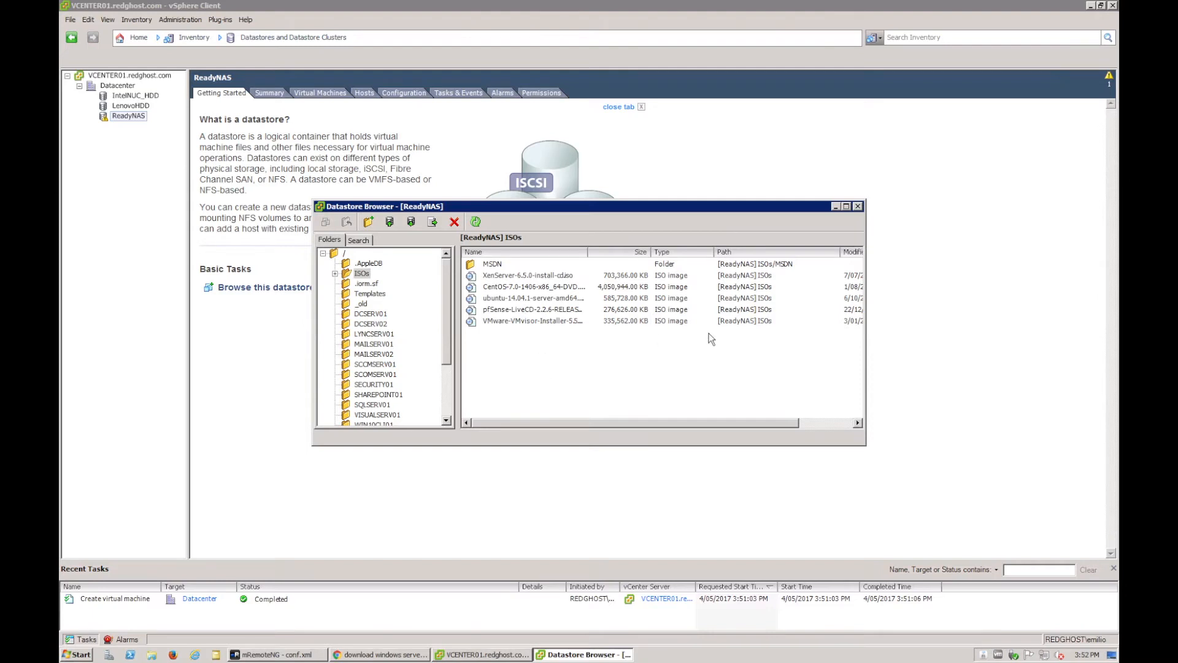
click(858, 206)
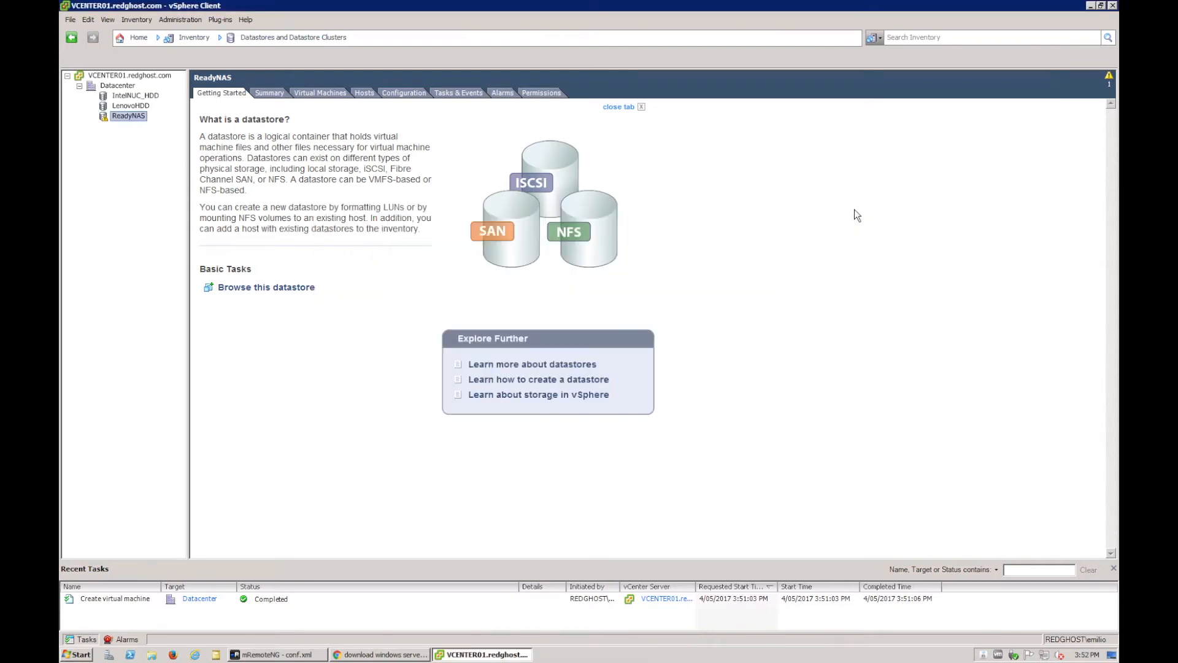
mouse_move(347, 319)
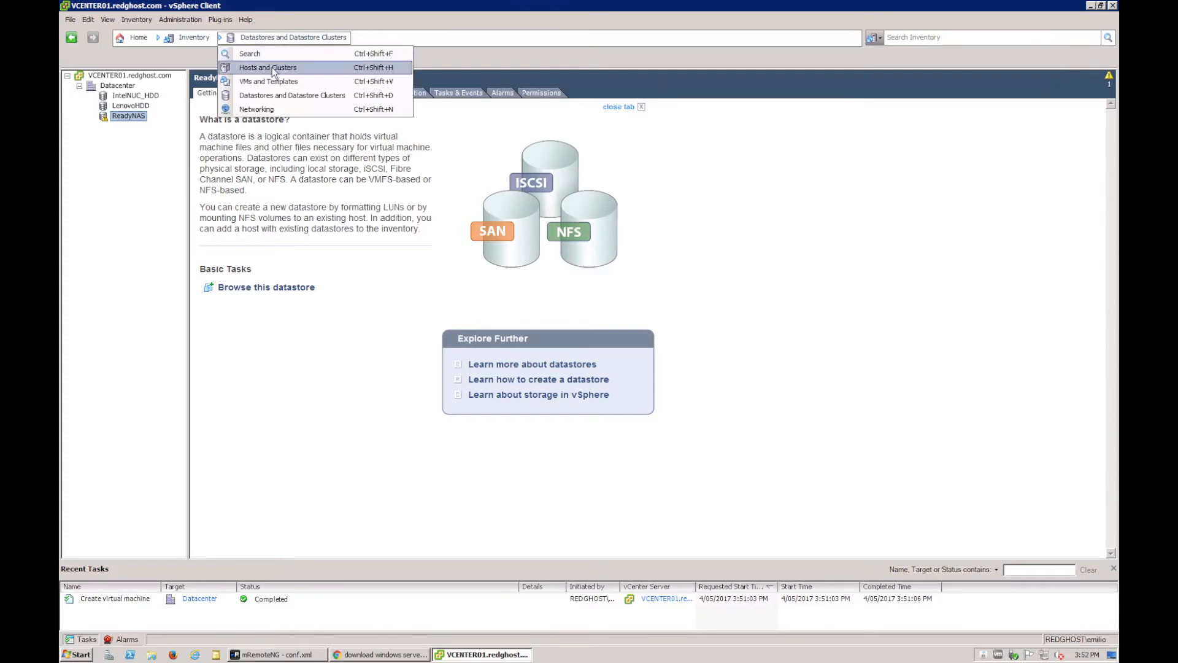
Step: Open the Win2016_Demo console from Hosts and Clusters and power the VM on
click(268, 67)
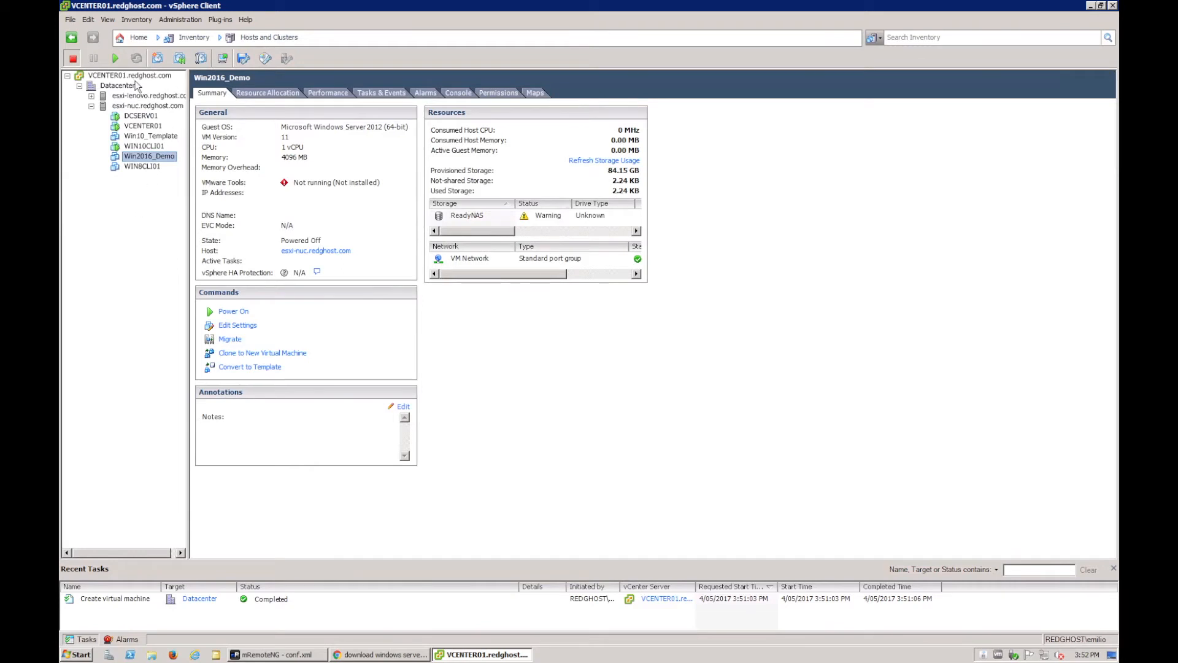
mouse_move(222, 58)
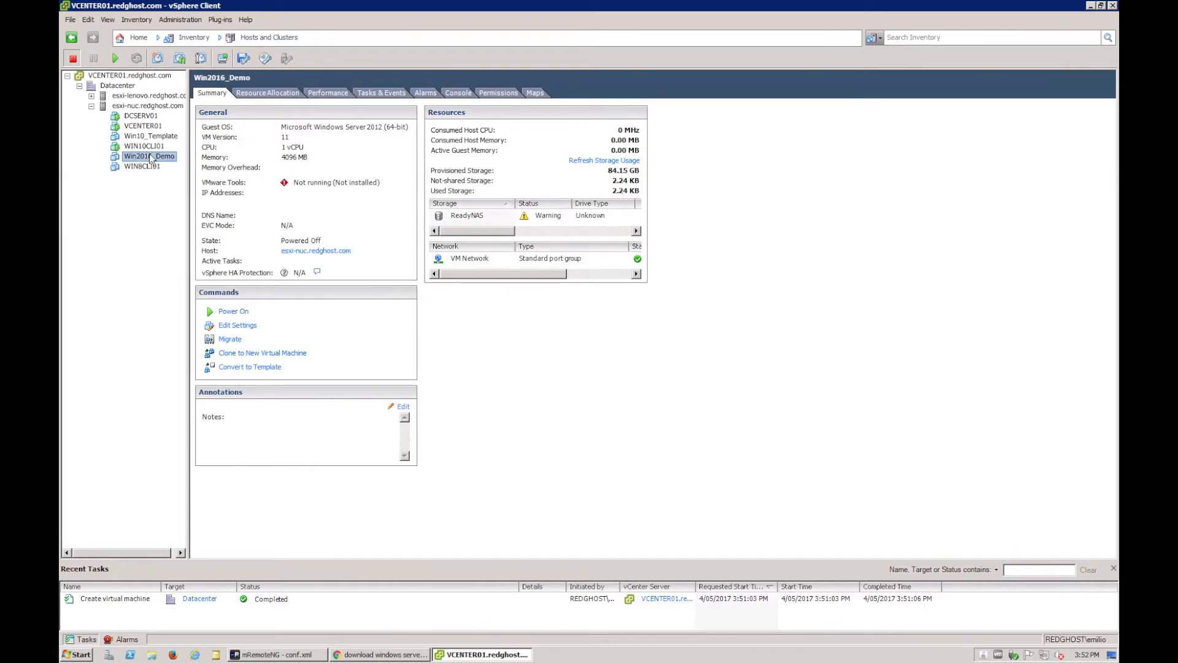
right_click(148, 156)
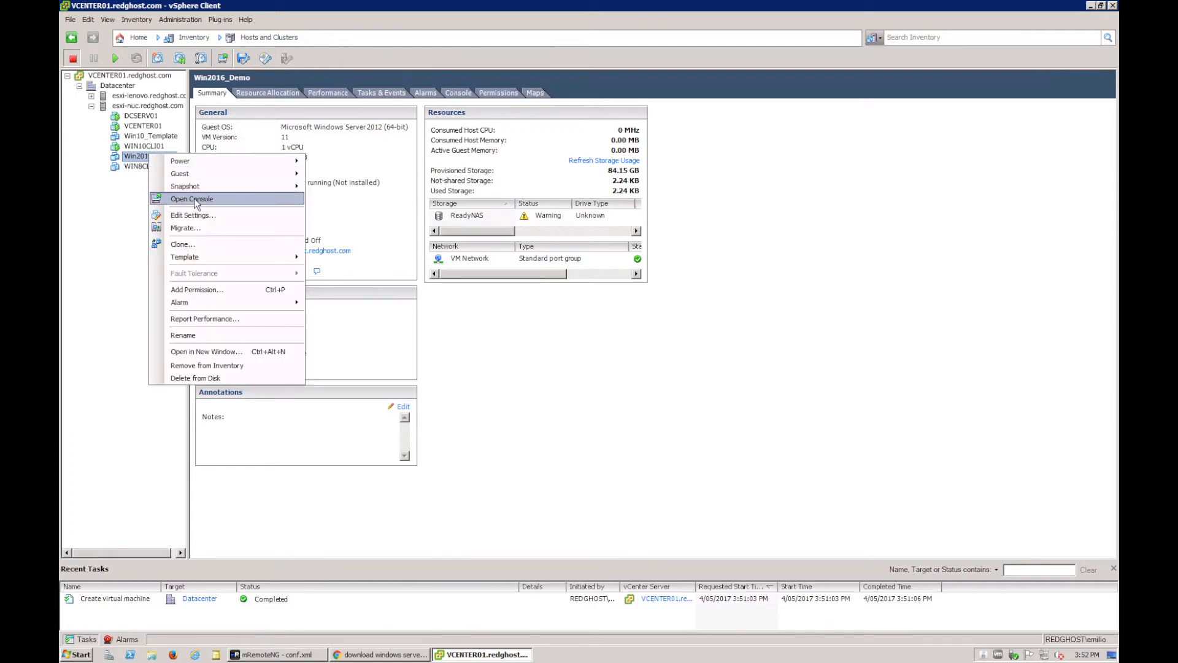
click(192, 199)
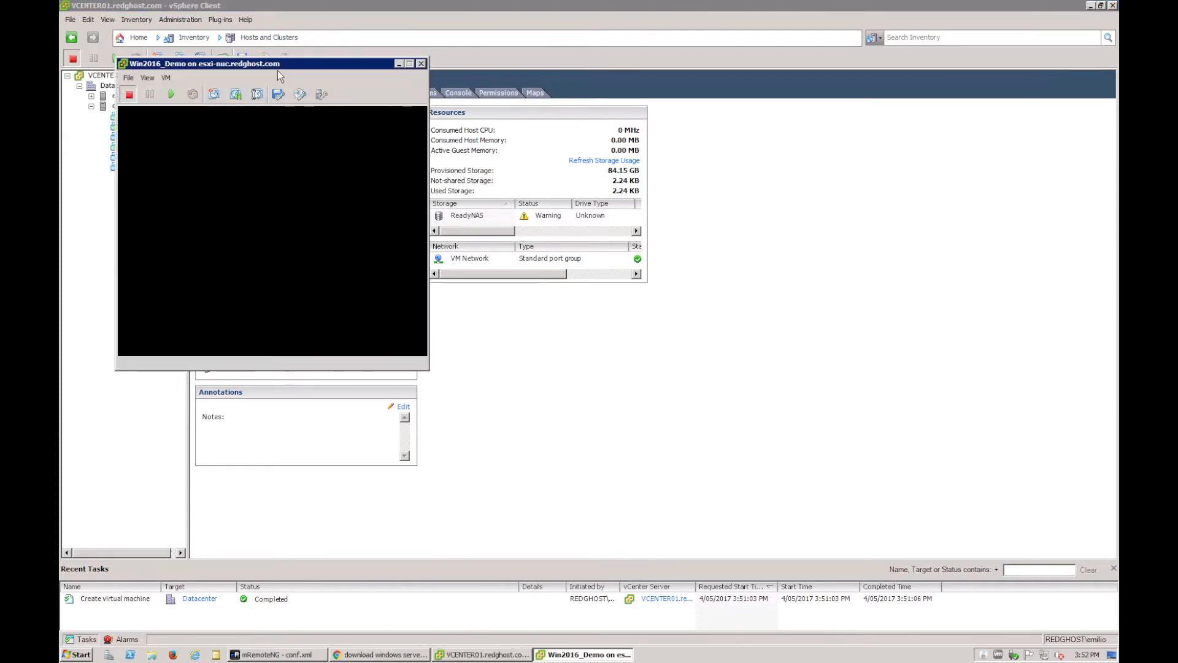
click(169, 95)
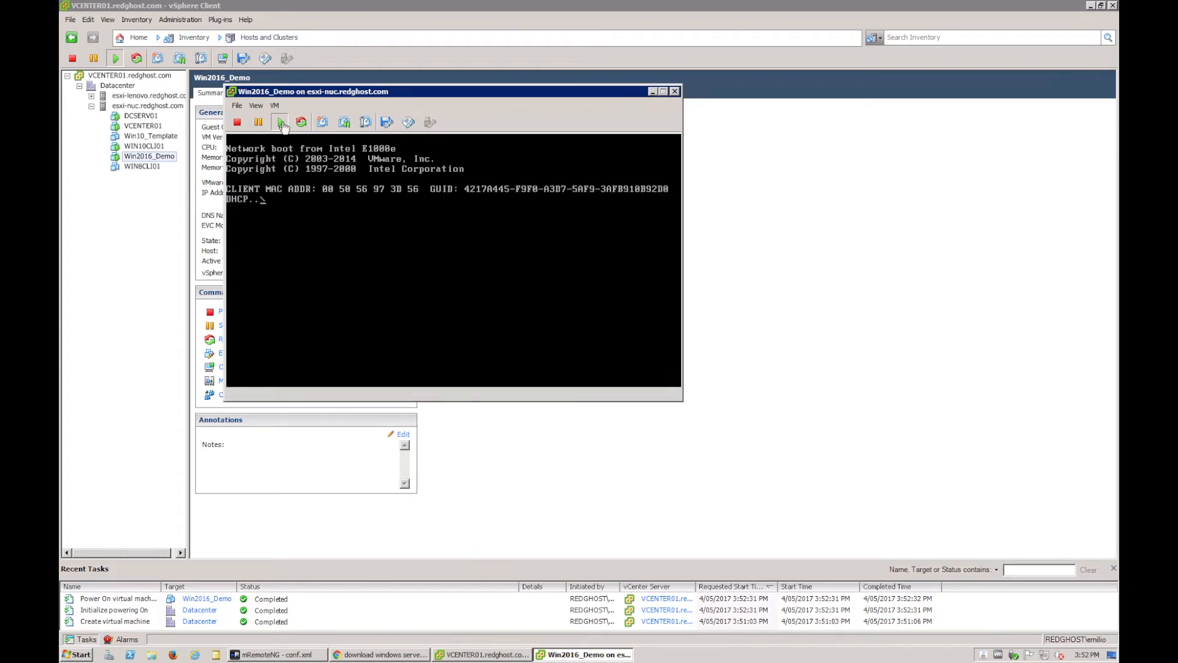
mouse_move(361, 90)
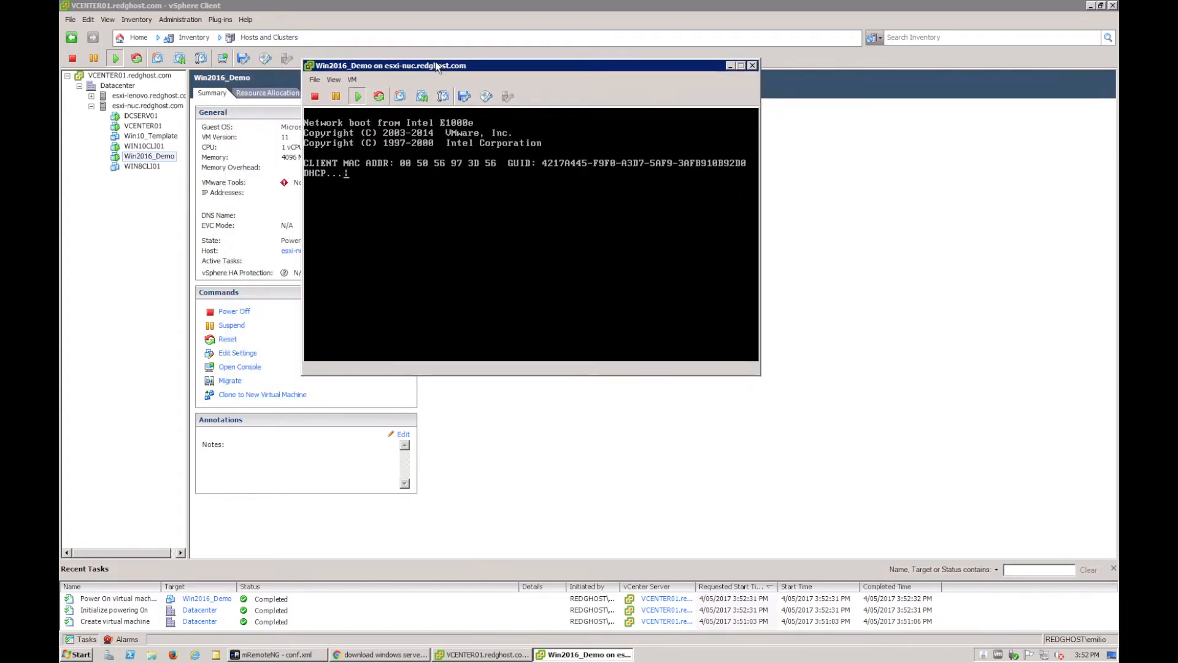
mouse_move(486, 96)
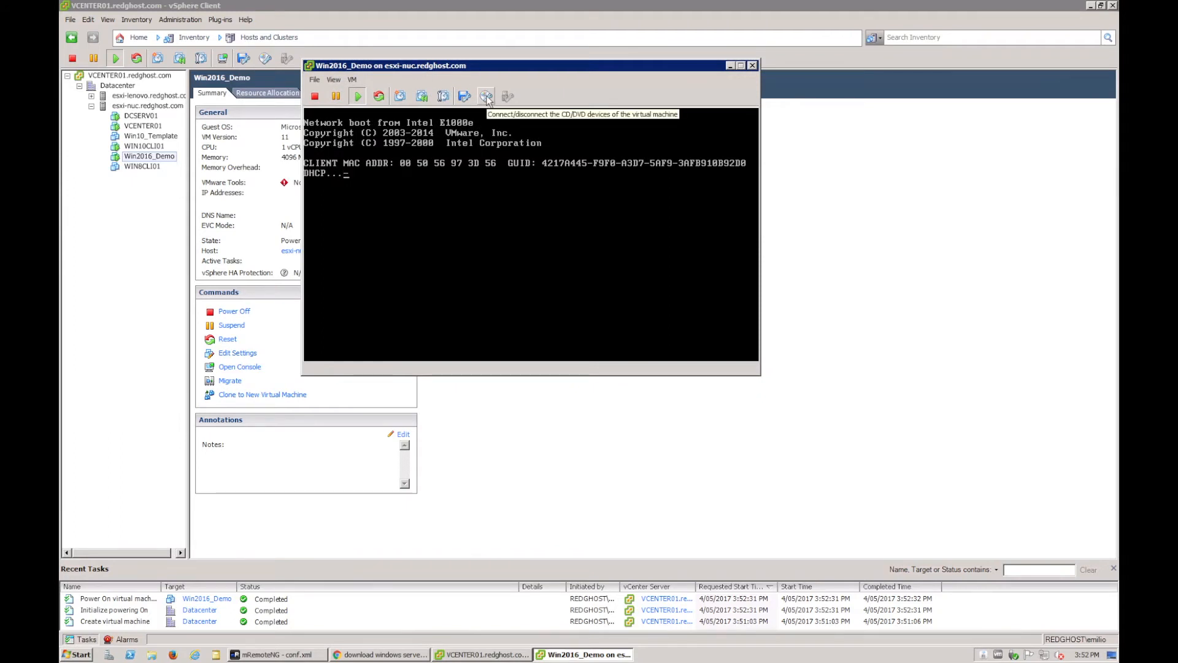
Step: Check the connection options for the VM's CD/DVD drive 1 from the console toolbar
click(486, 95)
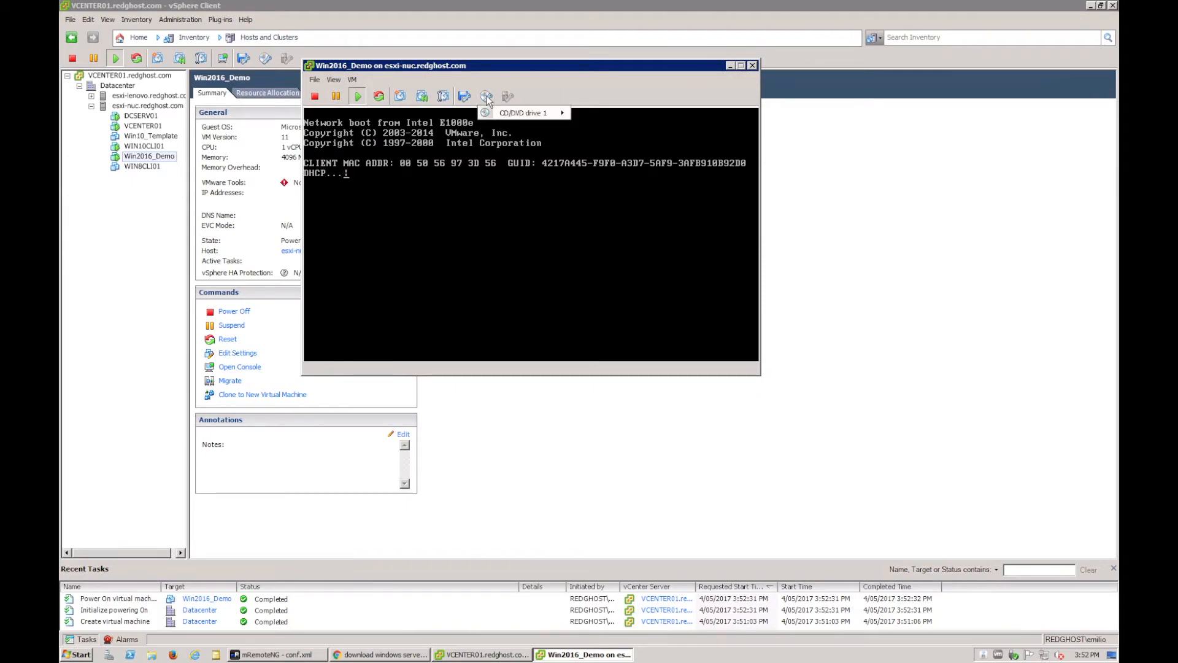
click(524, 113)
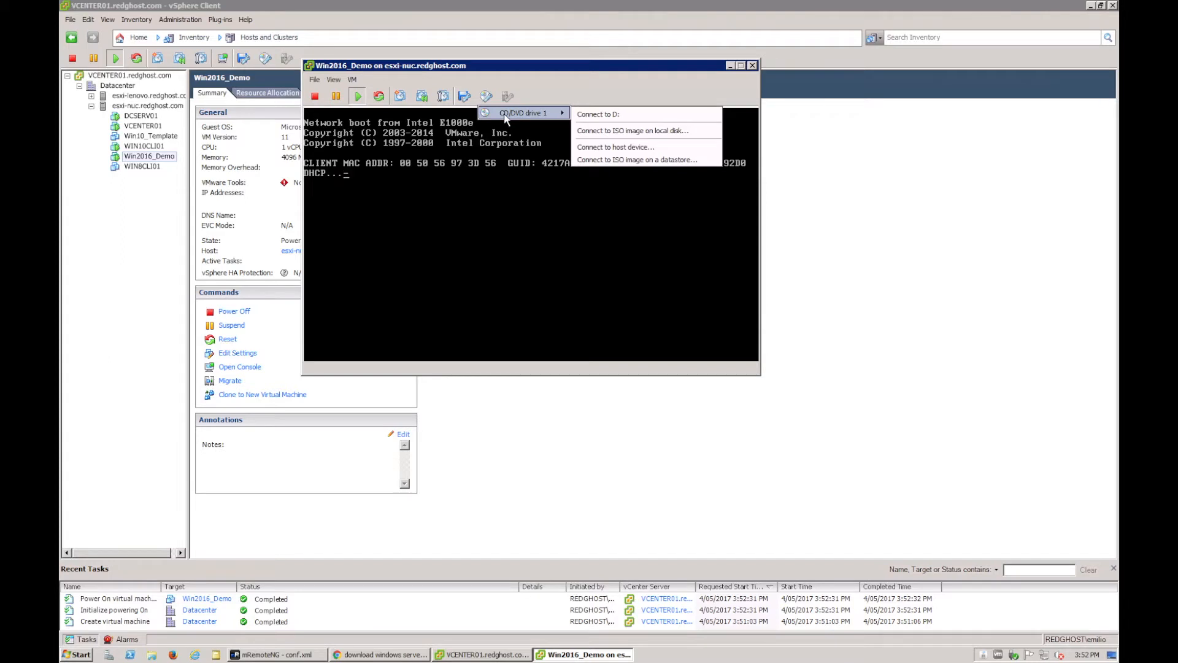
mouse_move(633, 130)
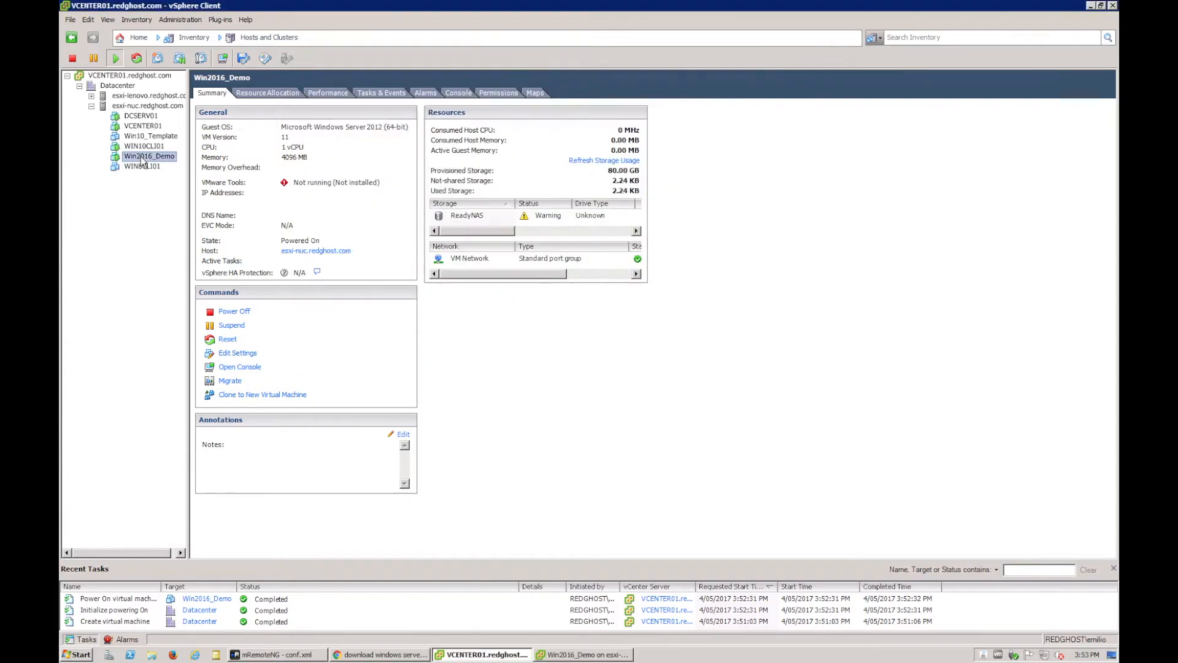
Step: Switch Win2016_Demo's CD/DVD drive 1 to a Datastore ISO File, leaving the path unchosen
right_click(150, 156)
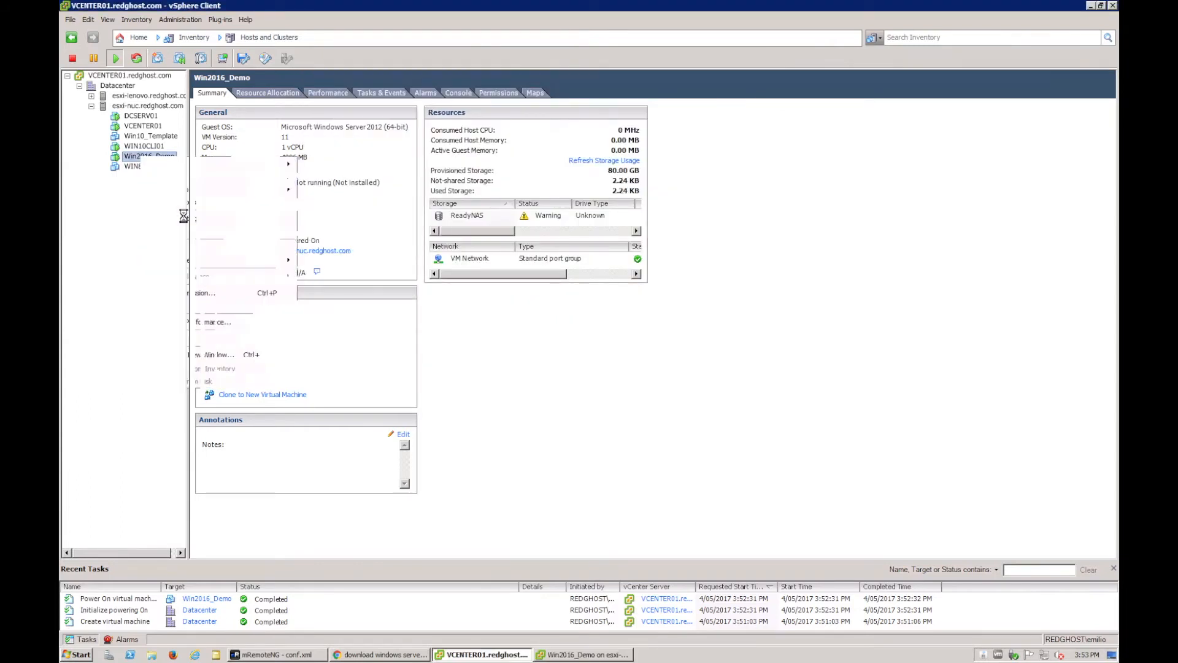
click(237, 352)
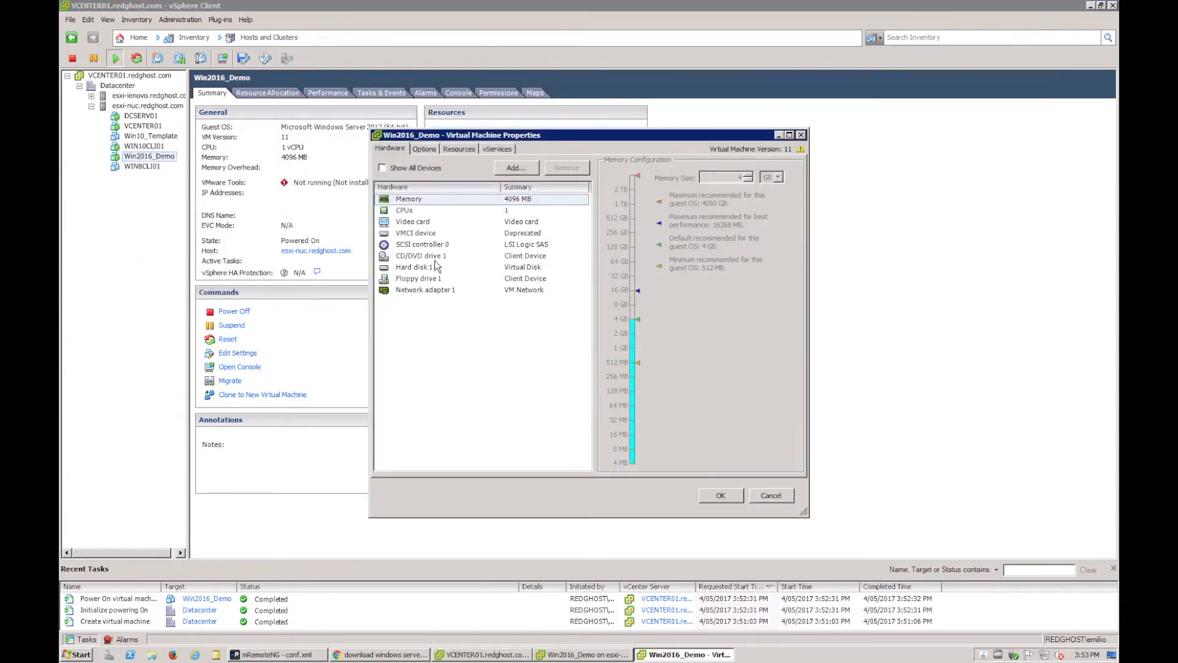
click(421, 256)
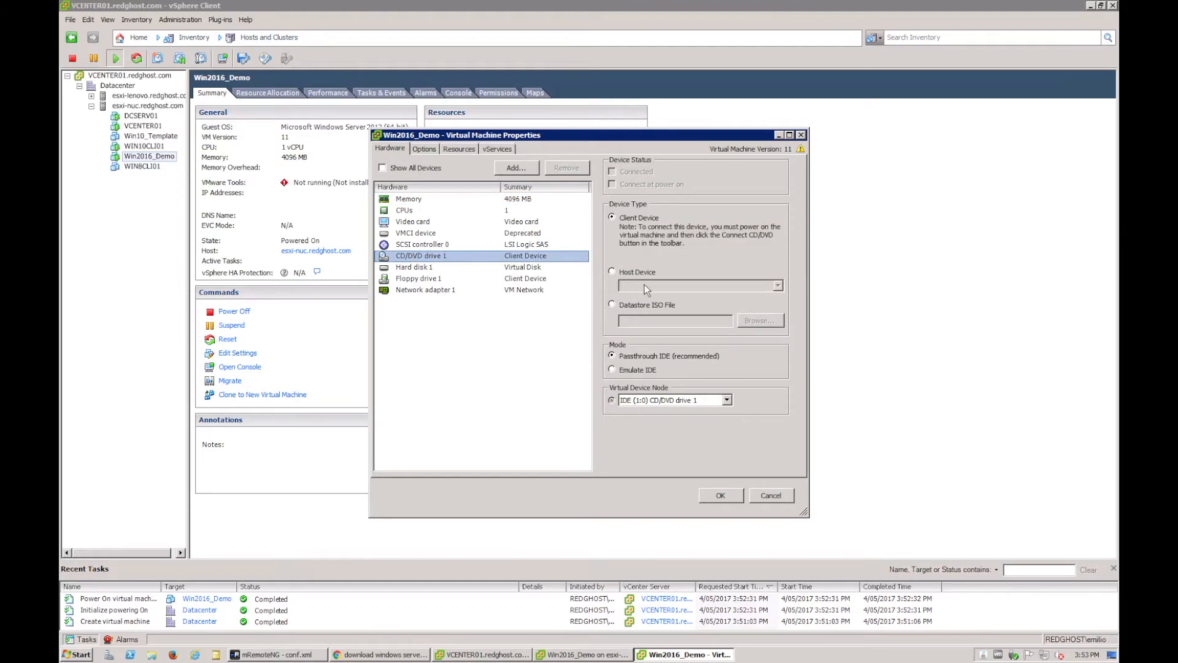
mouse_move(573, 275)
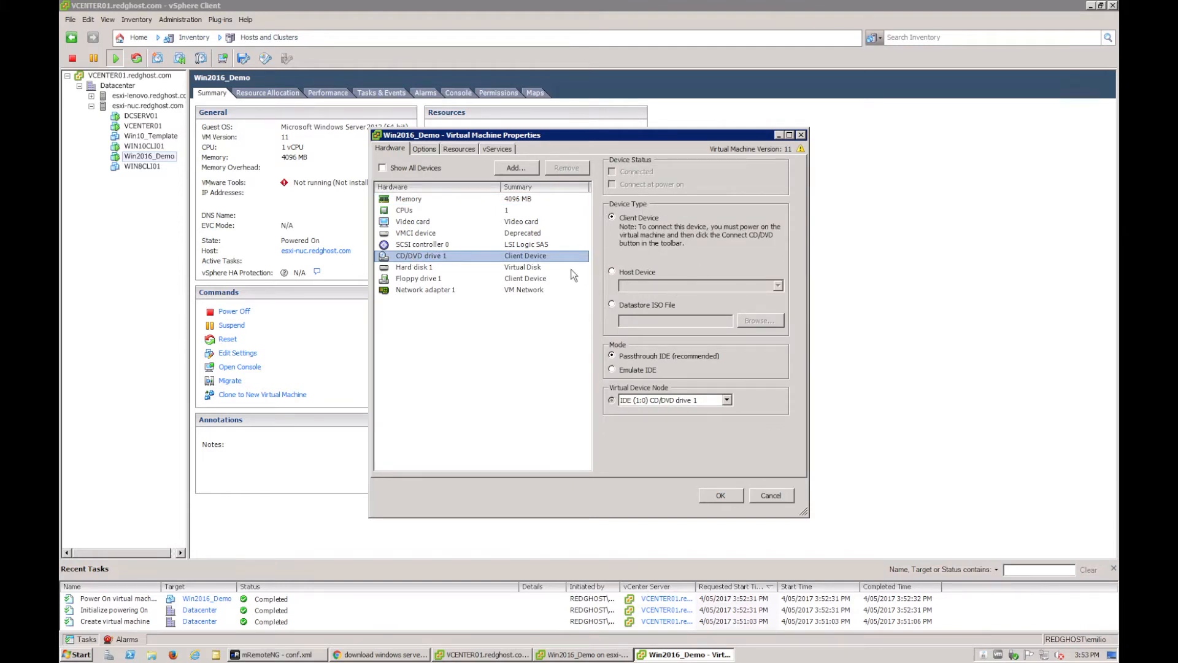
click(612, 305)
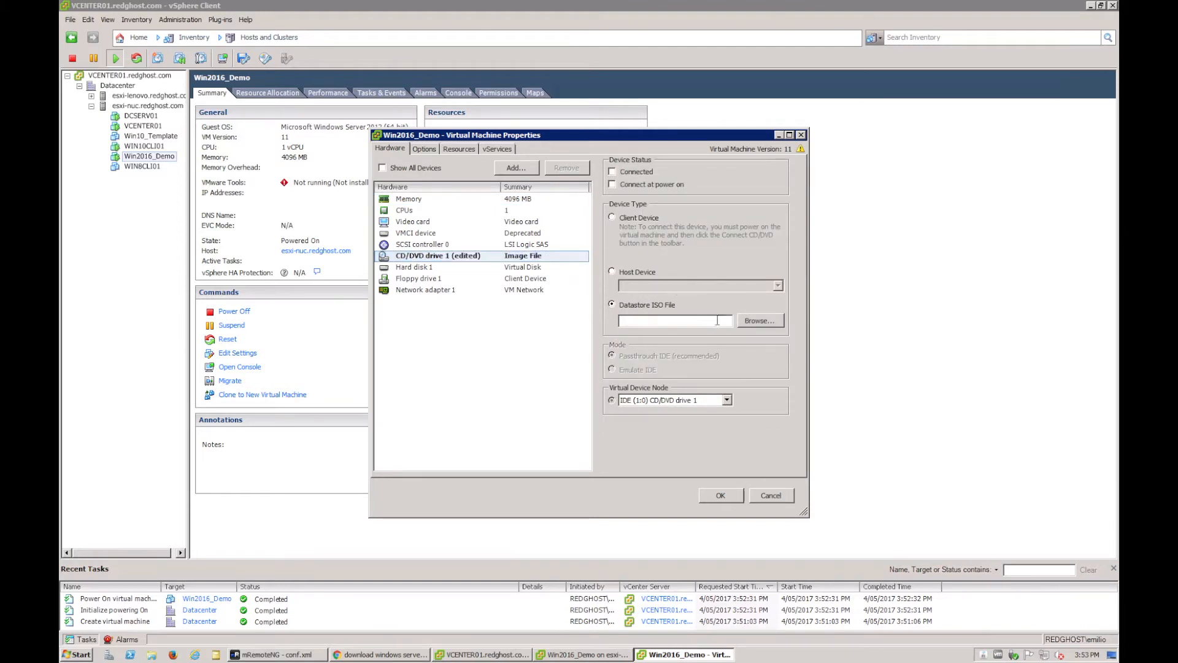
click(759, 321)
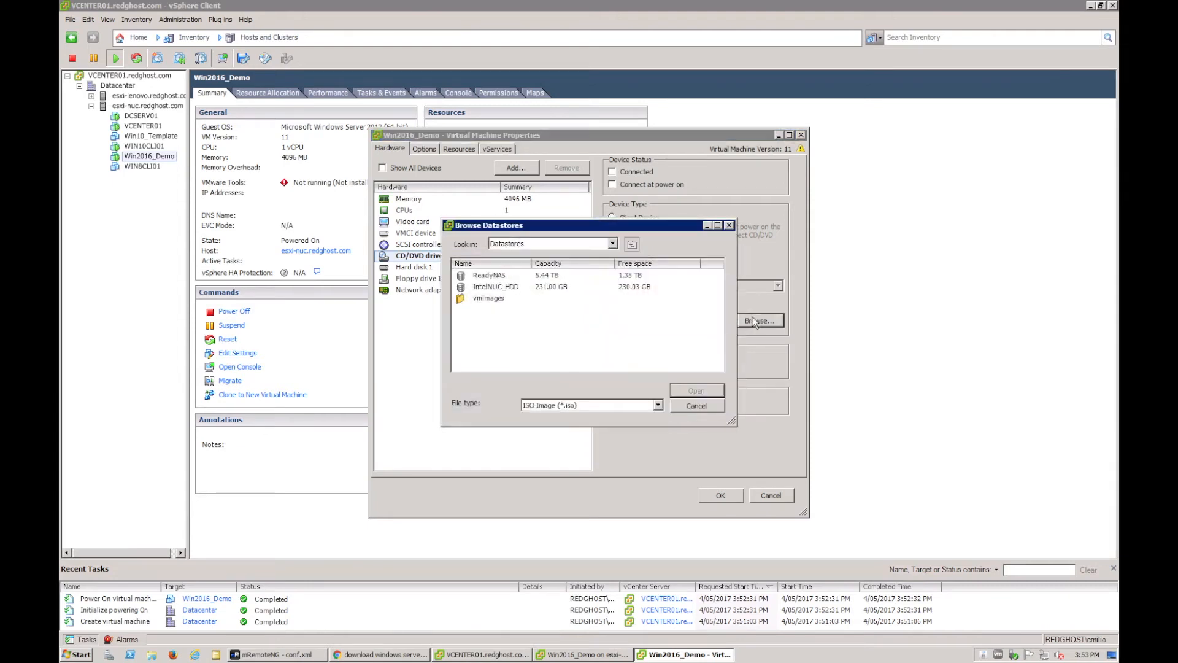
mouse_move(502, 305)
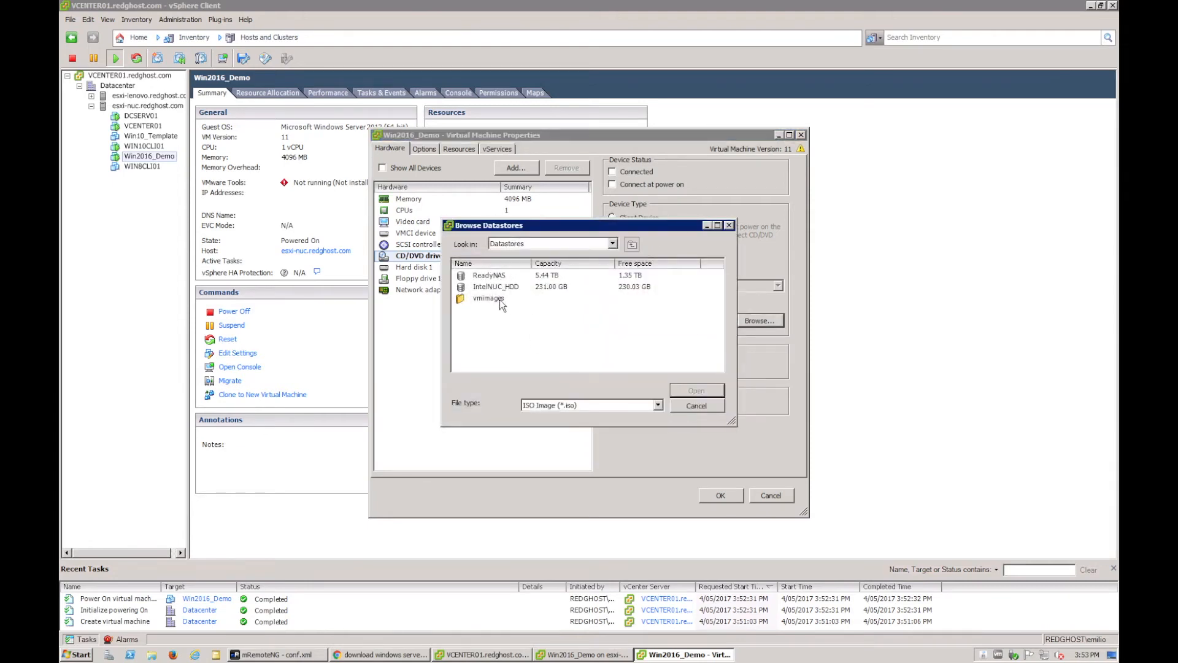
click(695, 405)
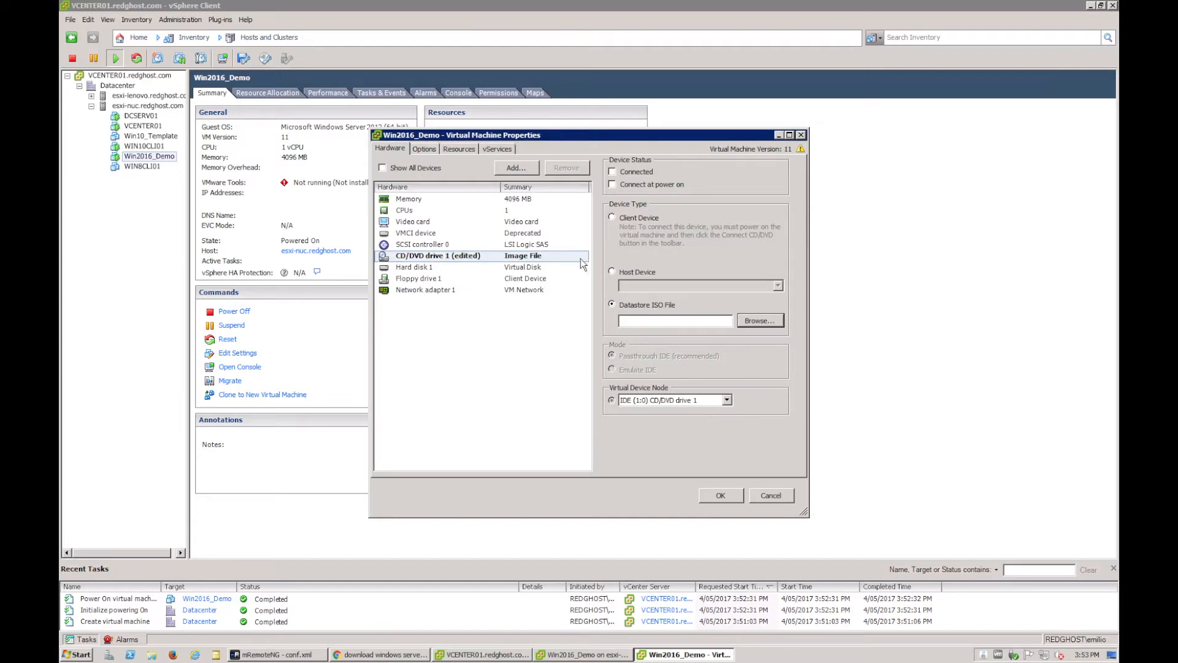
mouse_move(764, 503)
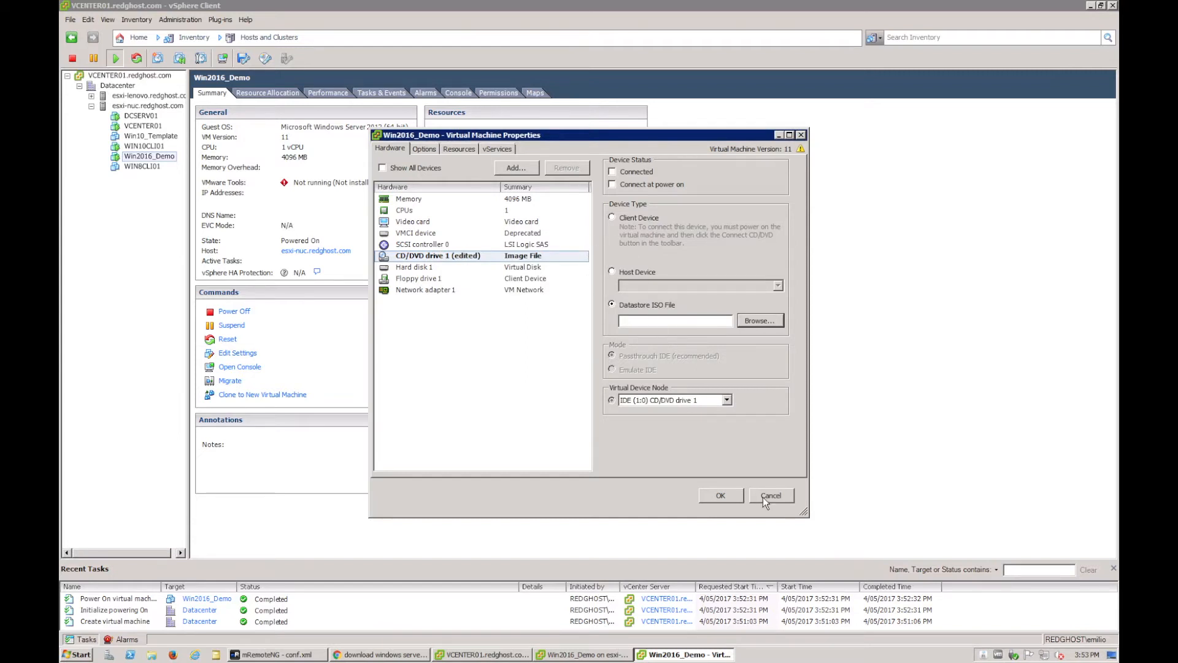
Step: Cancel the Win2016_Demo properties dialog without saving changes
click(771, 495)
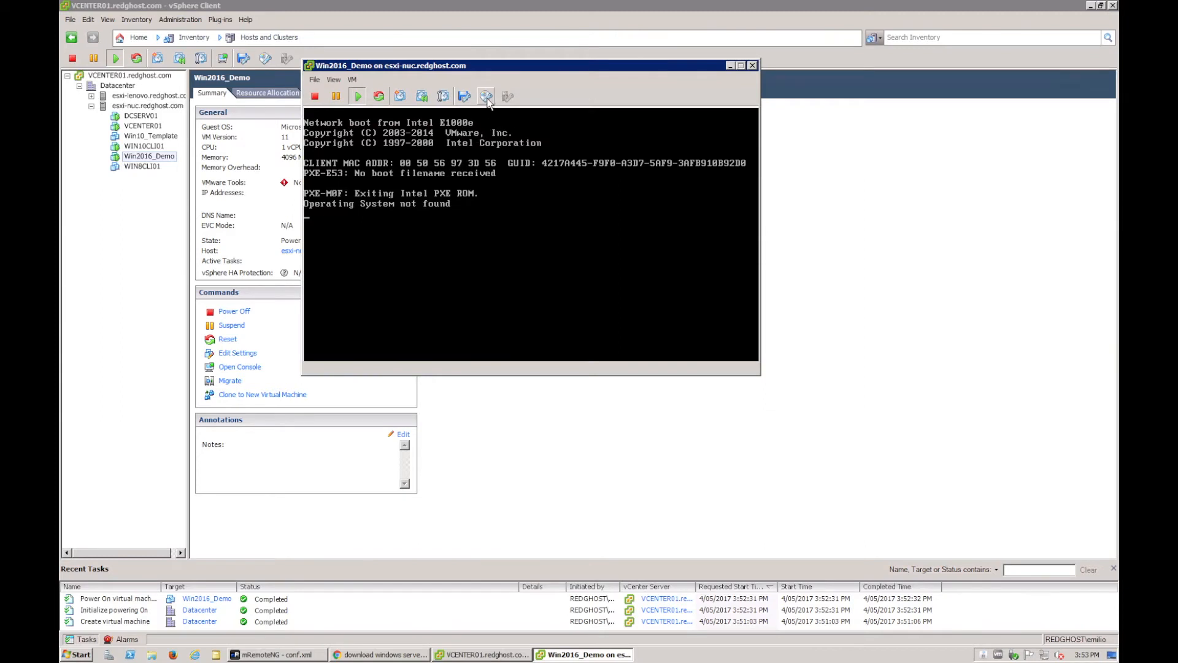
mouse_move(488, 96)
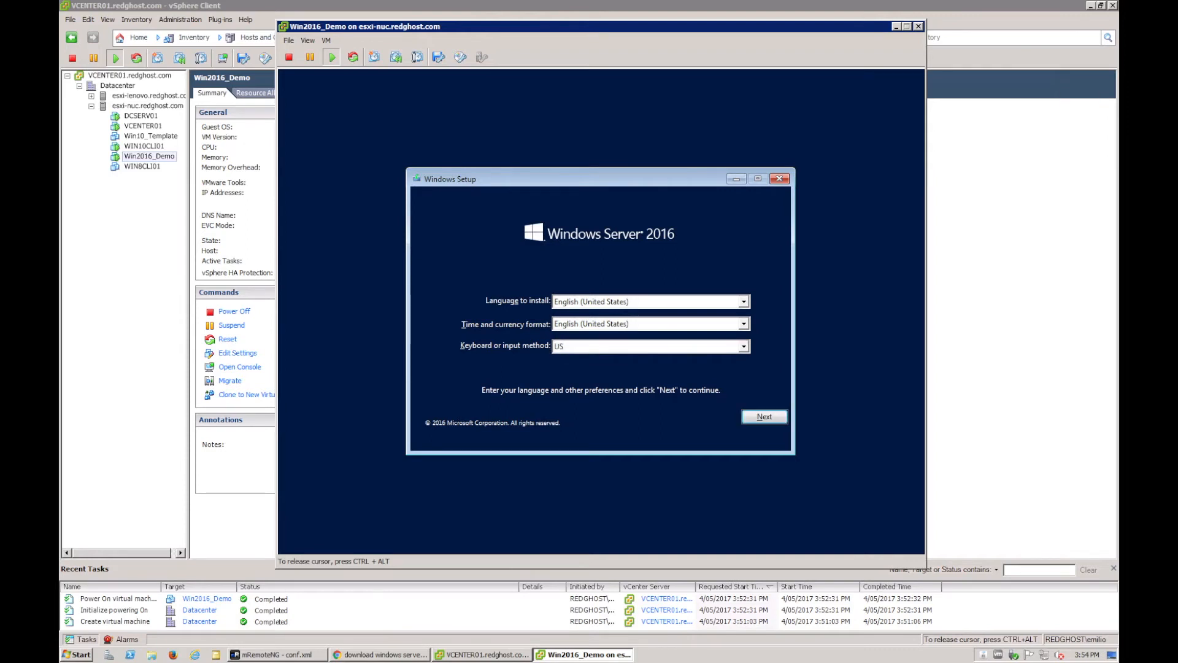
Step: Continue past the language and keyboard choices to the Activate Windows product-key prompt
click(764, 416)
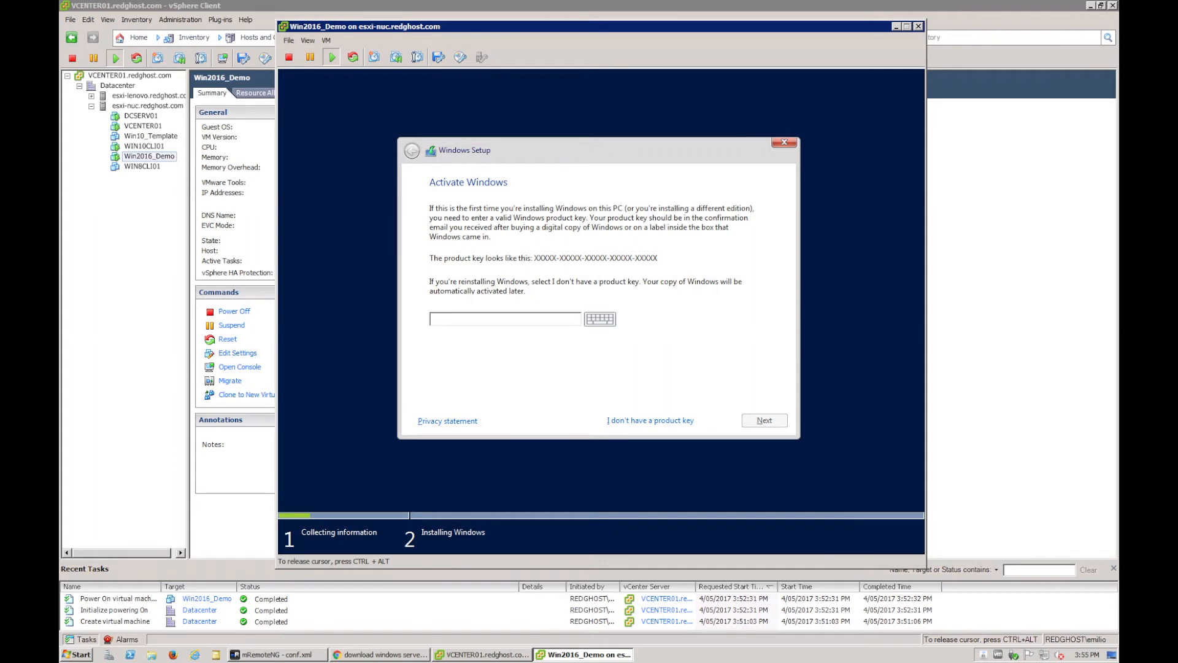
mouse_move(656, 259)
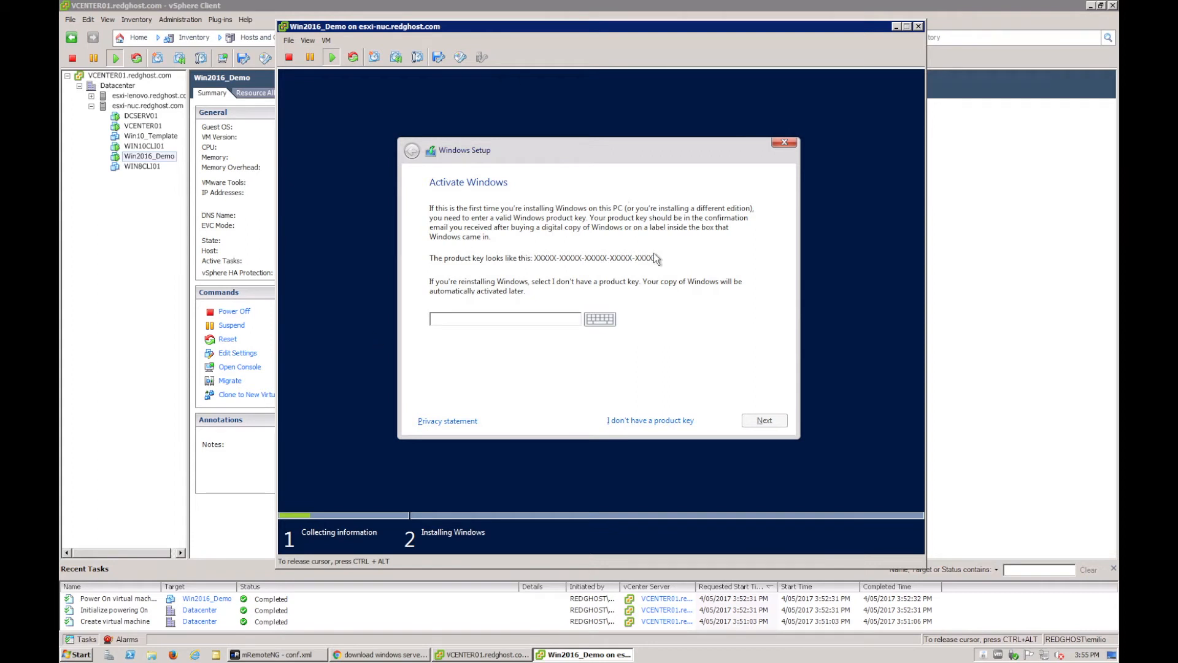
mouse_move(655, 407)
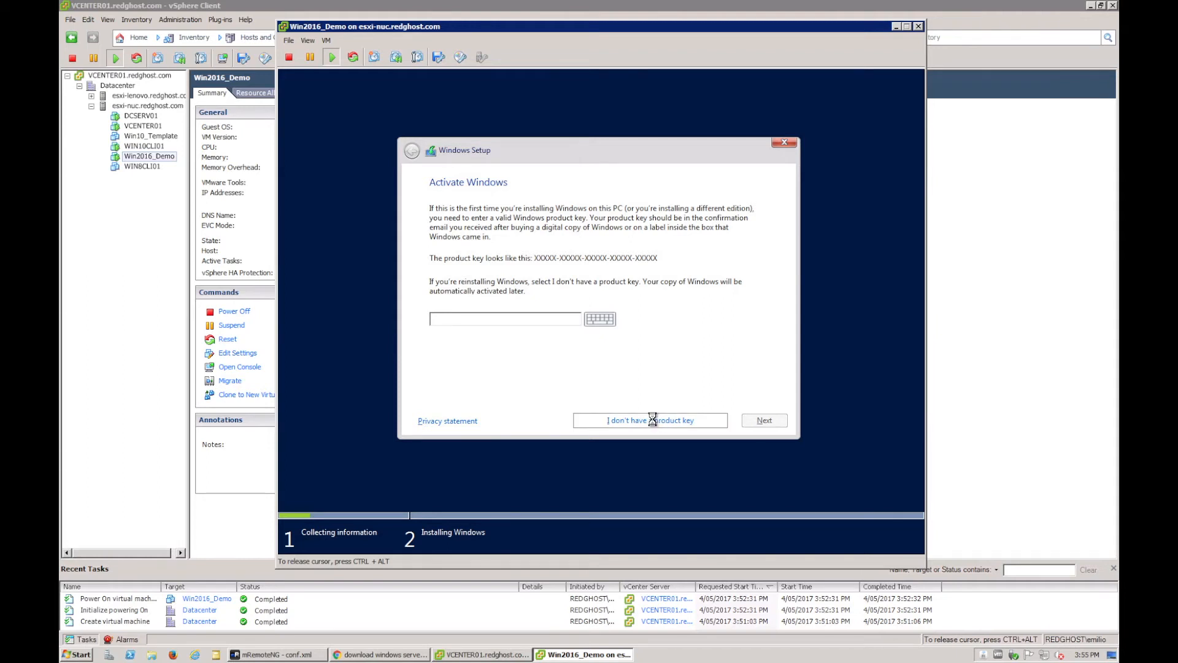
Step: Skip the product key and pick Windows Server 2016 Datacenter (Desktop Experience) as the edition
click(649, 420)
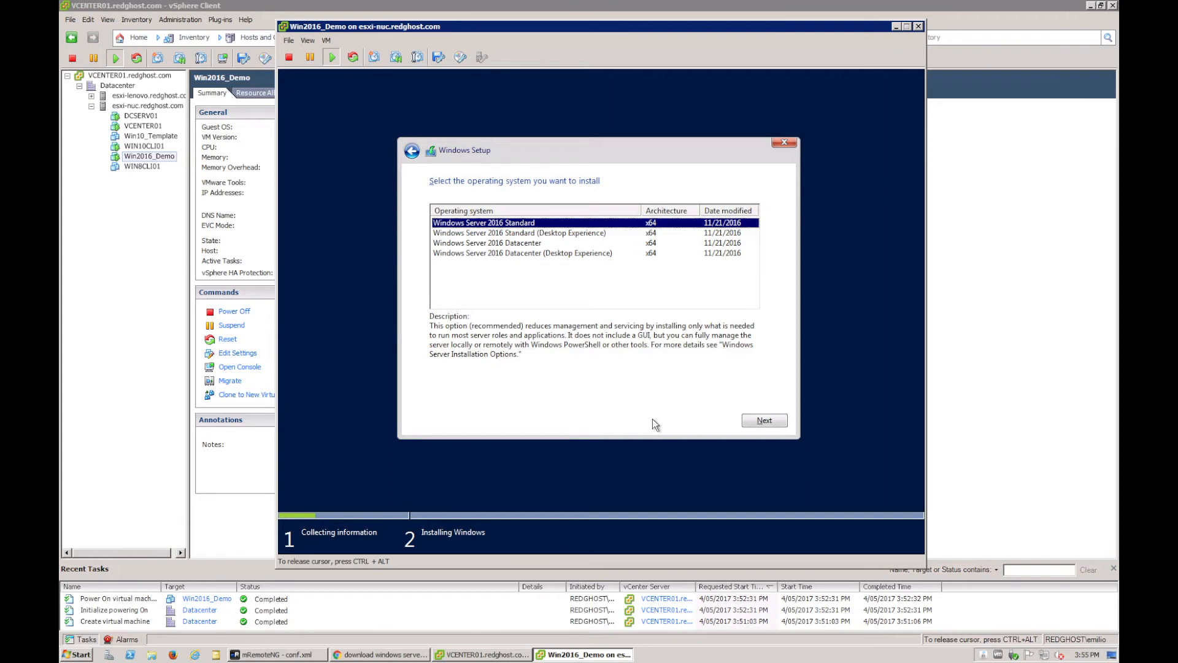
mouse_move(588, 294)
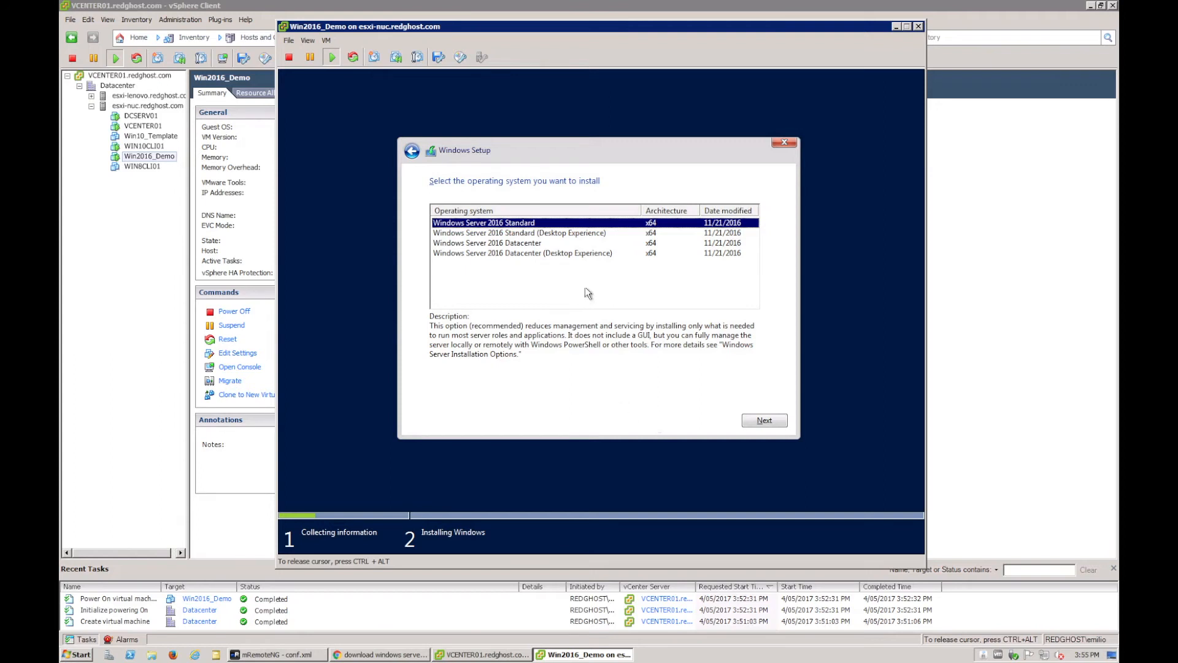
mouse_move(574, 295)
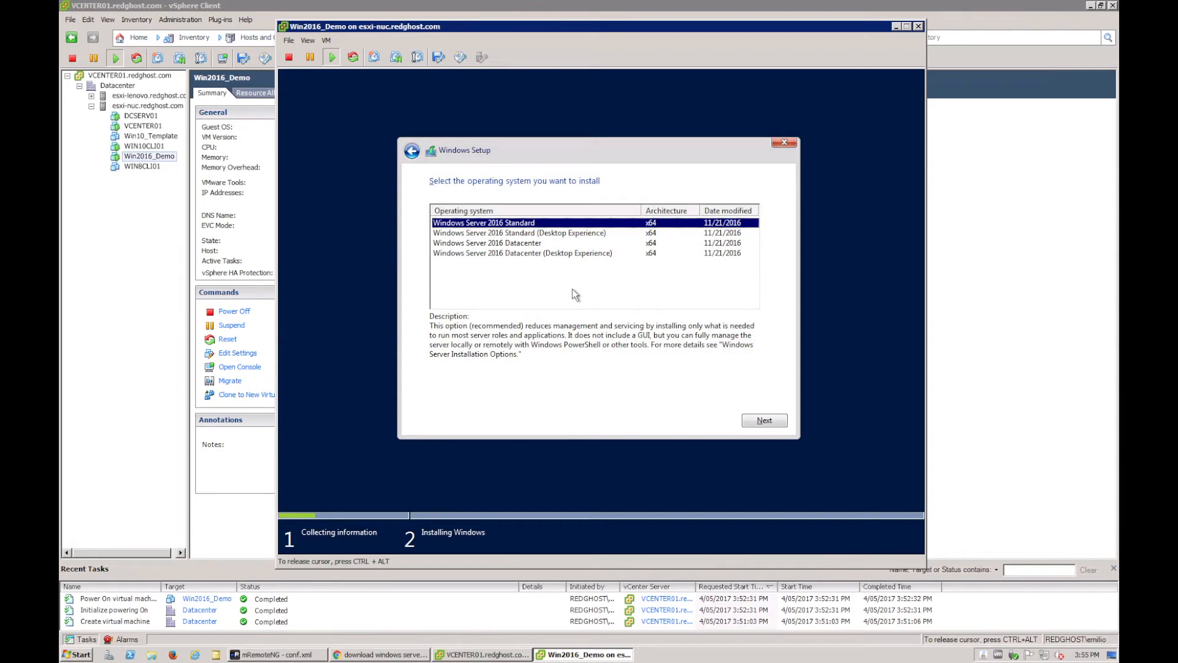
mouse_move(544, 286)
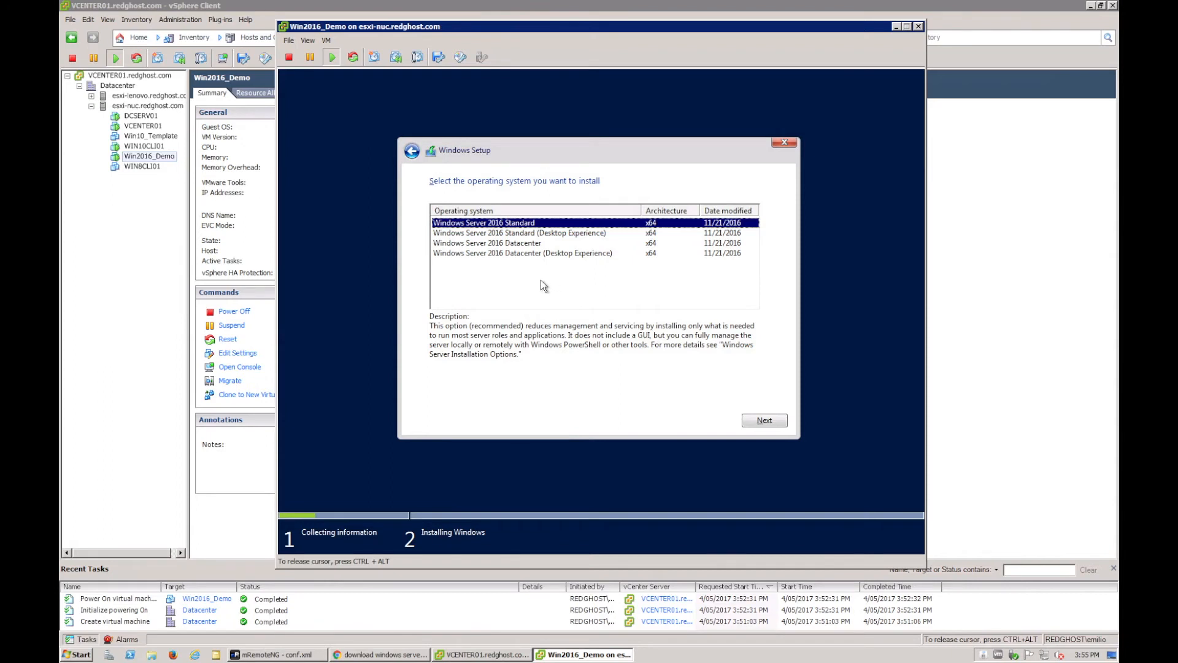
mouse_move(529, 250)
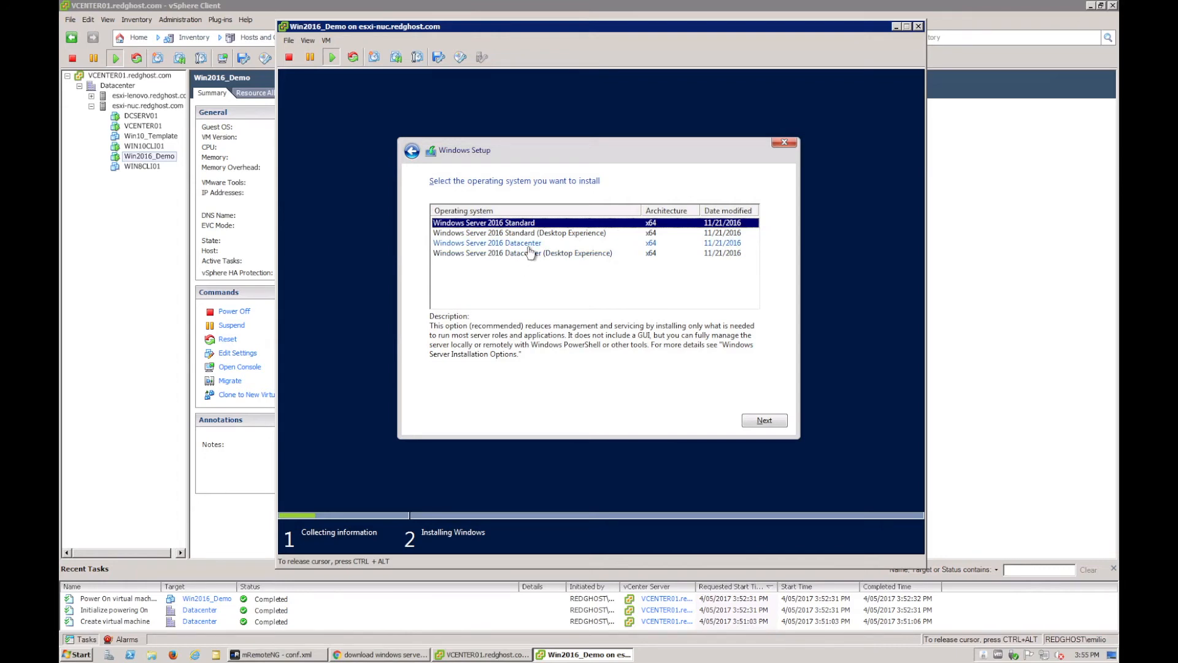
click(518, 232)
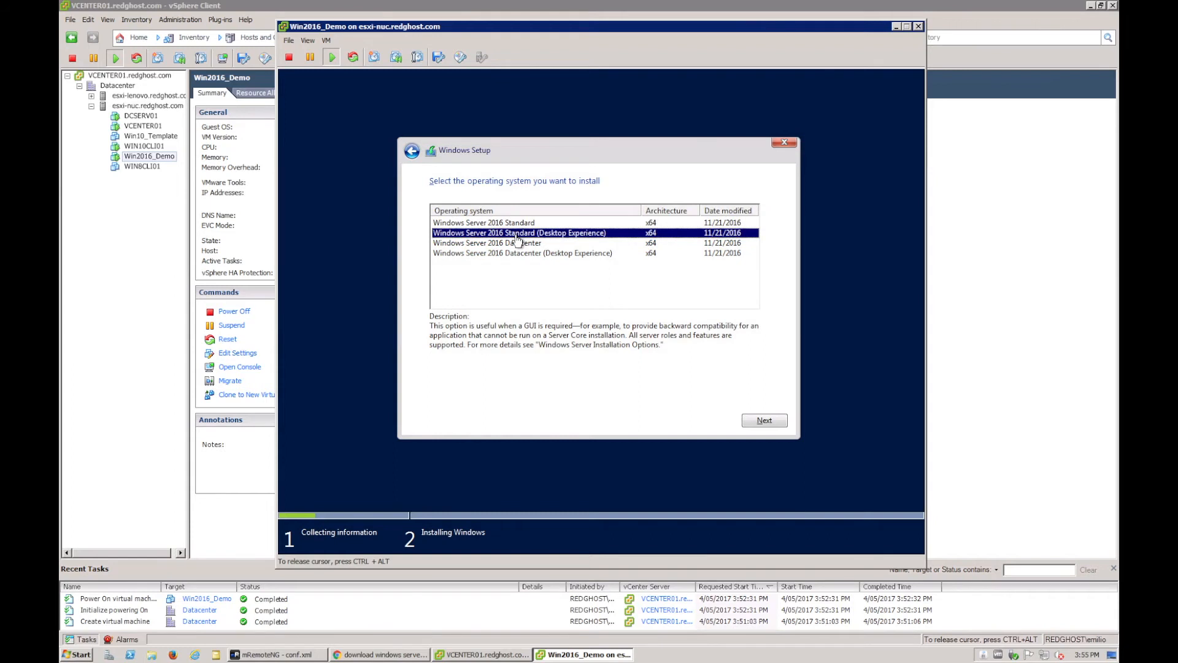
click(488, 243)
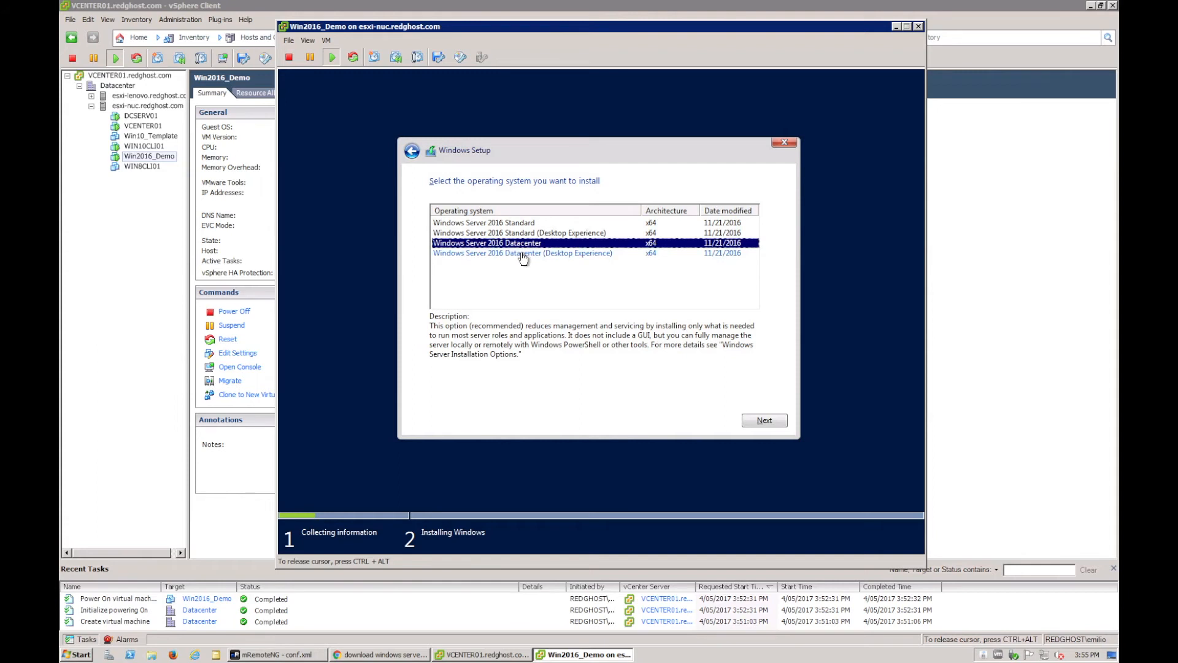
click(523, 253)
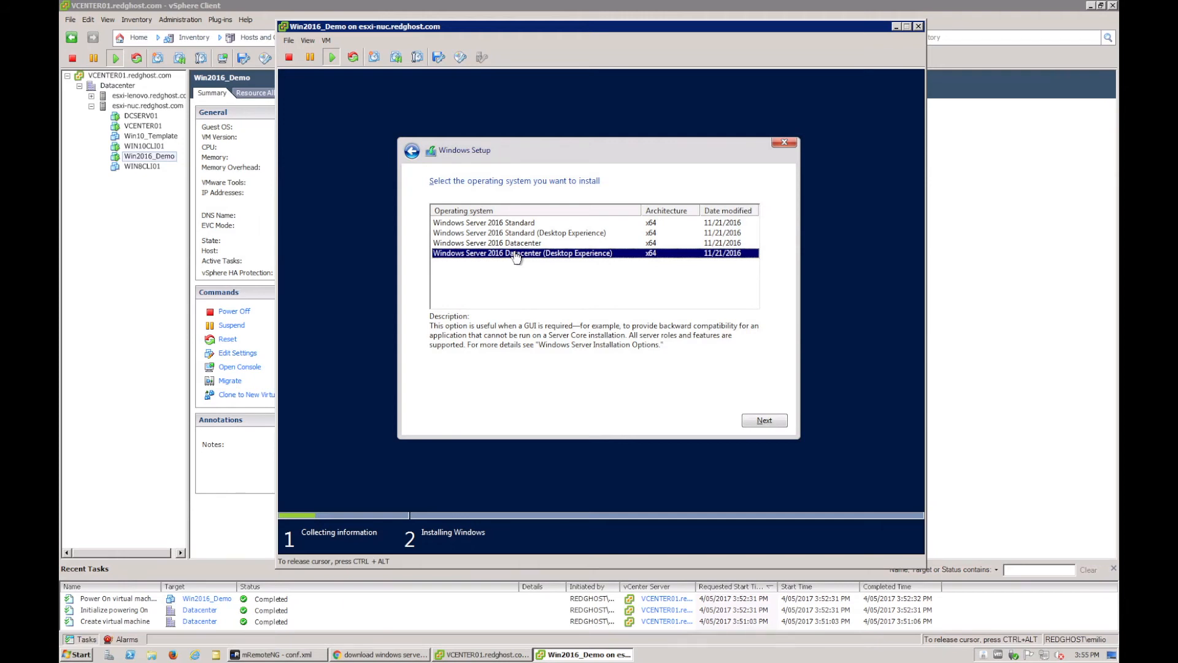
mouse_move(571, 266)
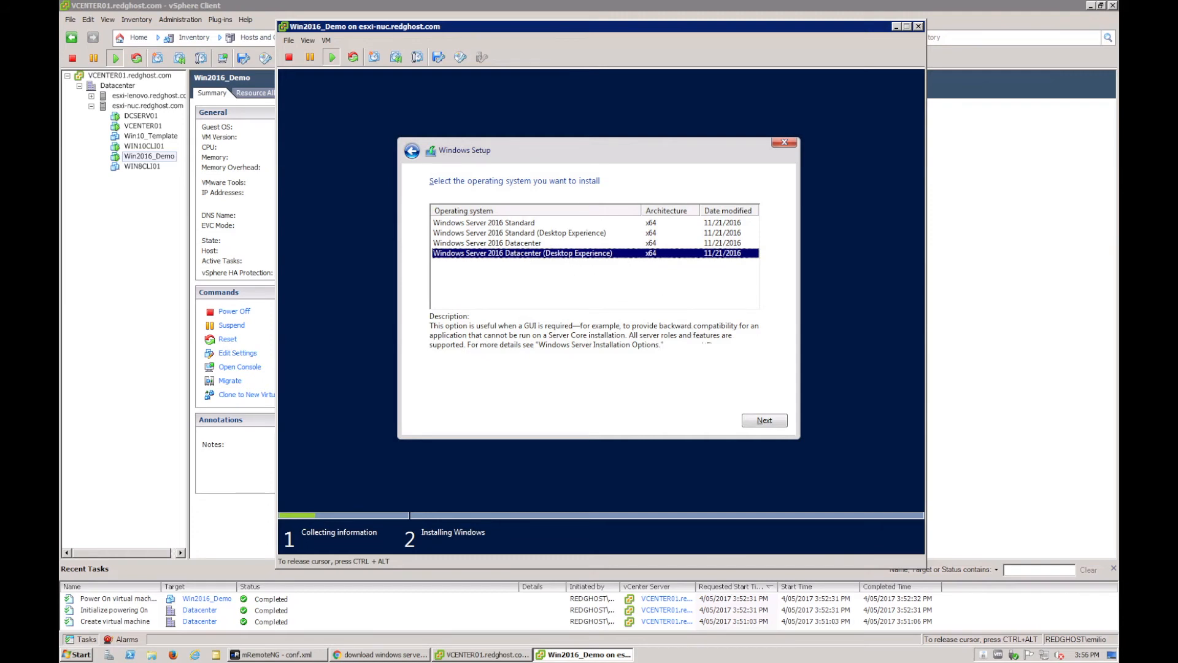
mouse_move(676, 241)
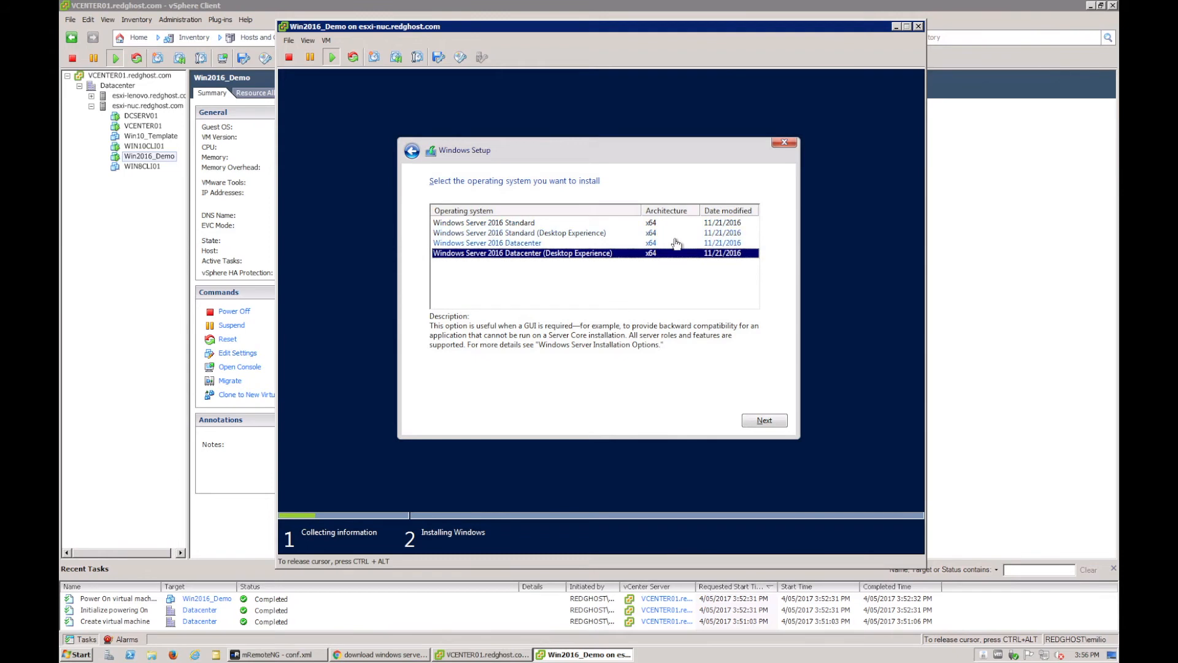
mouse_move(741, 381)
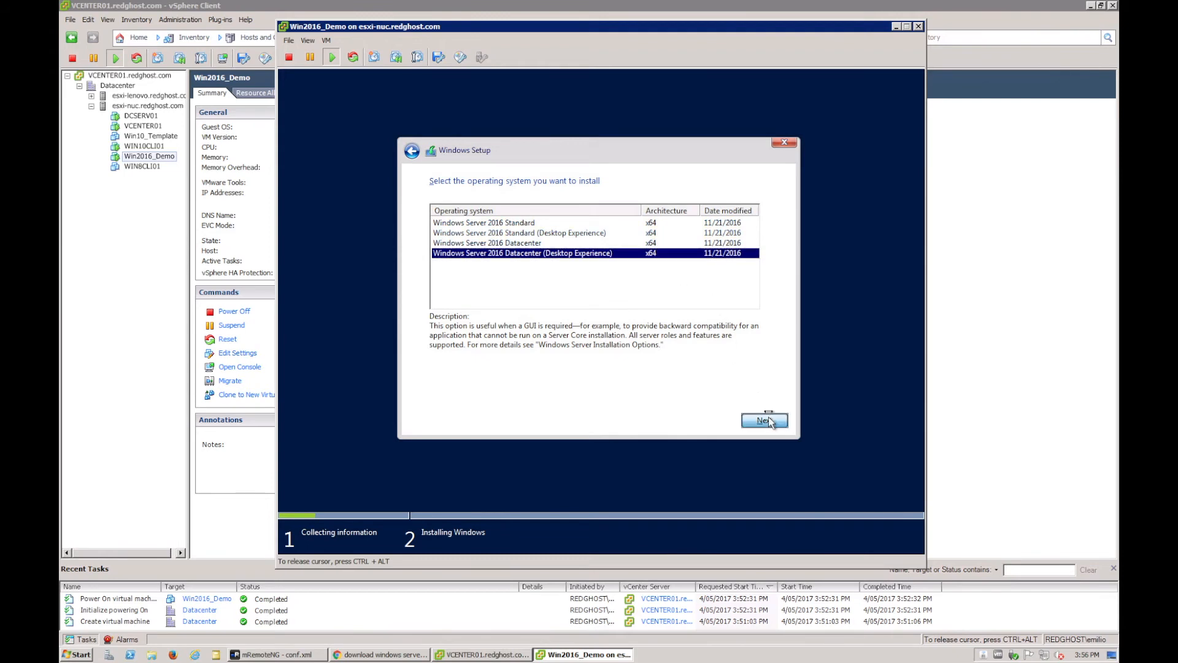
click(765, 420)
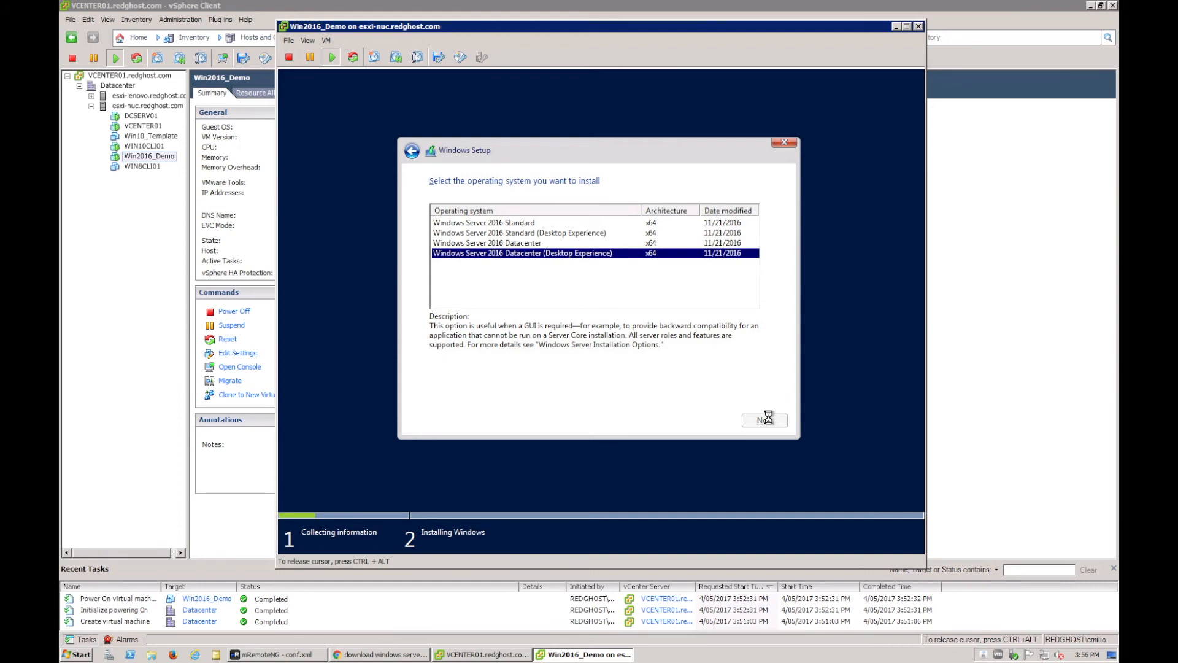
Step: Scroll through the Windows Setup license terms and mark them as accepted
click(762, 420)
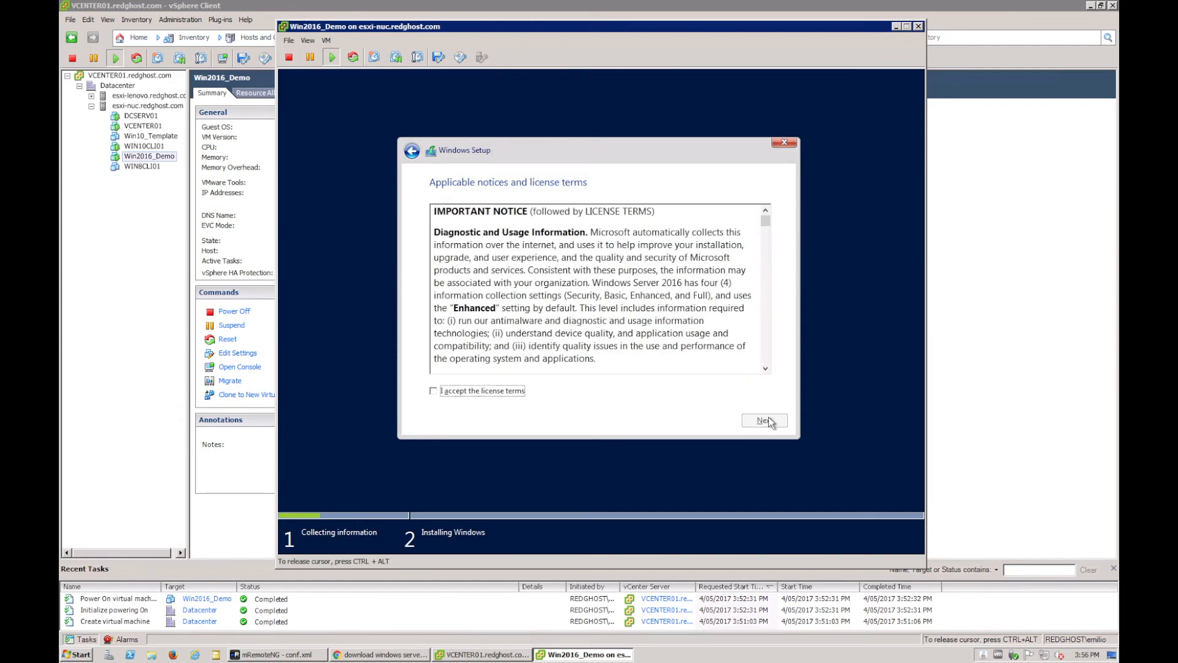
mouse_move(721, 342)
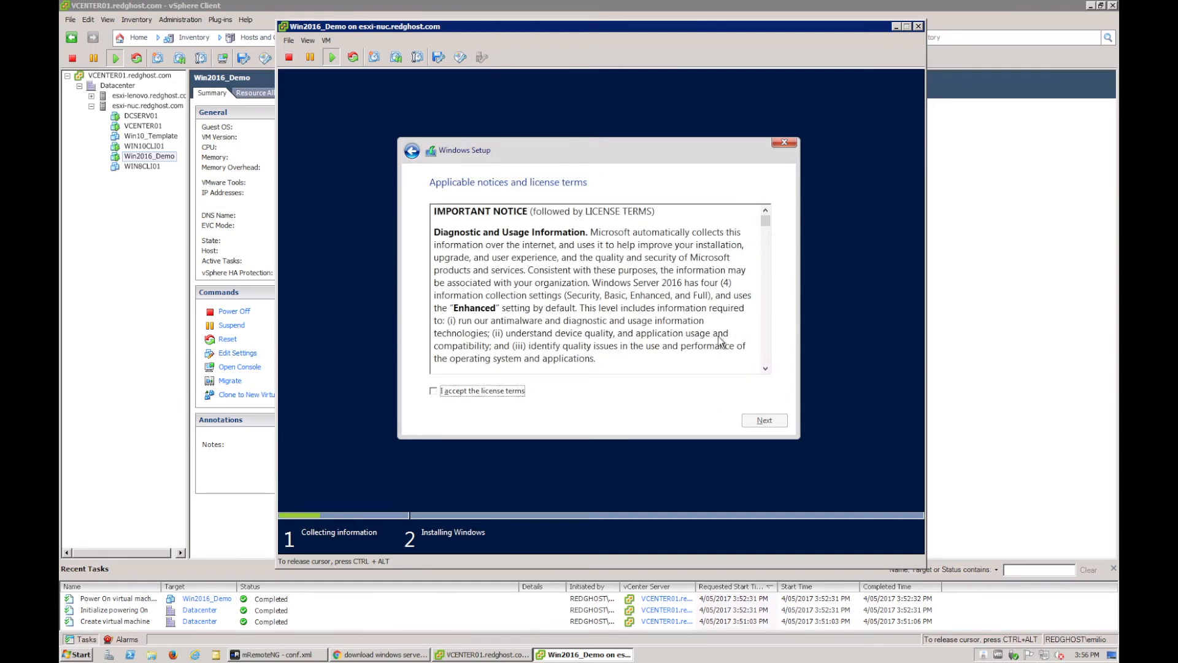
scroll(down, 3)
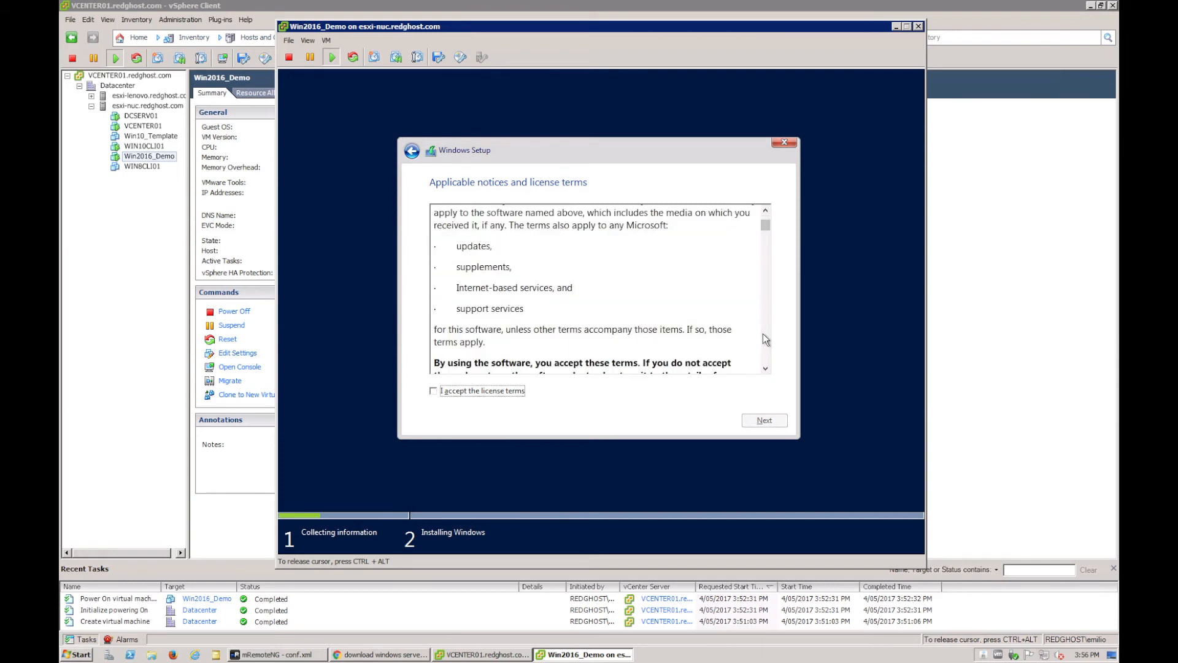
mouse_move(436, 403)
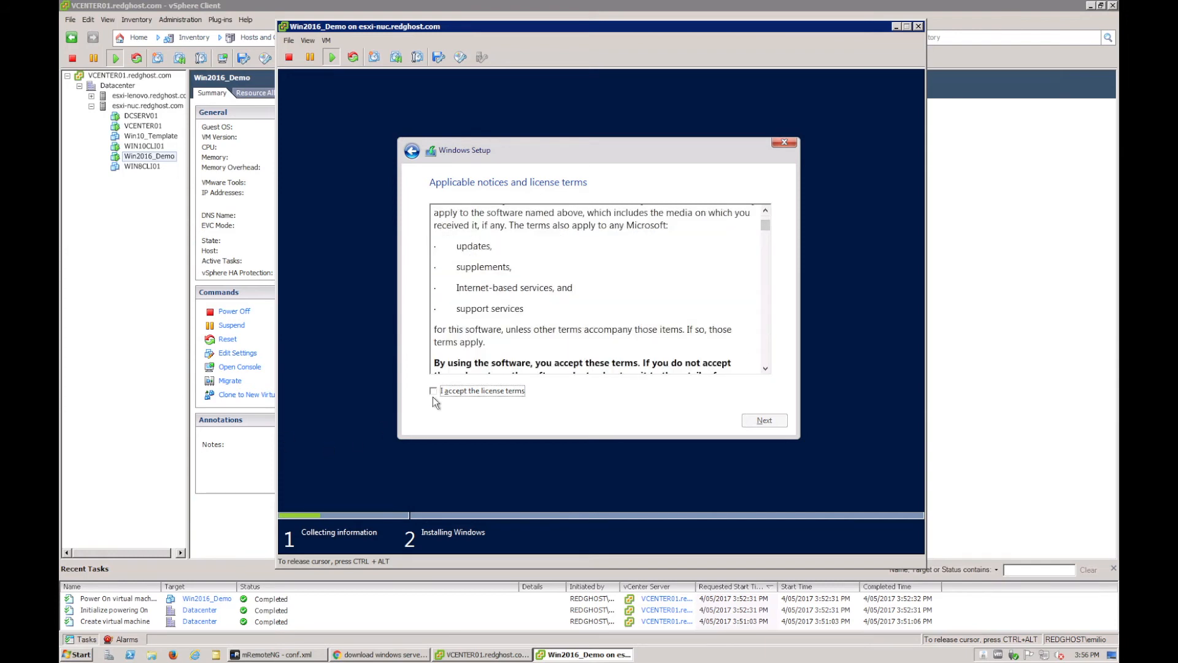
click(433, 391)
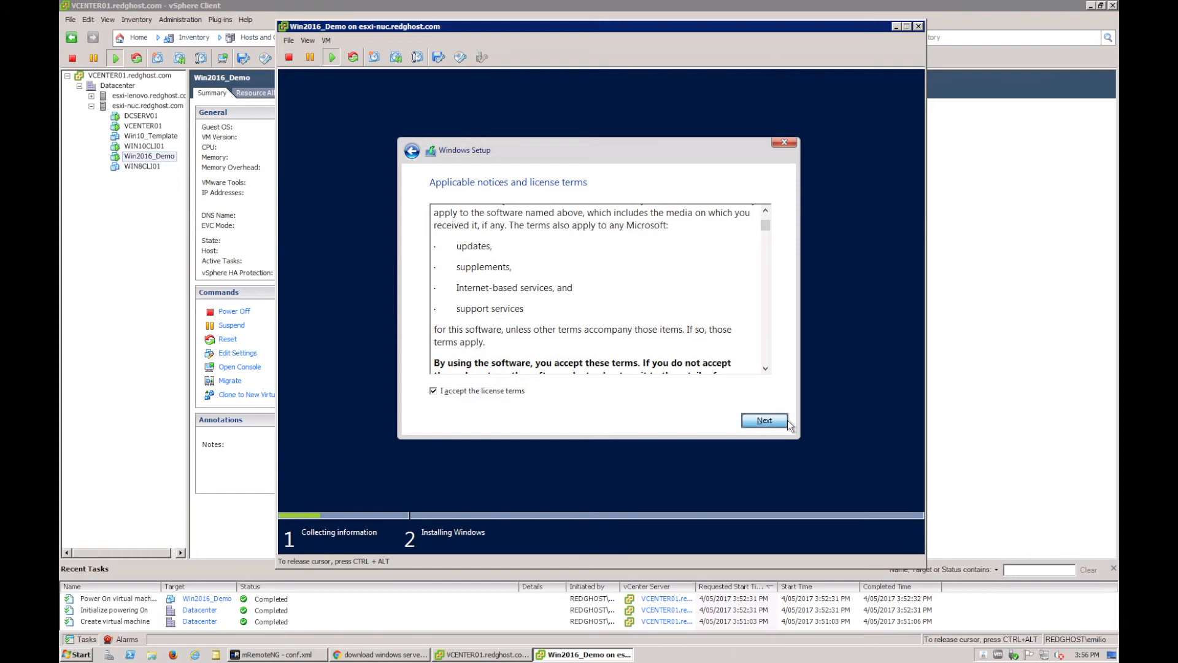
Step: Install Windows onto Drive 0's 80 GB unallocated space and let setup run to Customize settings
click(763, 420)
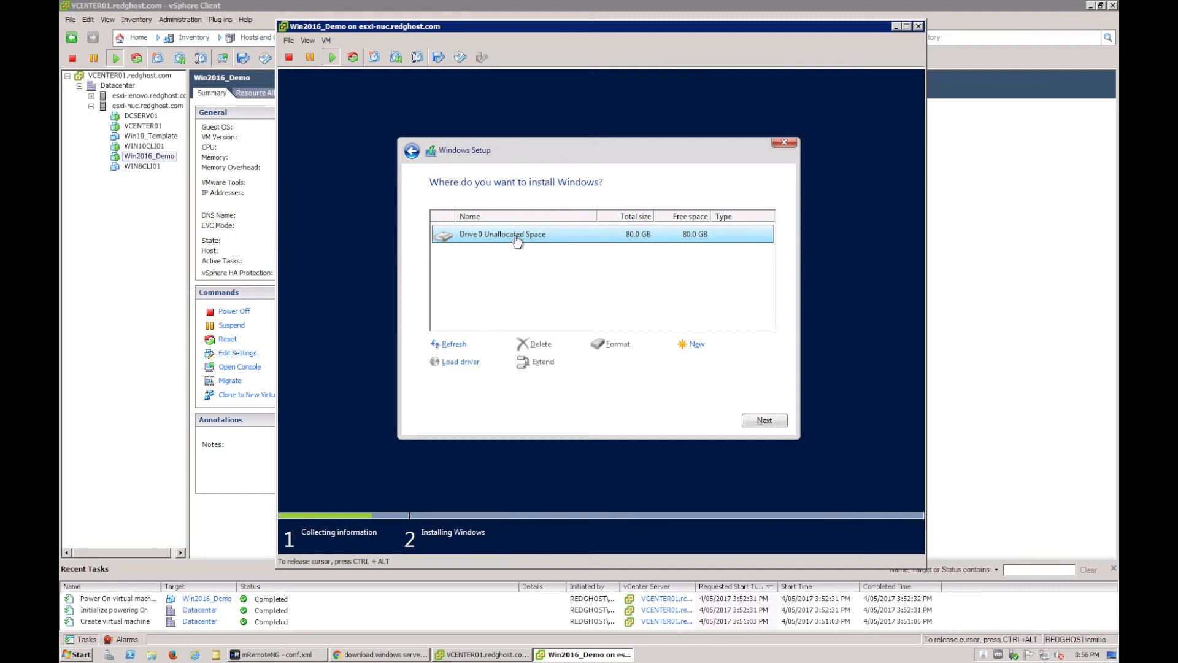
mouse_move(504, 253)
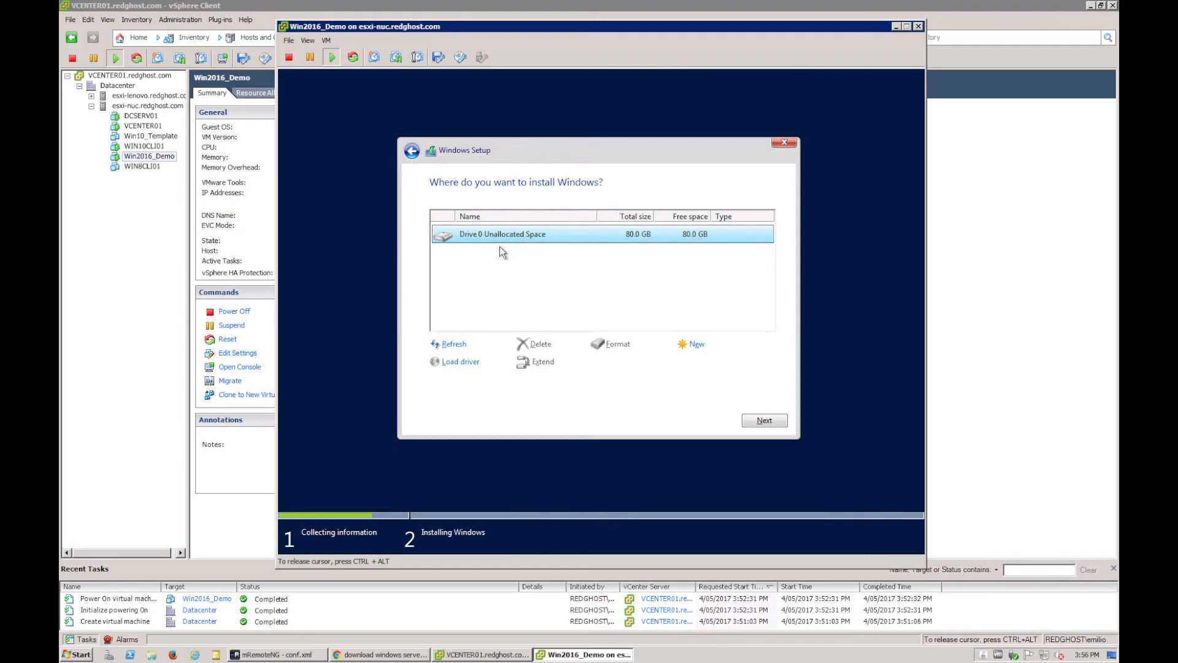
mouse_move(495, 255)
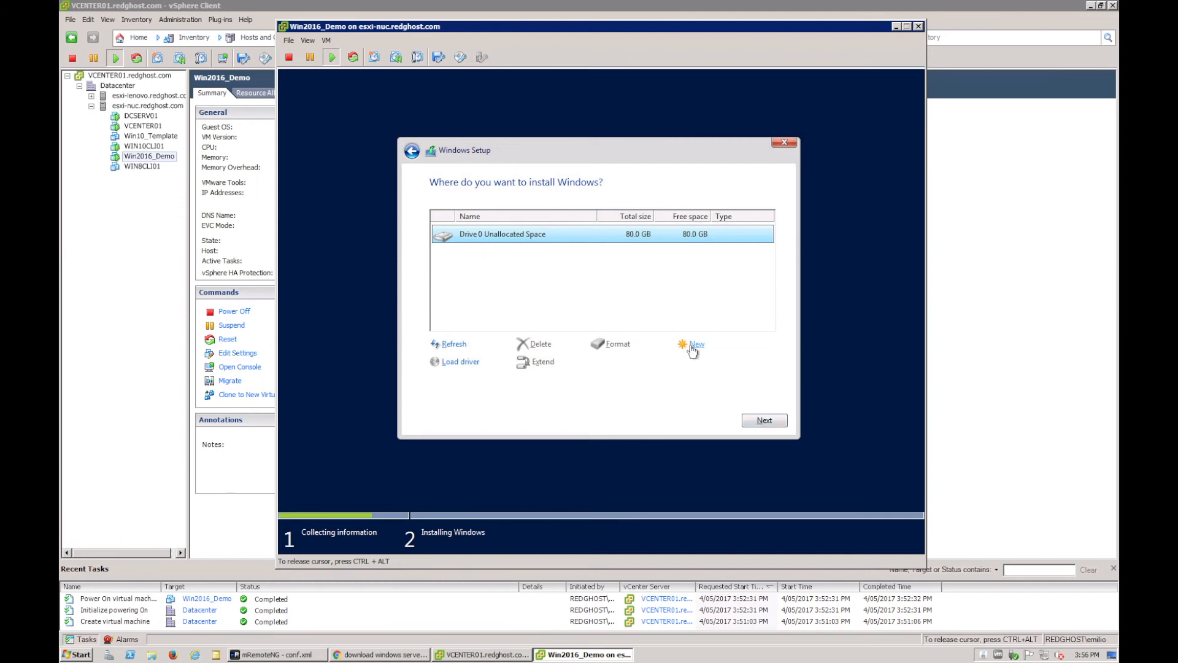
mouse_move(644, 317)
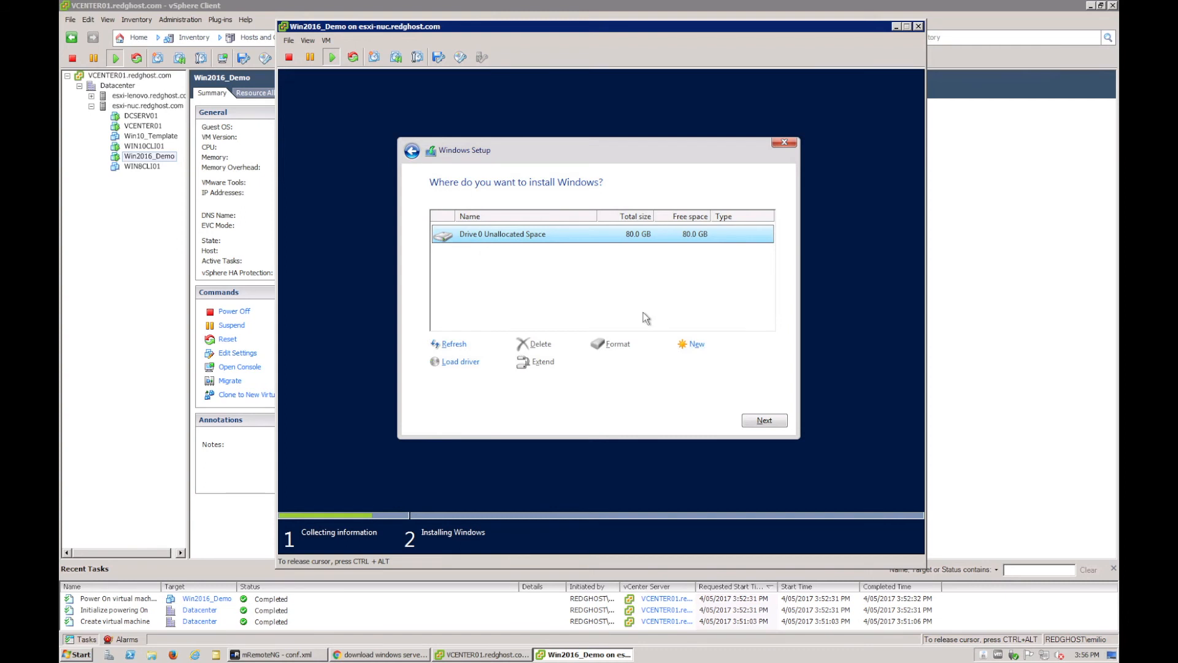
mouse_move(680, 276)
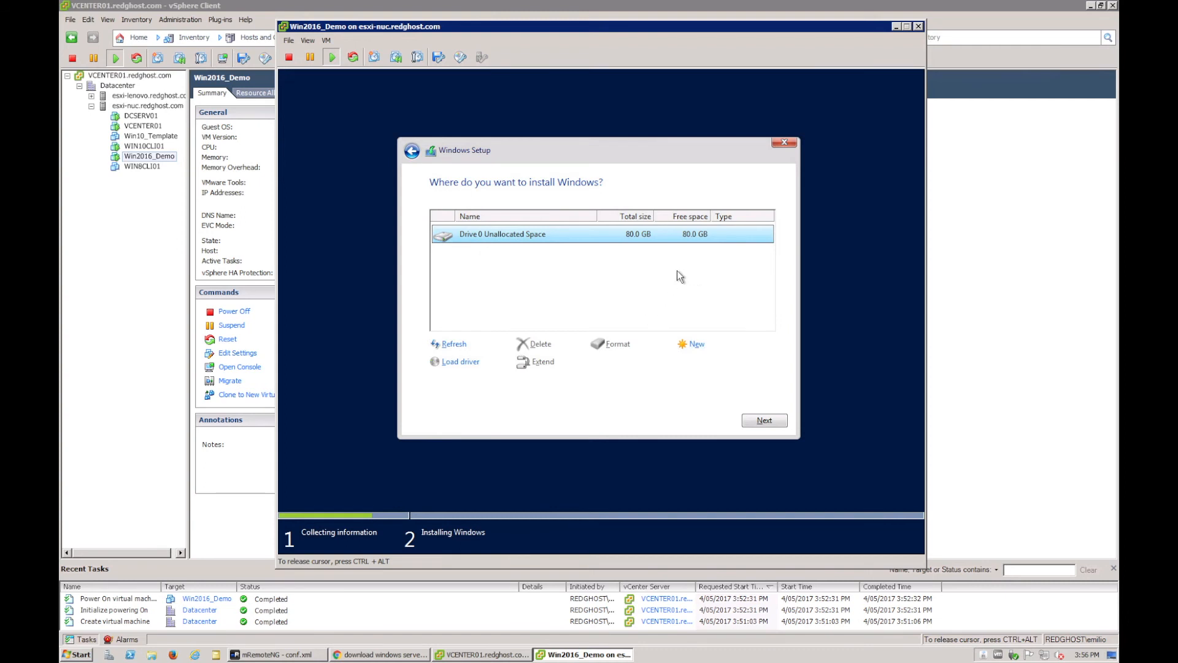
mouse_move(522, 244)
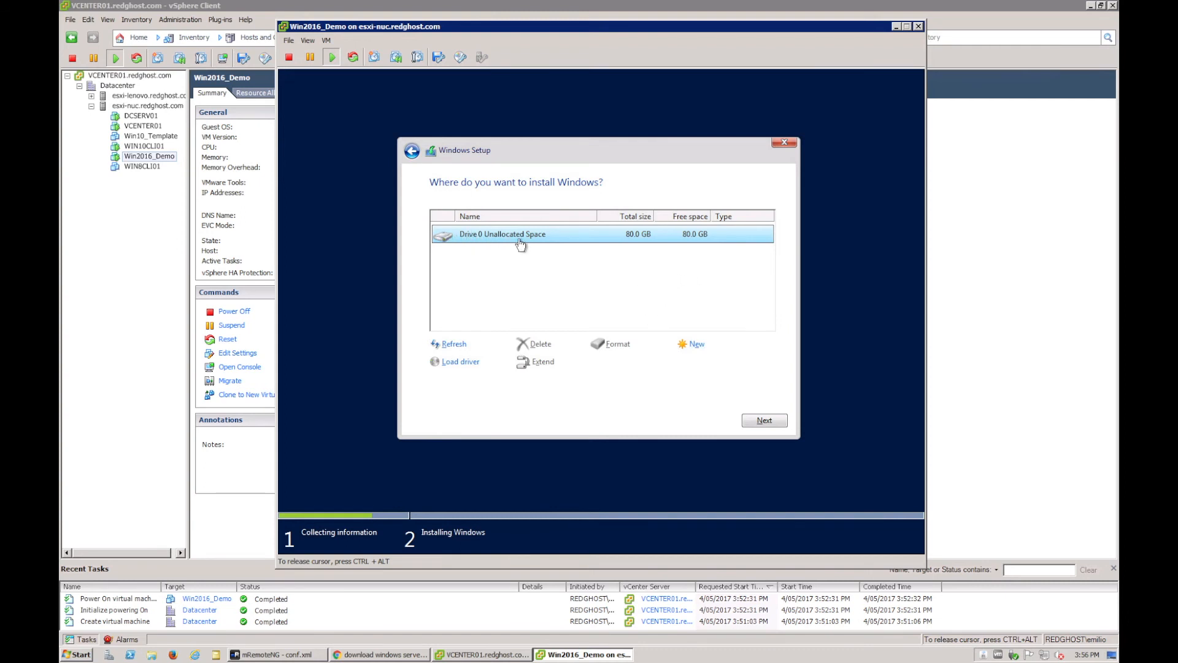
mouse_move(775, 437)
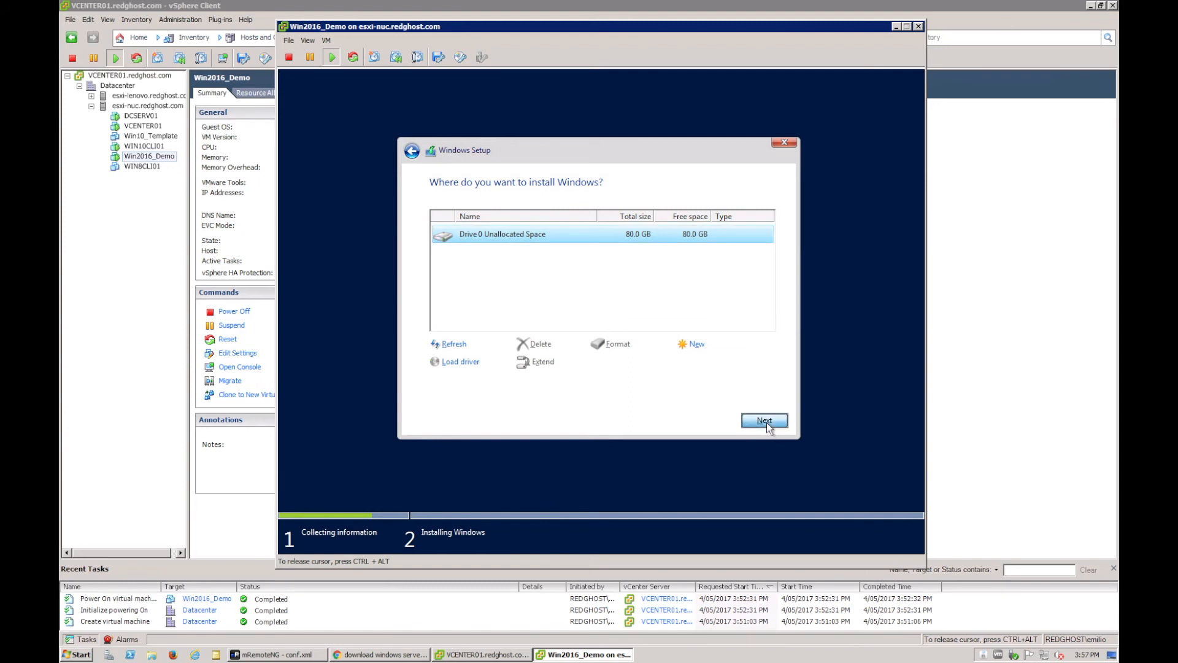
click(764, 420)
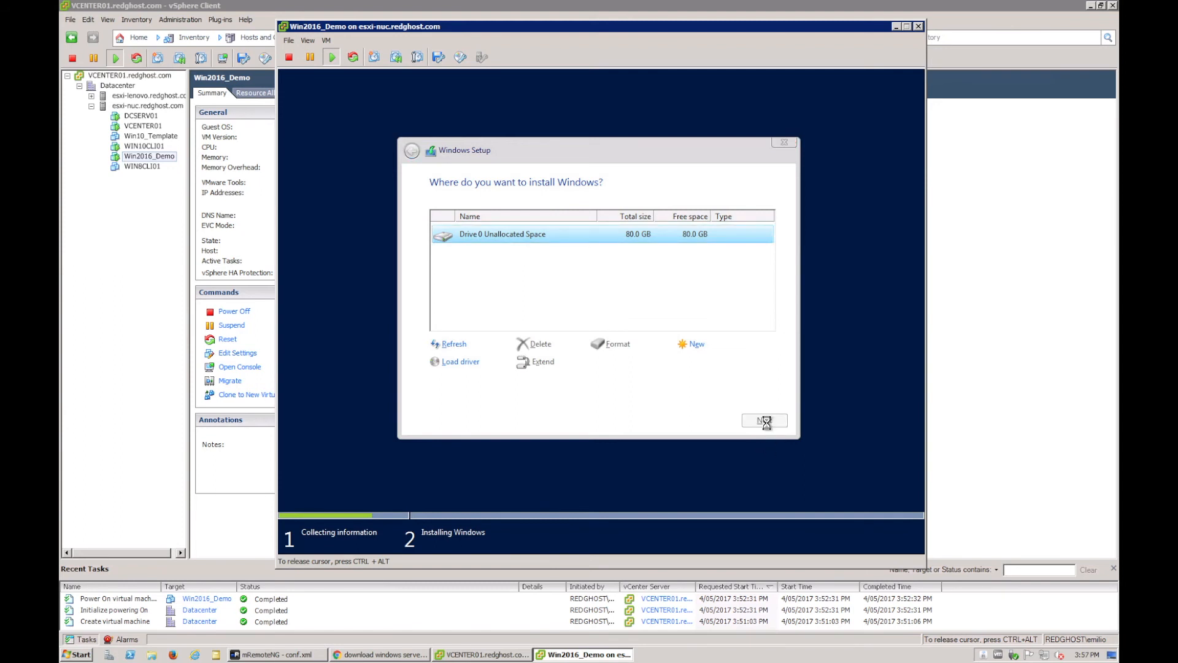
click(763, 420)
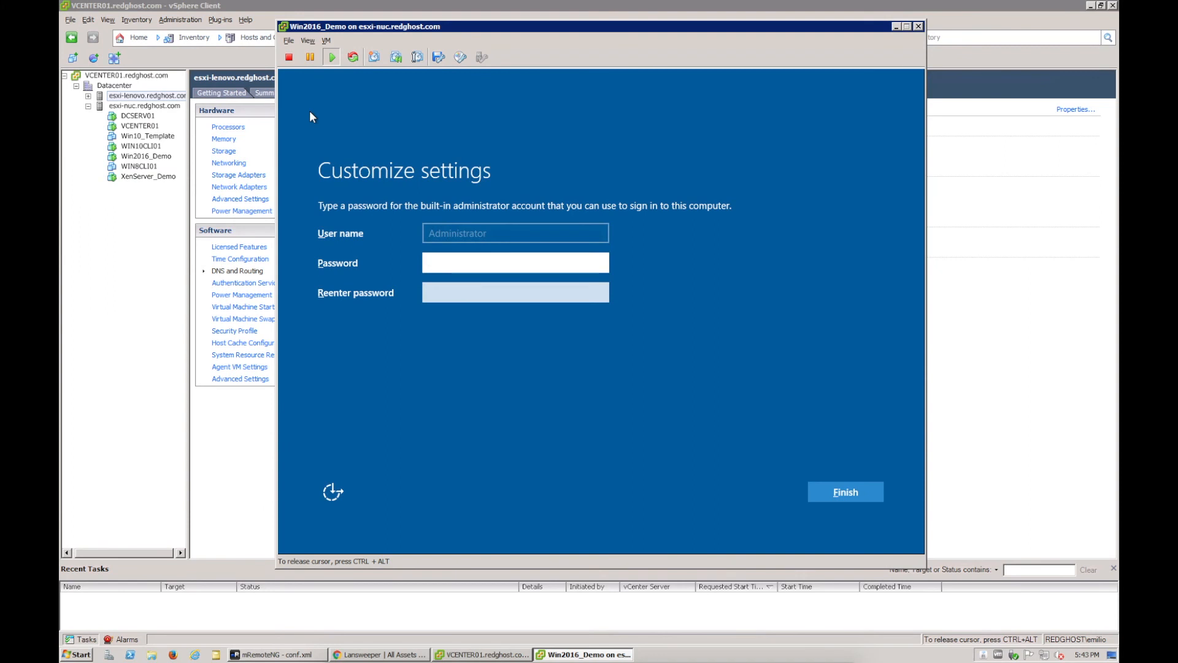
Step: Enter the built-in Administrator password and finish setup, reaching the lock screen
click(515, 263)
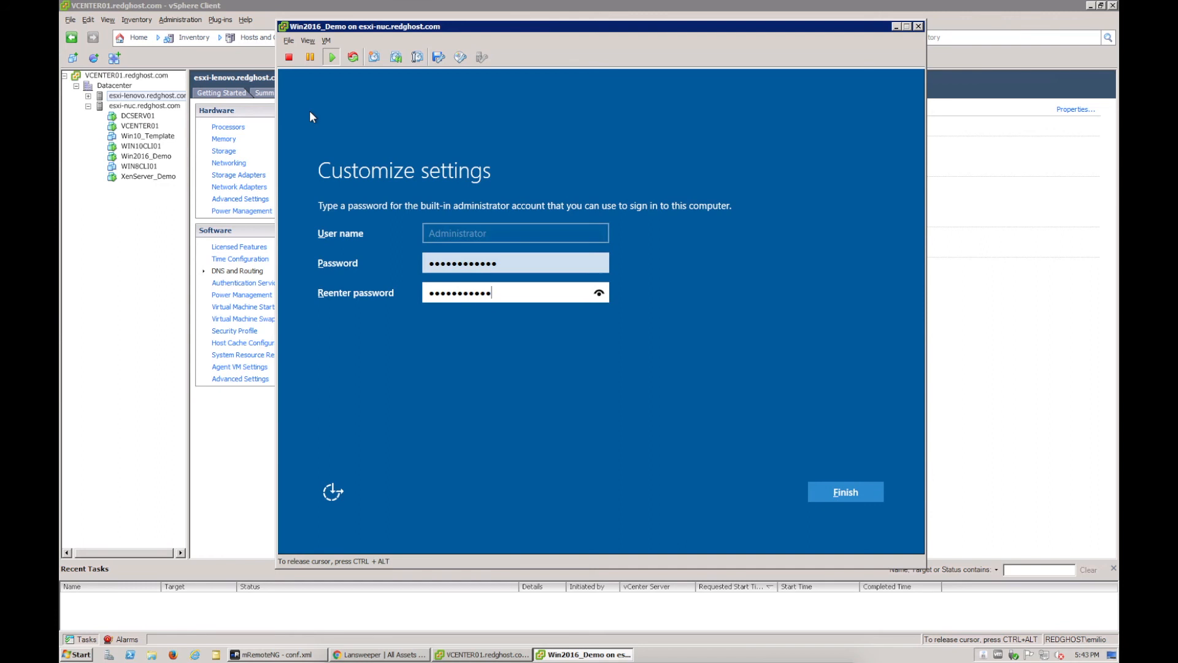
click(845, 491)
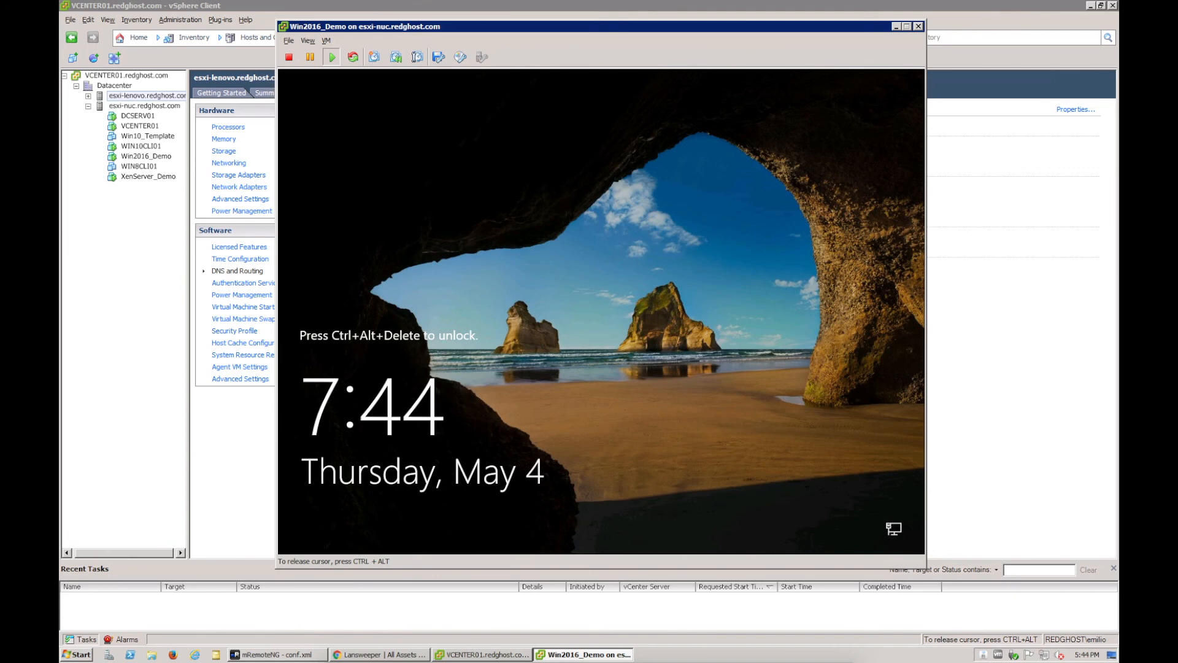
Step: Send Ctrl+Alt+Del and sign in as Administrator to reach the Server 2016 desktop
key(ctrl+alt+delete)
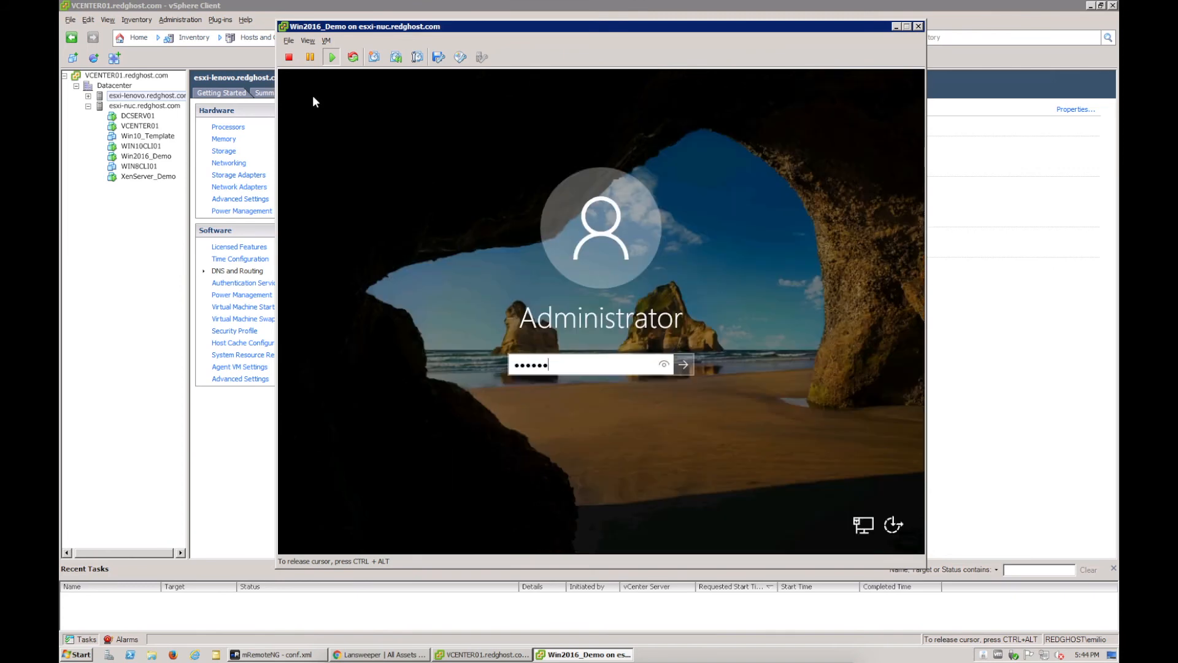
click(683, 364)
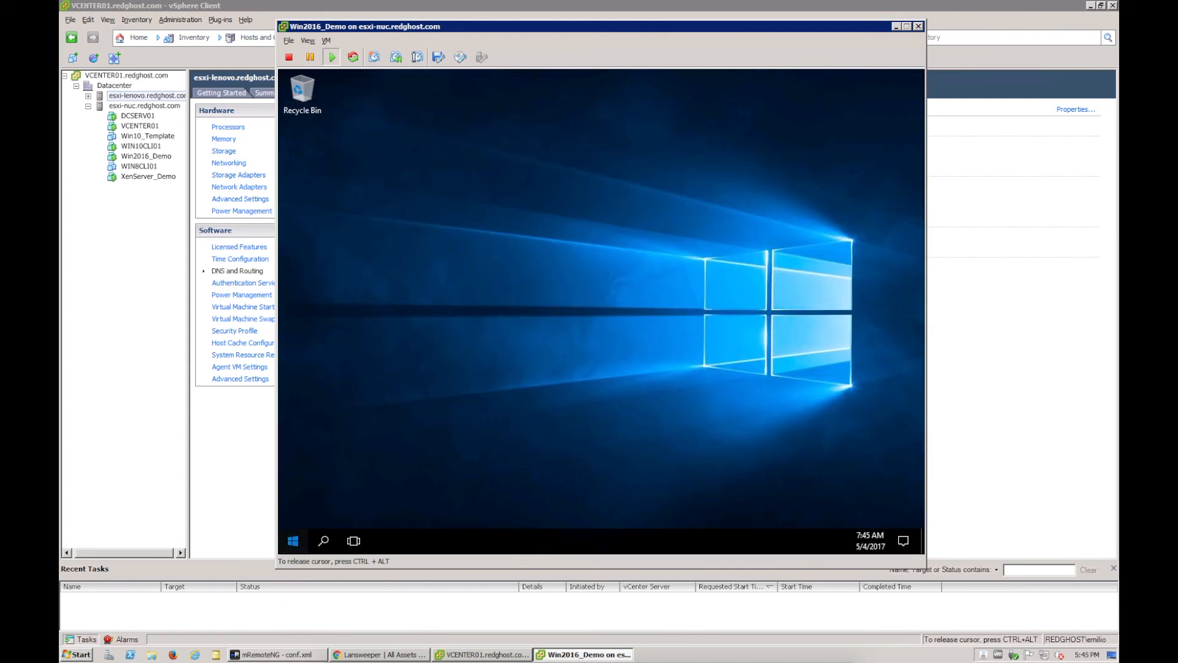
mouse_move(650, 261)
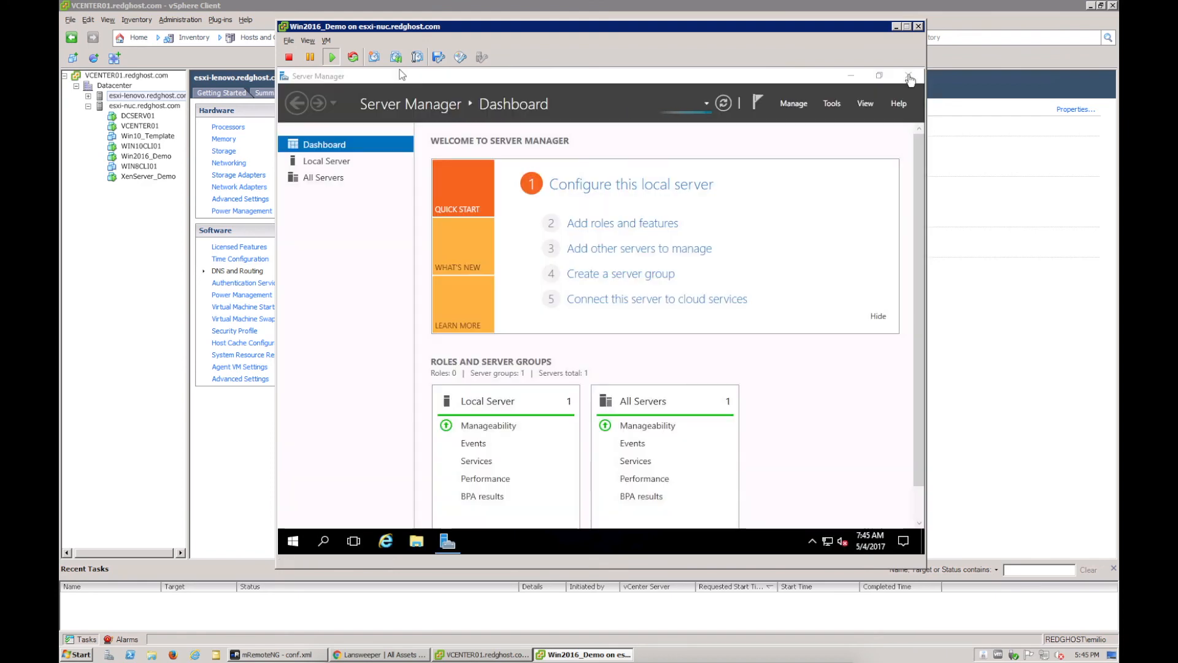
Step: Close Server Manager and mount the VMware Tools installer via VM > Guest > Install/Upgrade VMware Tools
click(325, 39)
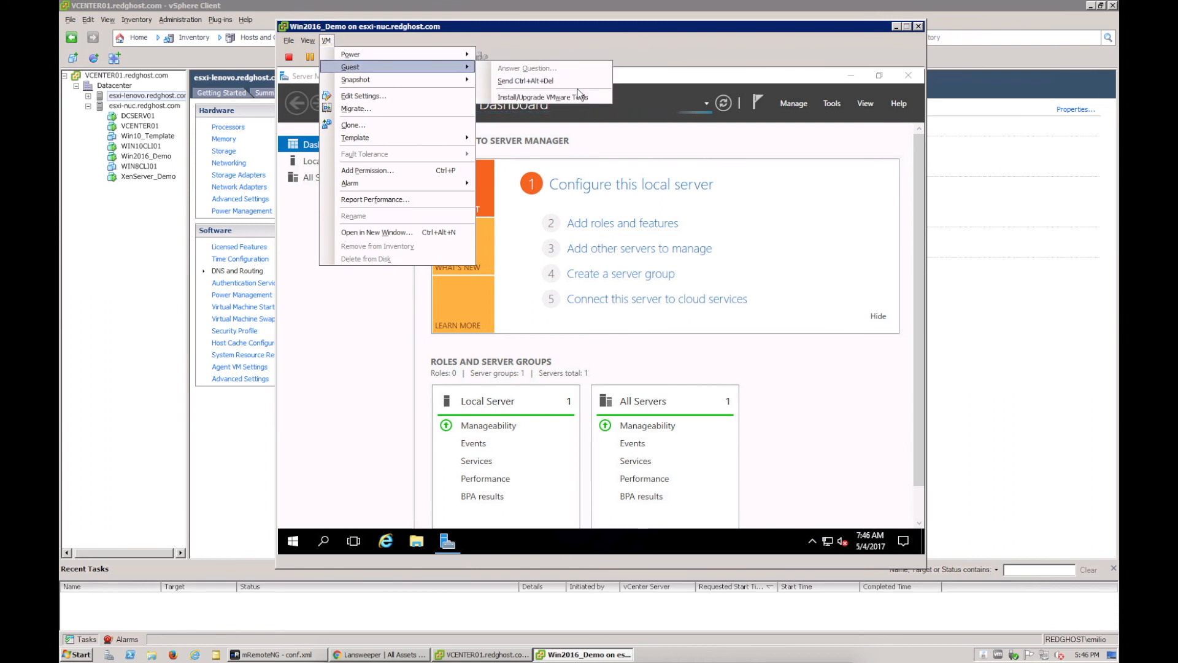
mouse_move(543, 96)
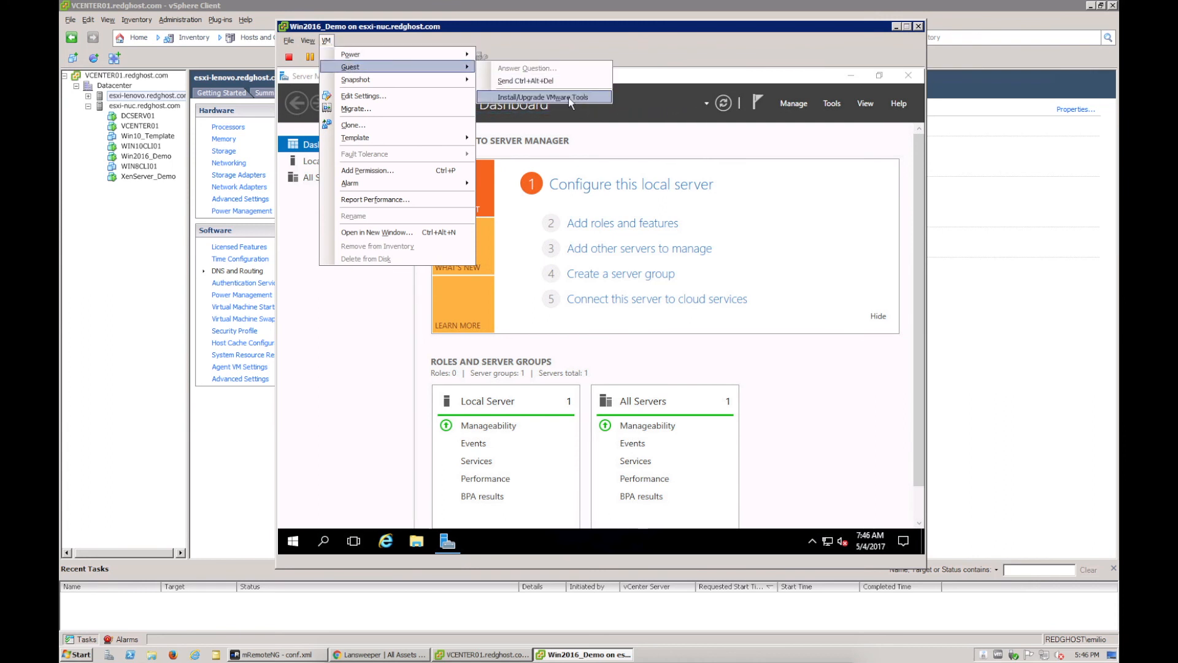
click(543, 95)
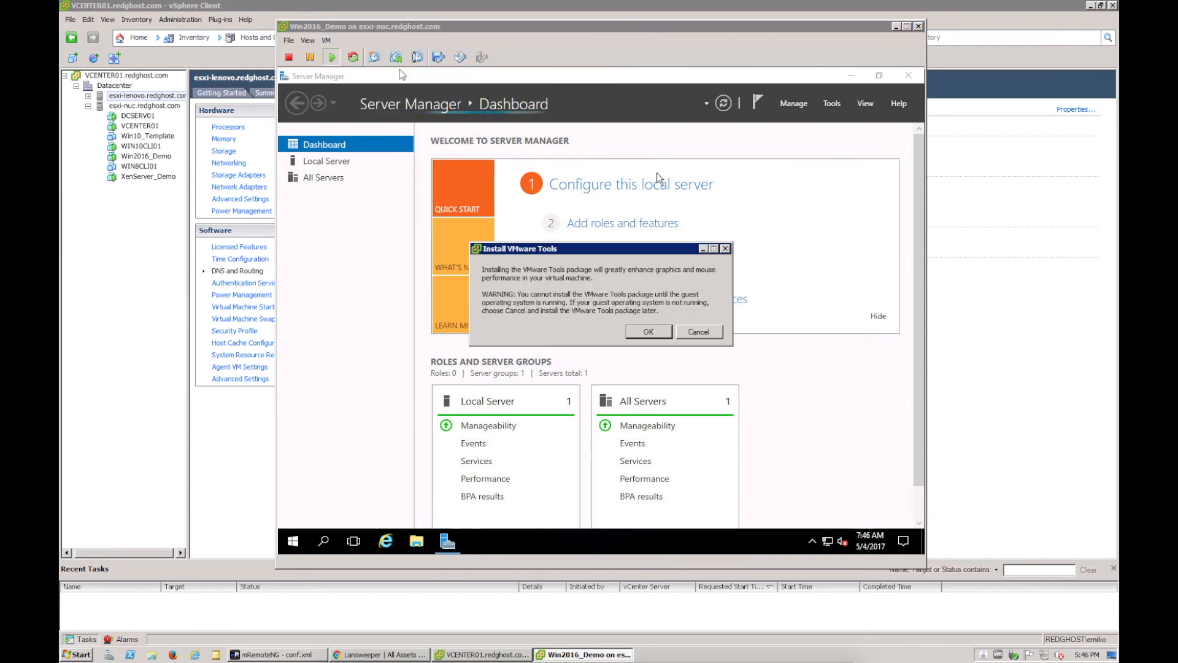
click(647, 331)
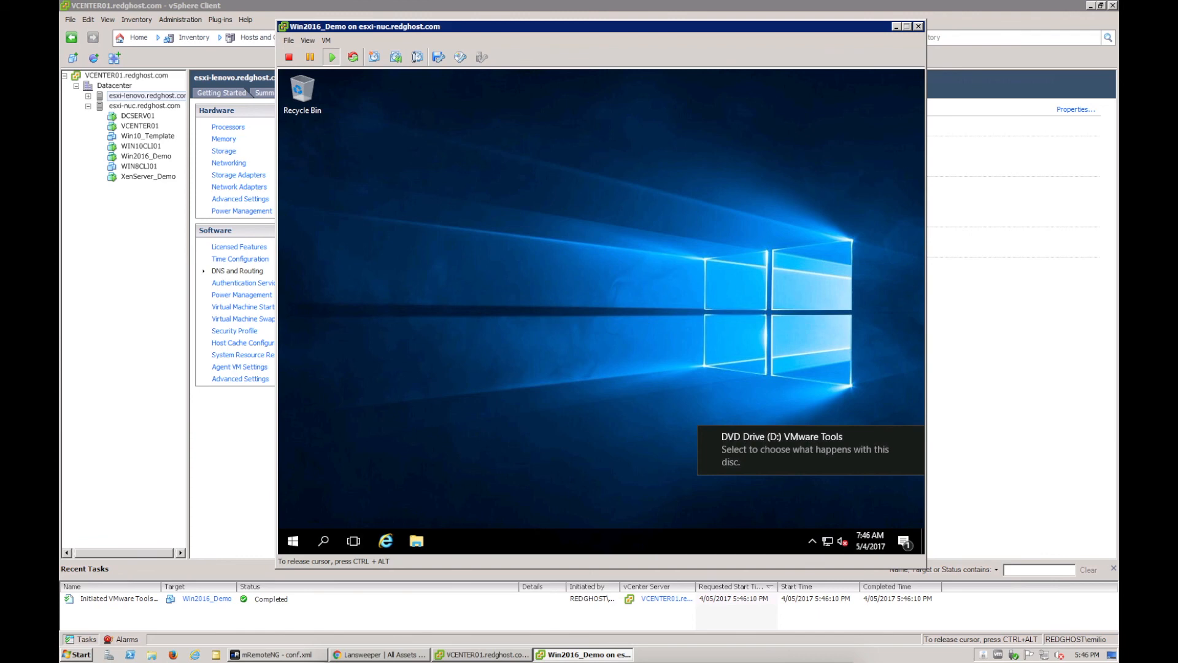
mouse_move(858, 103)
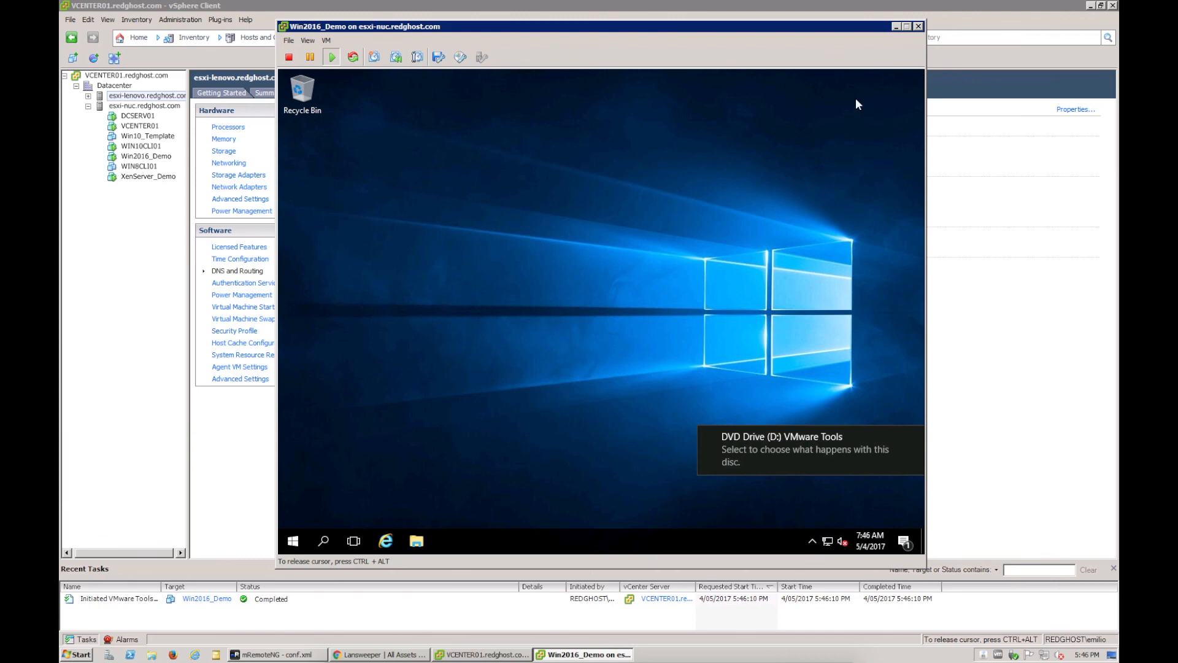
mouse_move(680, 235)
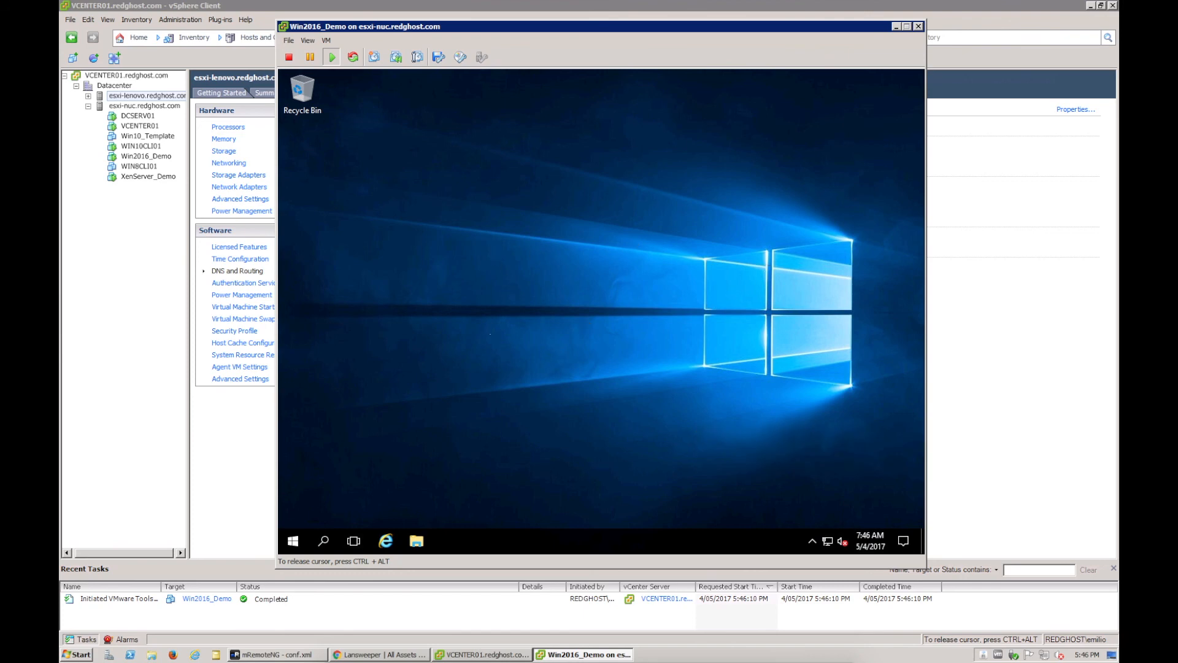
mouse_move(485, 303)
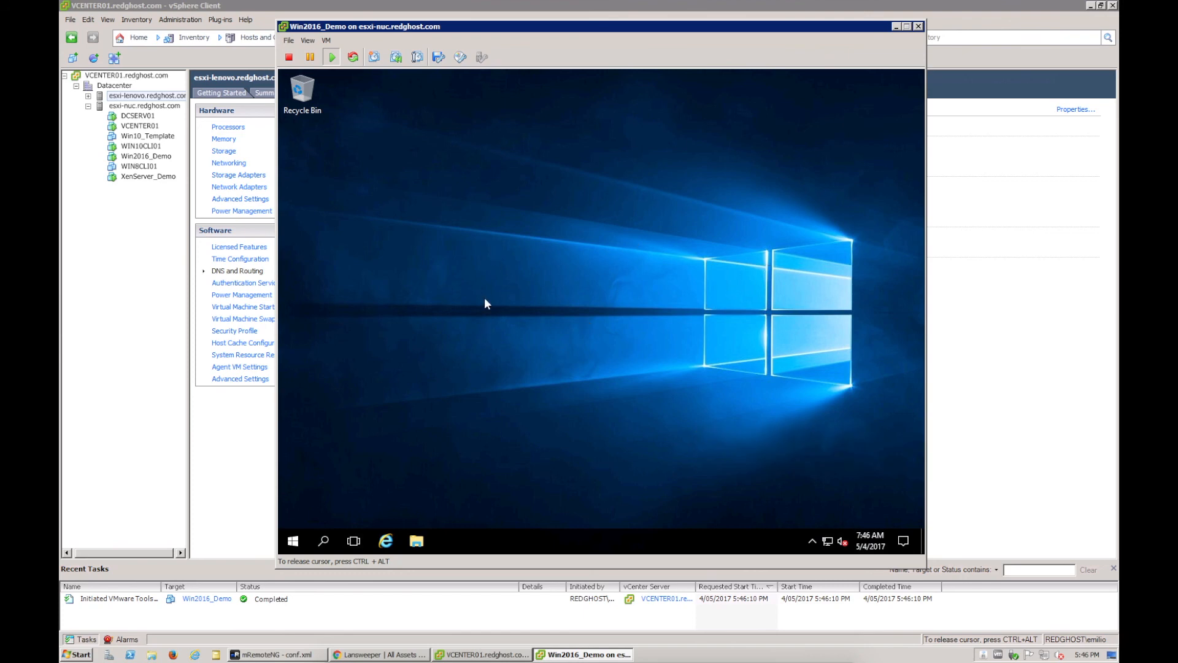
mouse_move(412, 534)
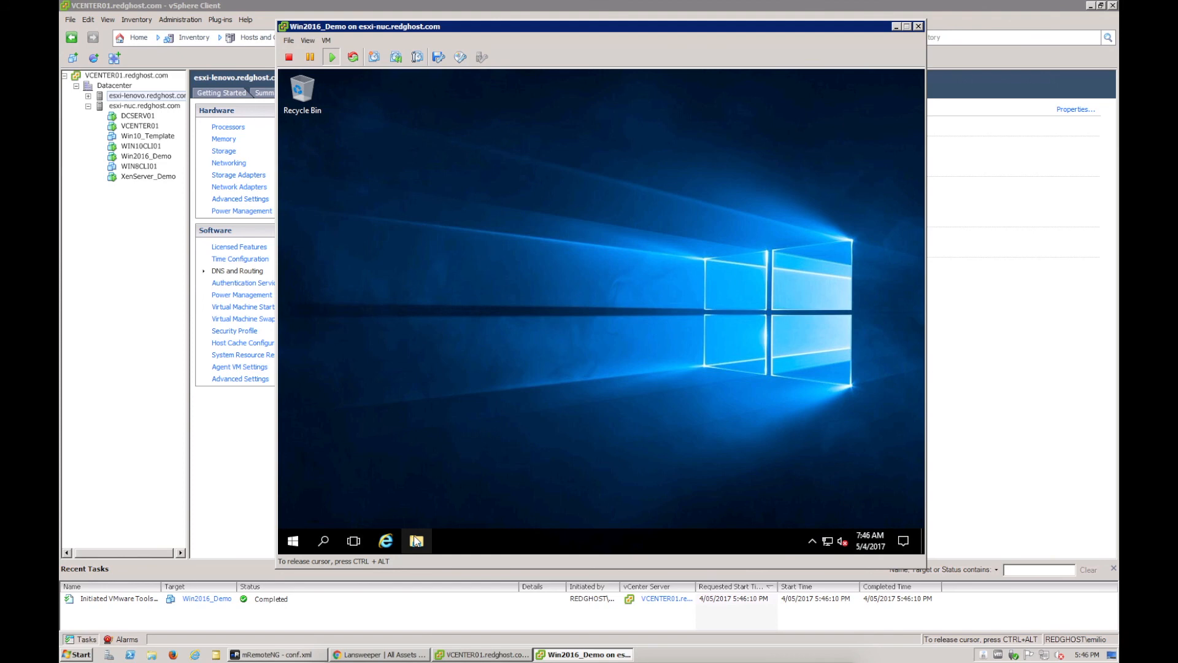
mouse_move(475, 402)
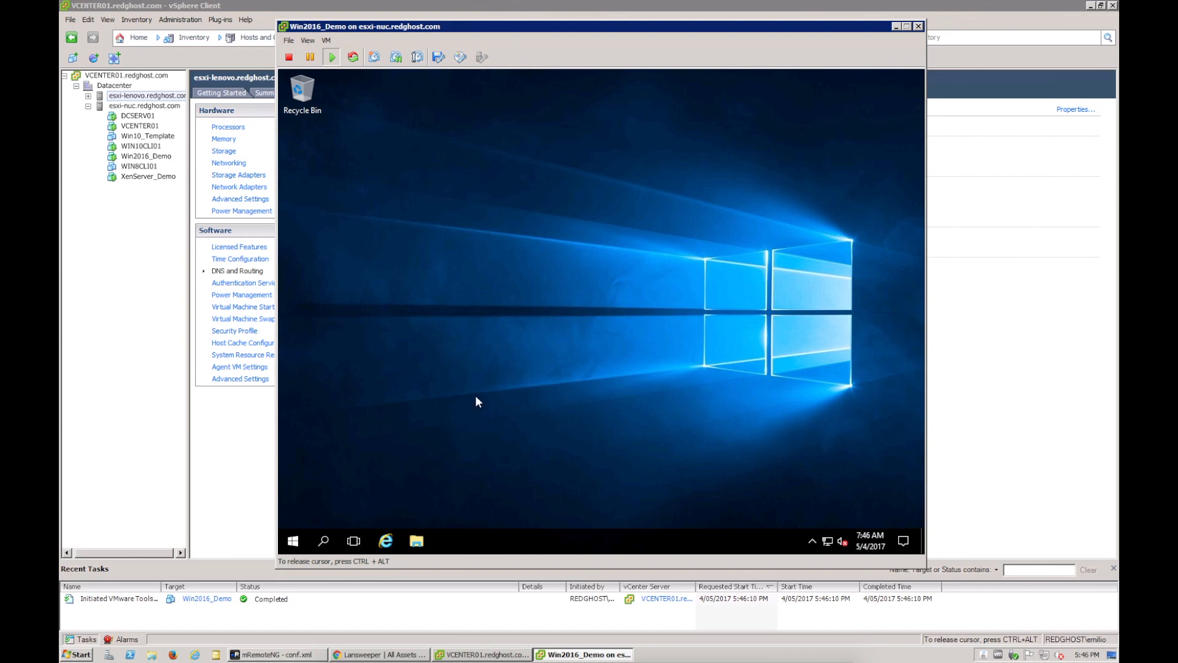
Step: Browse This PC in File Explorer and select DVD Drive (D:) VMware Tools
click(416, 540)
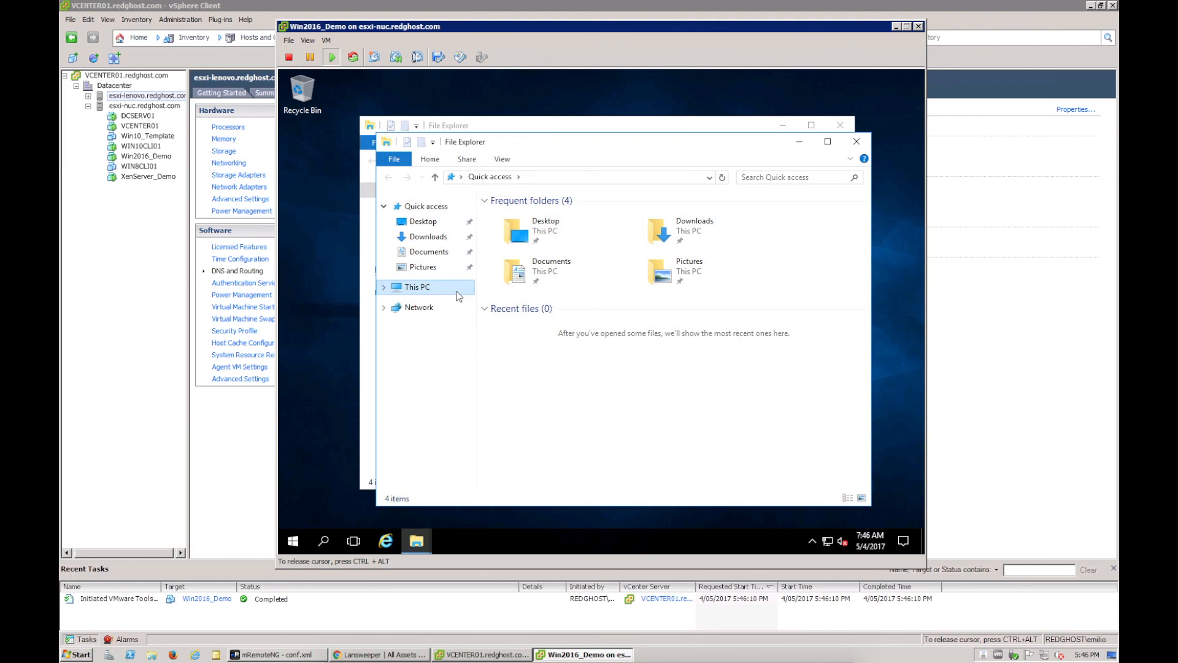
click(417, 286)
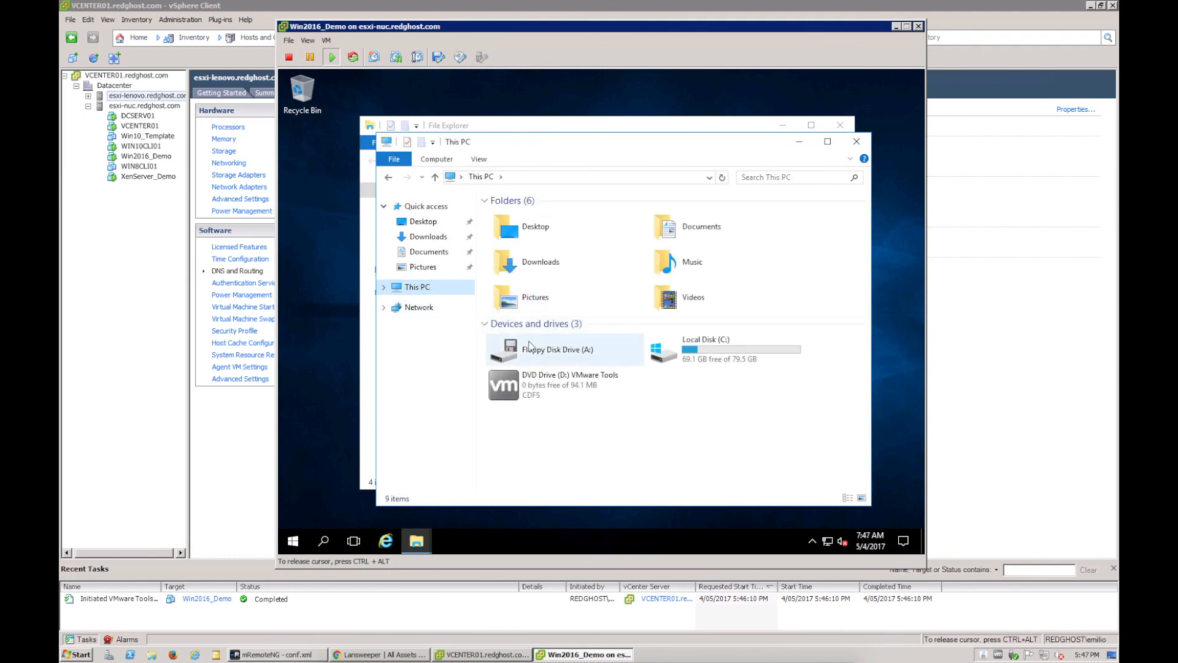
click(564, 385)
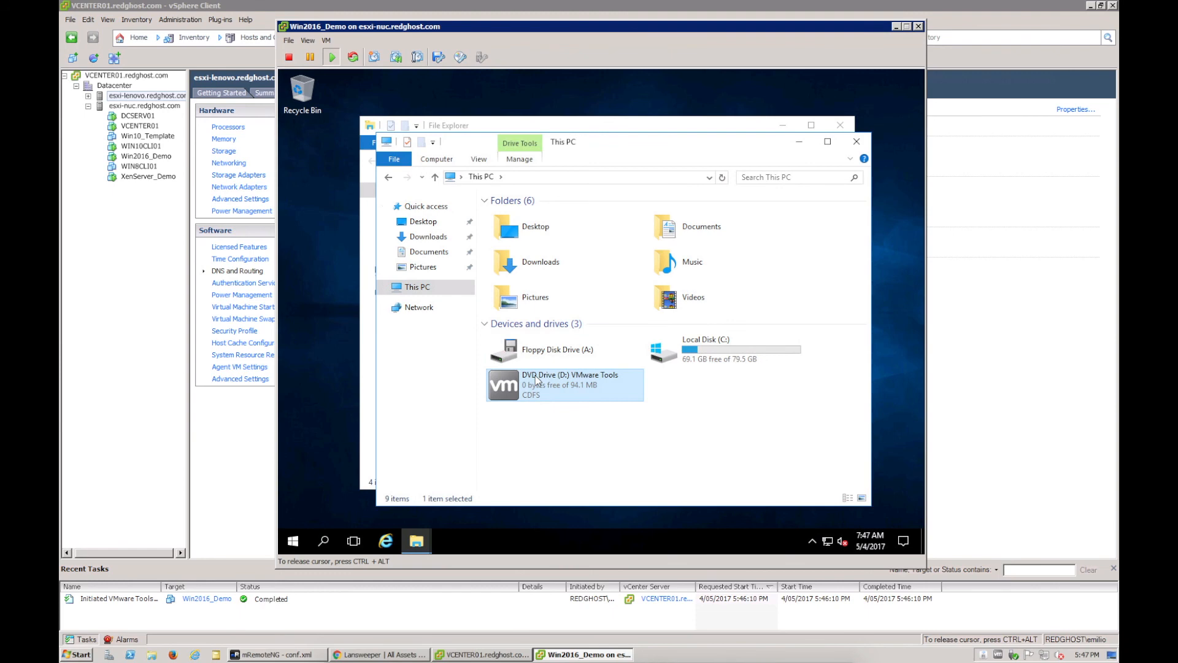